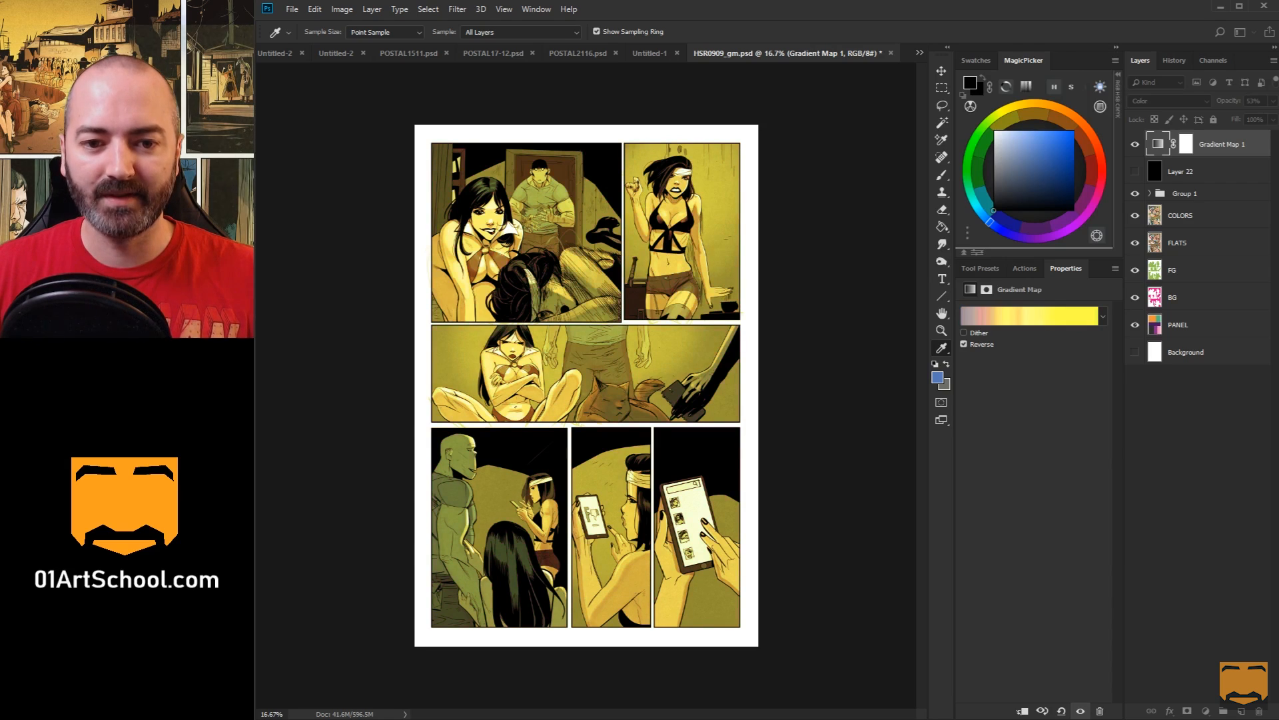
Step: Switch to the Untitled-1 comic page document and select the Brush tool
click(1029, 316)
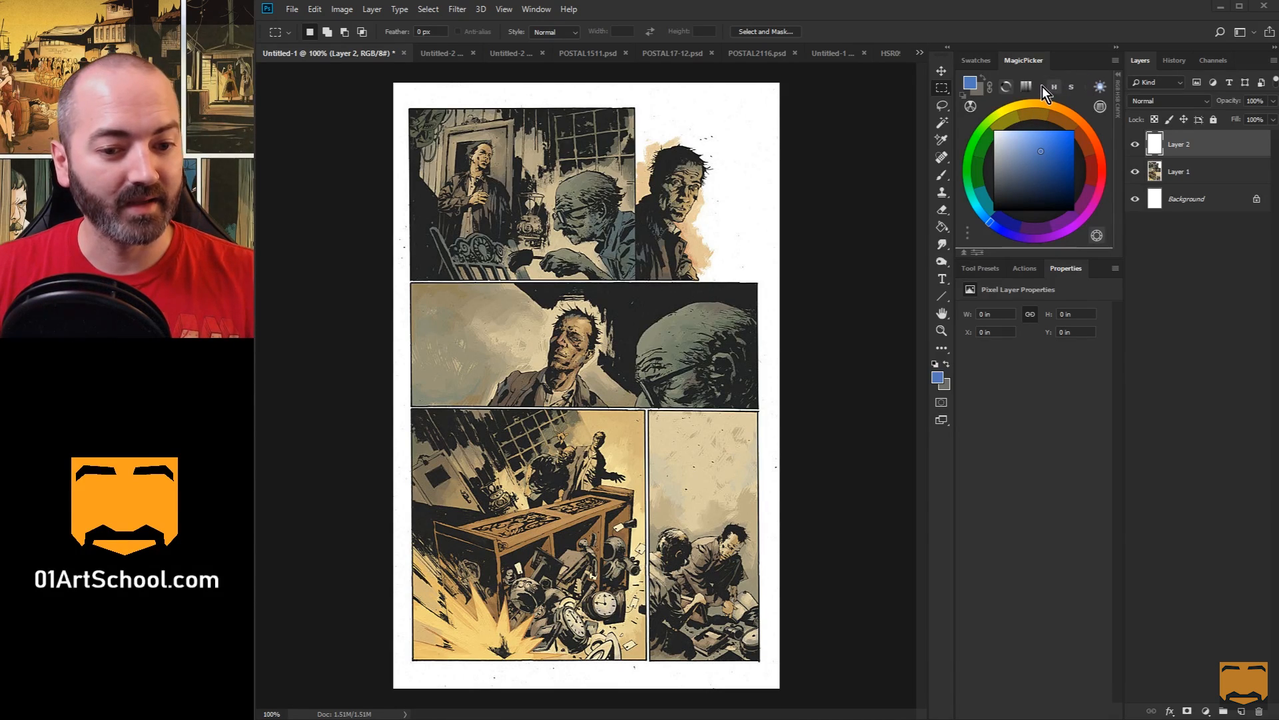
mouse_move(992, 193)
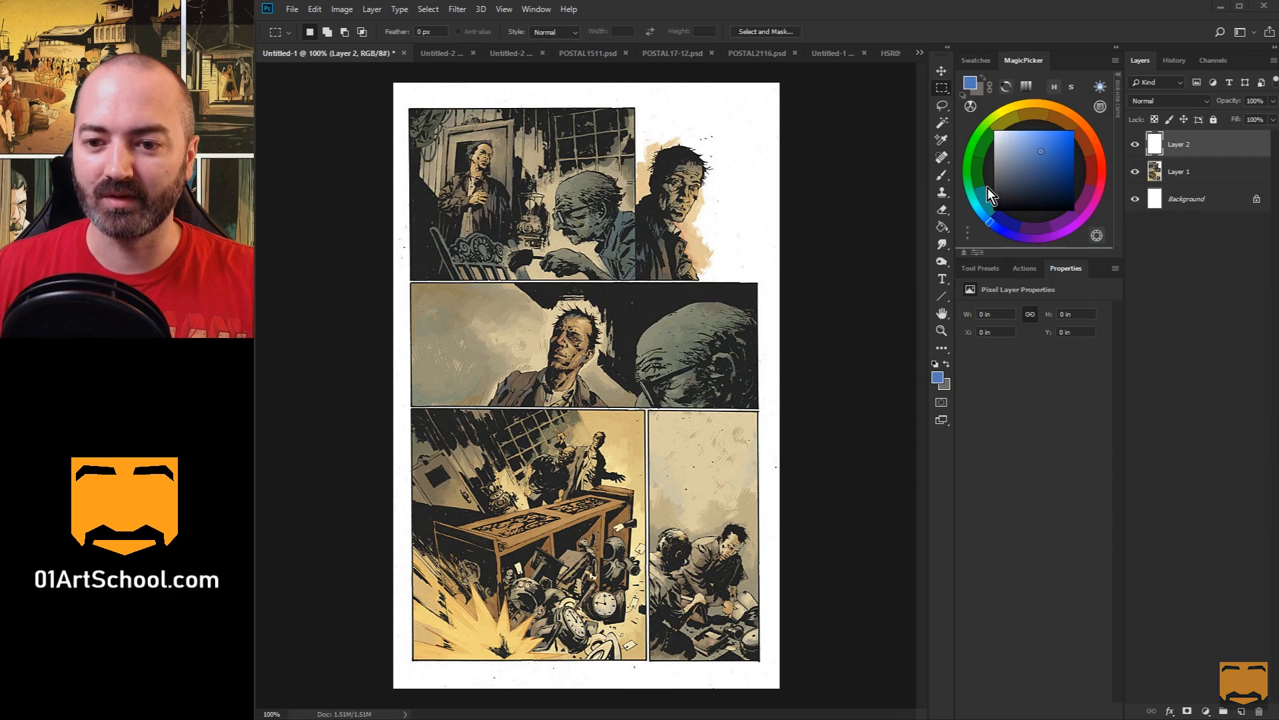
mouse_move(781, 231)
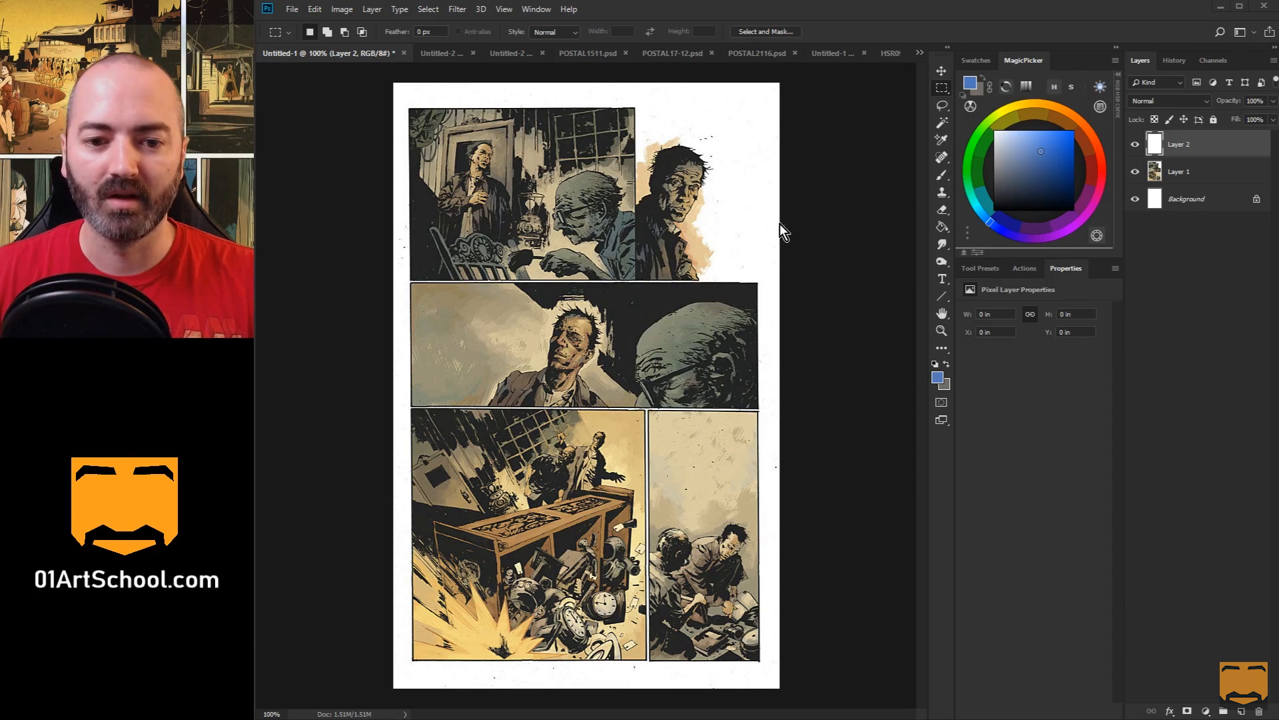
click(941, 104)
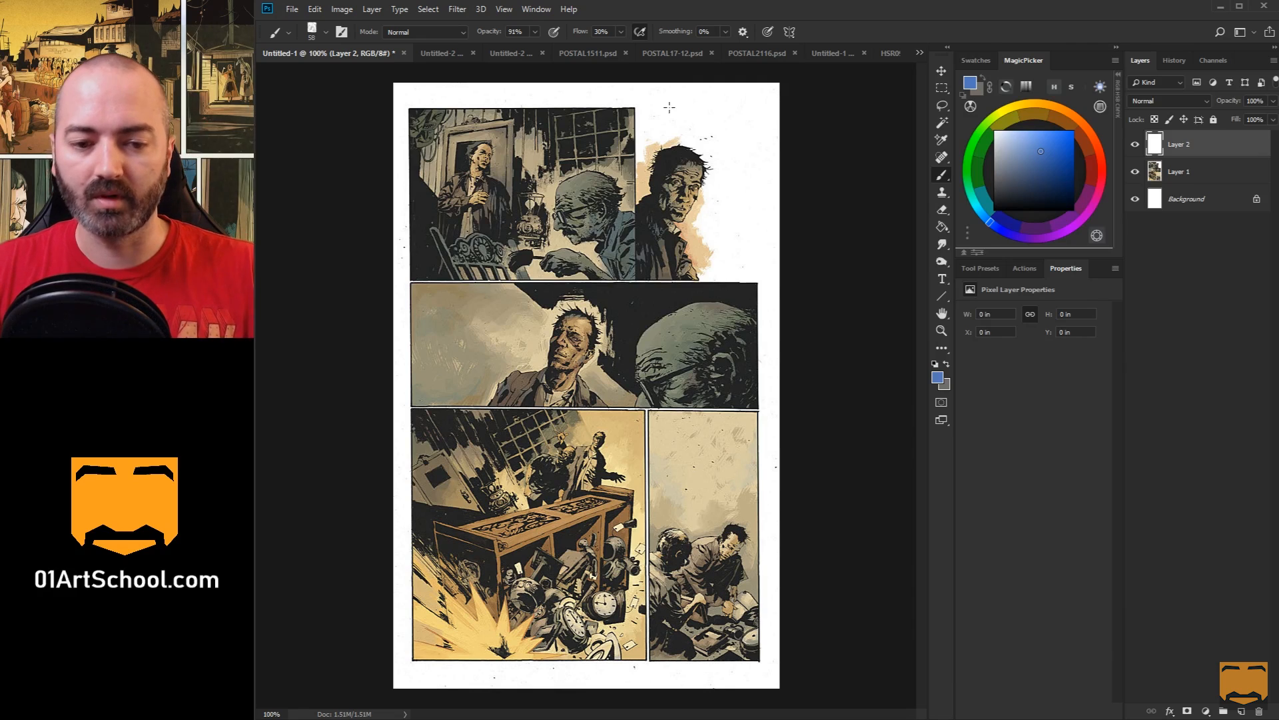
mouse_move(651, 101)
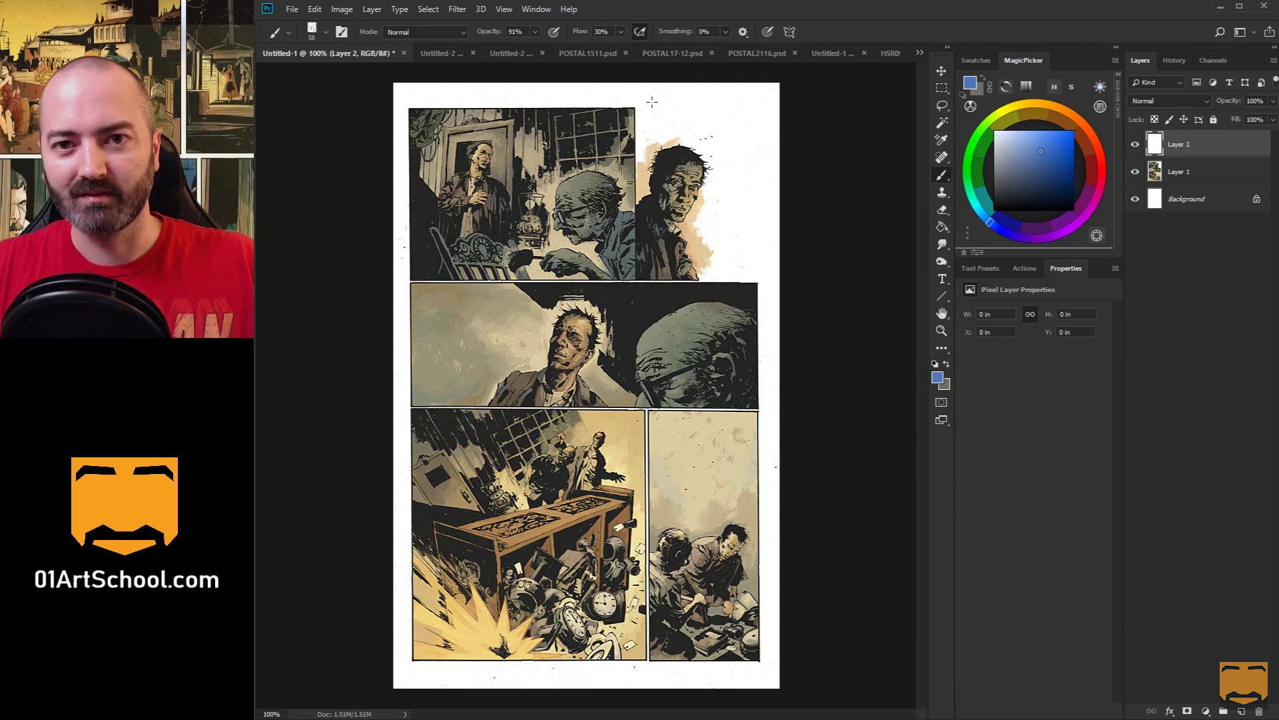
mouse_move(674, 108)
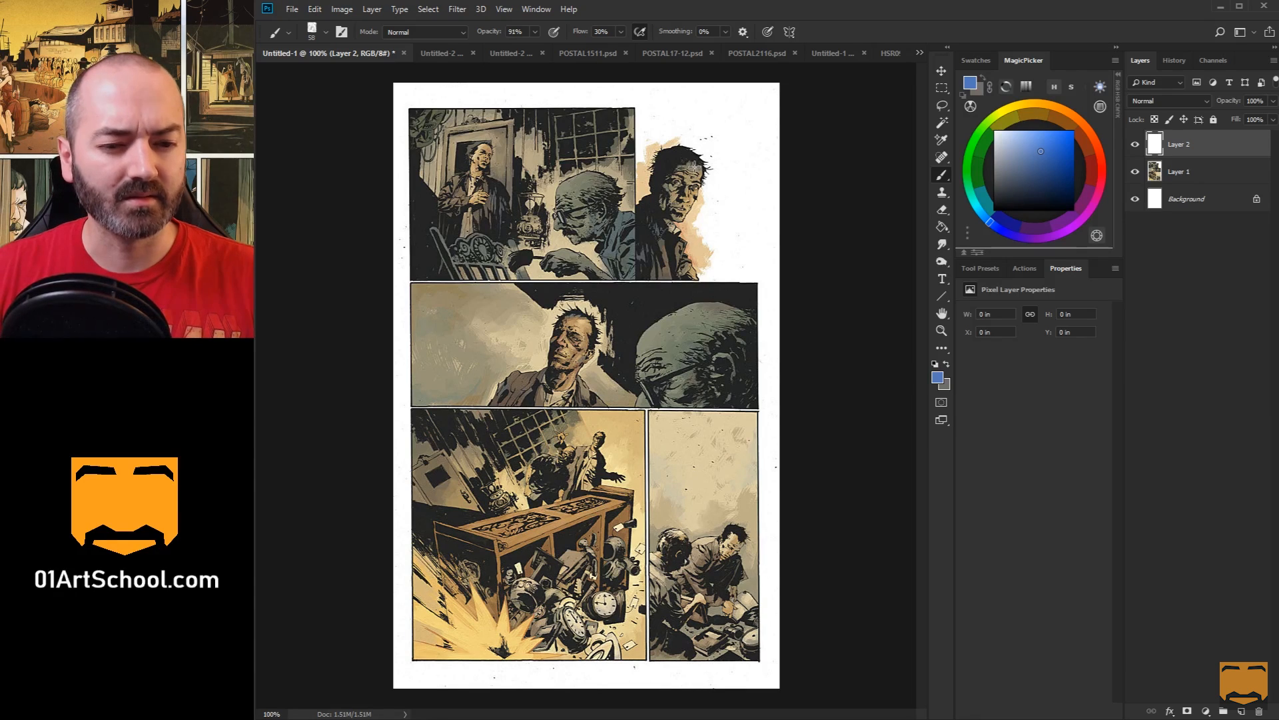
mouse_move(738, 172)
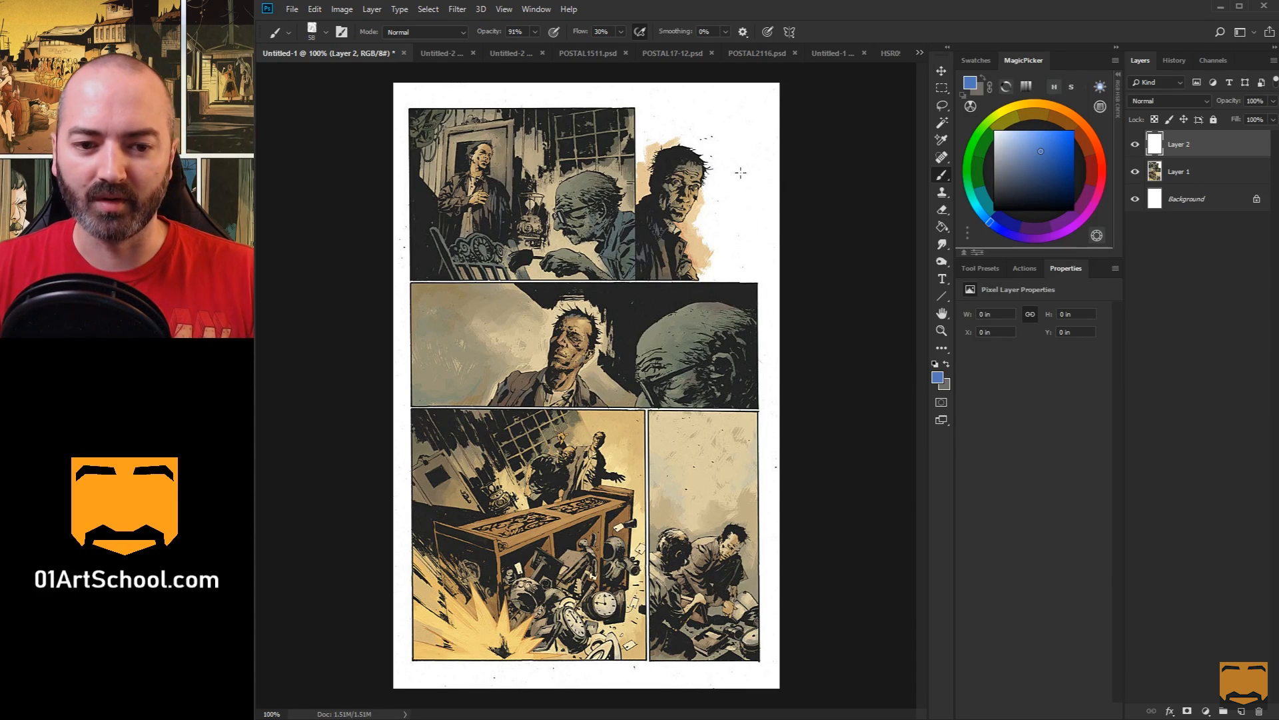
mouse_move(818, 214)
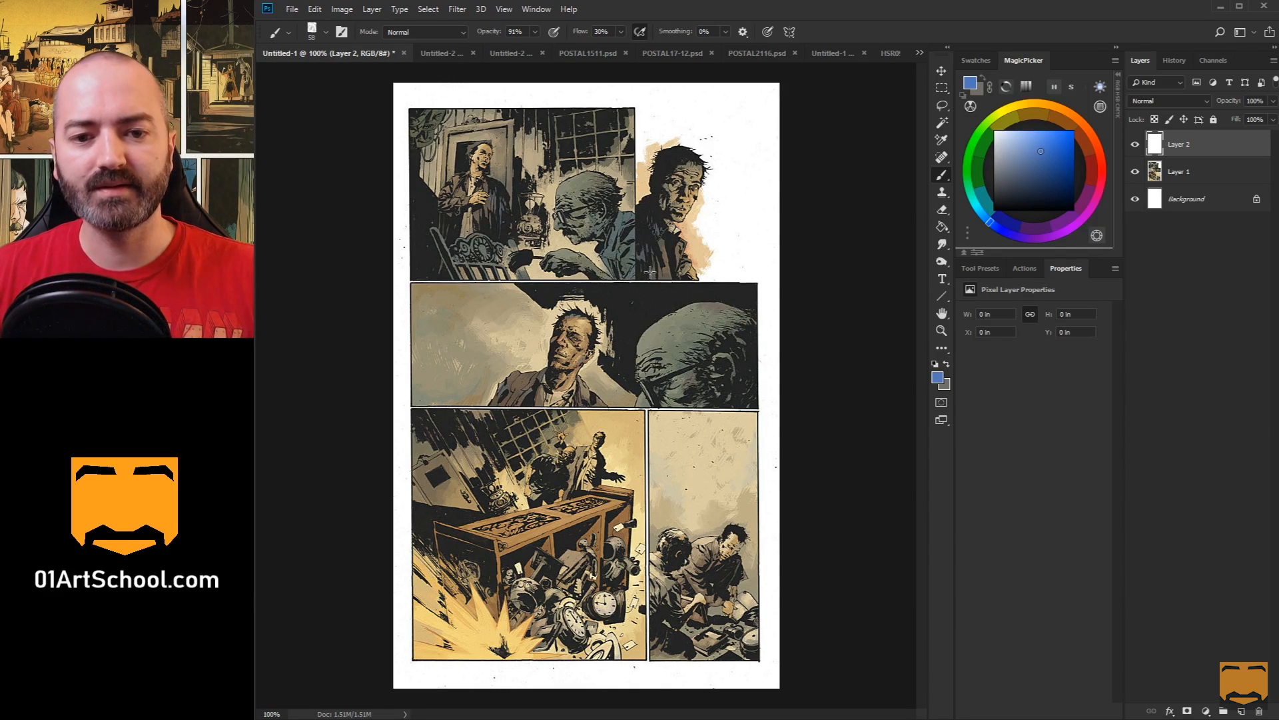
mouse_move(727, 129)
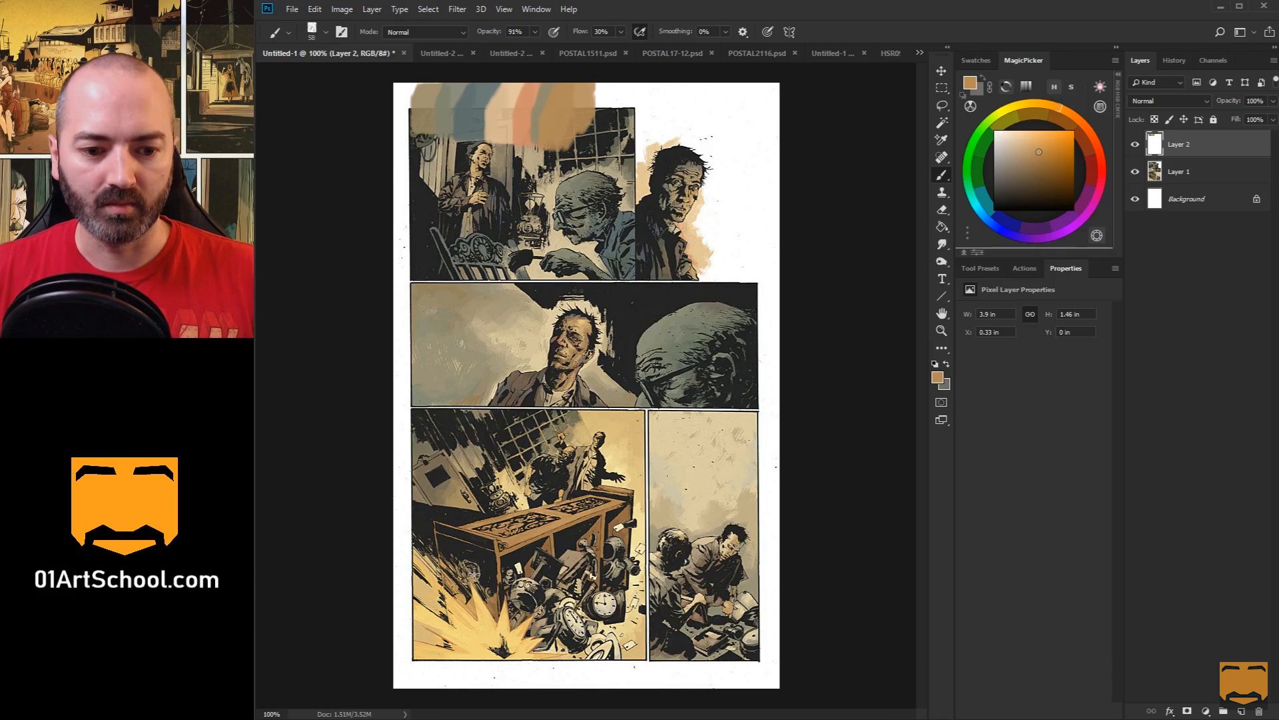
Step: Sample another colour from the comic art for the swatch row
click(1010, 170)
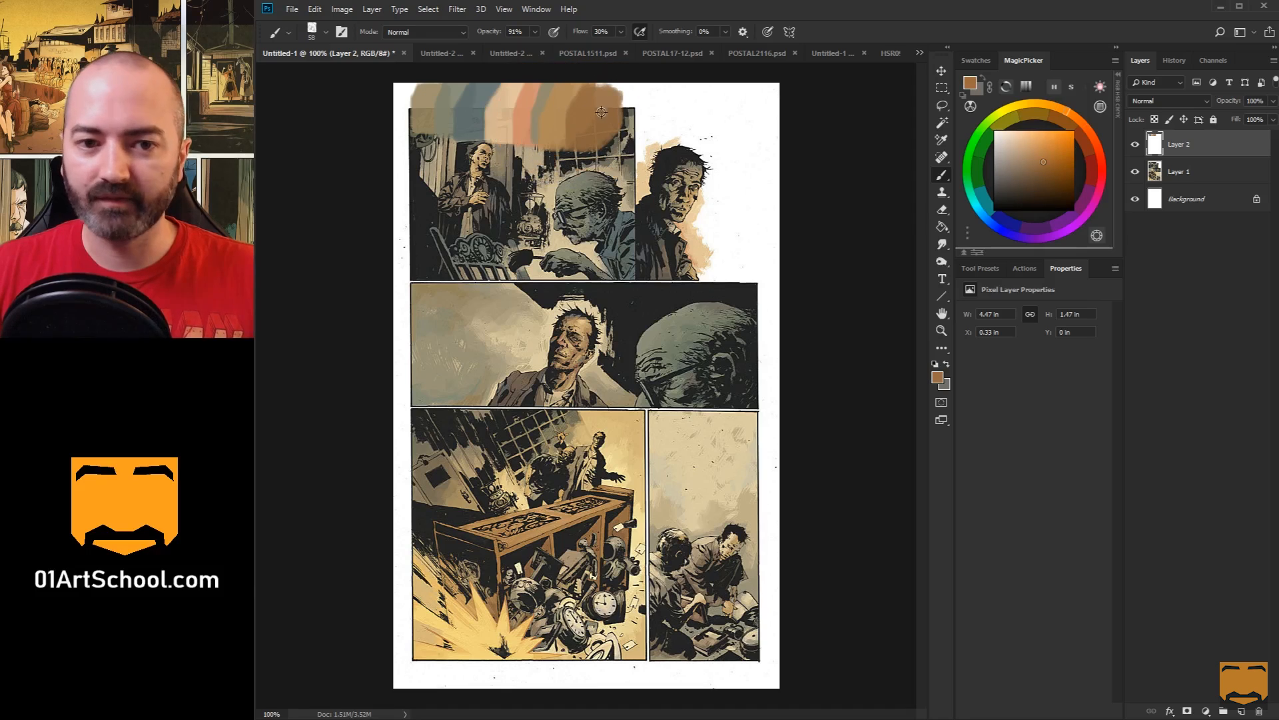
mouse_move(925, 125)
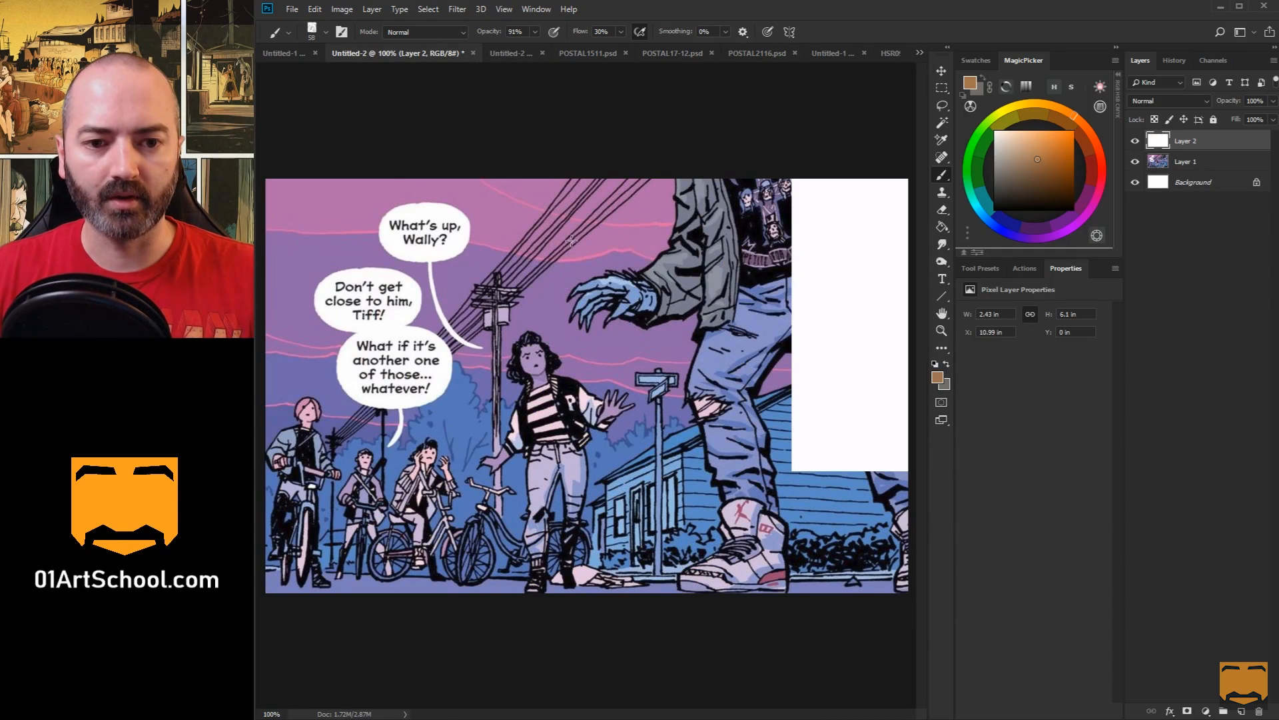
Step: Paint a column of blue and pink swatch strokes in the white area, then pick a new paint colour
drag(832, 204, 877, 224)
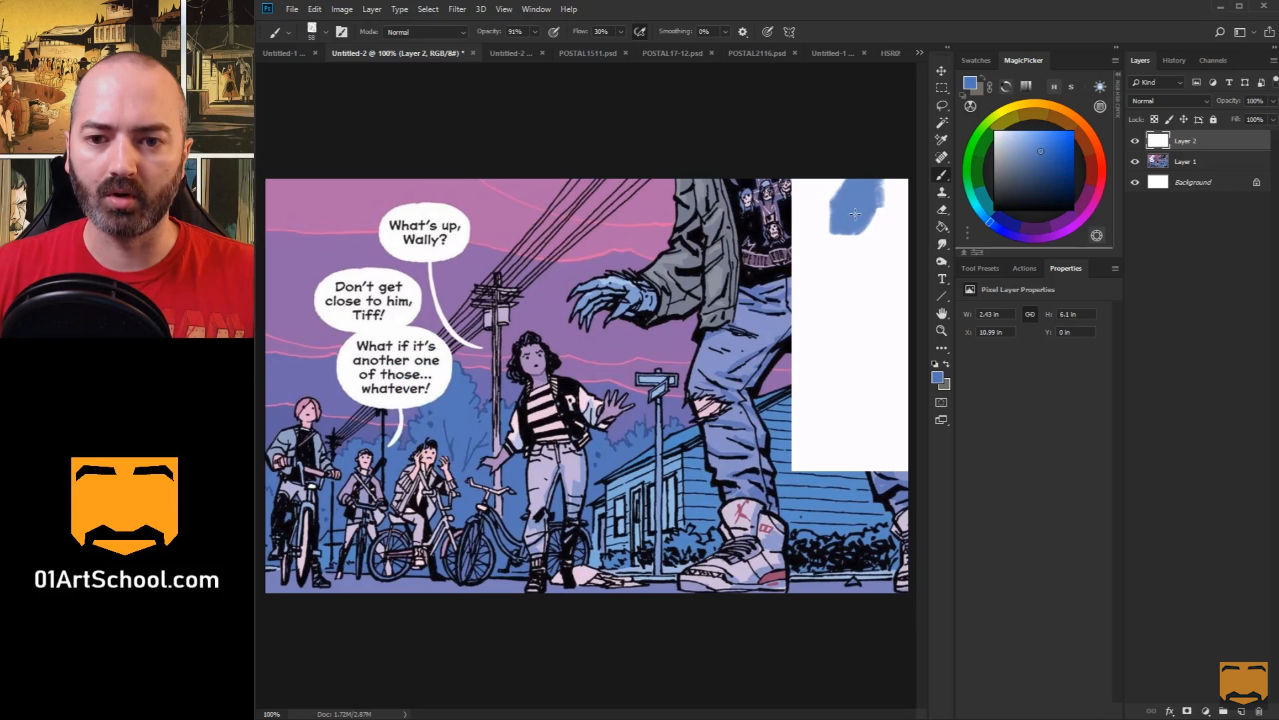
drag(857, 212, 865, 270)
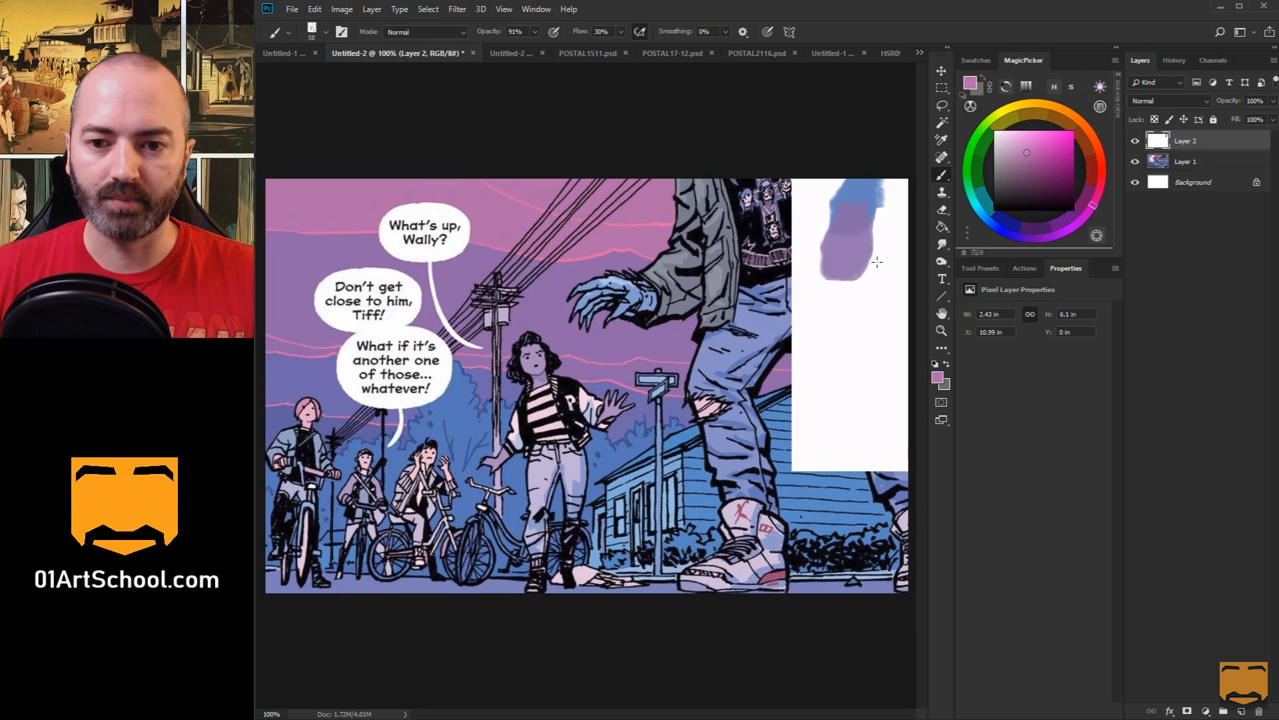
drag(849, 237, 849, 343)
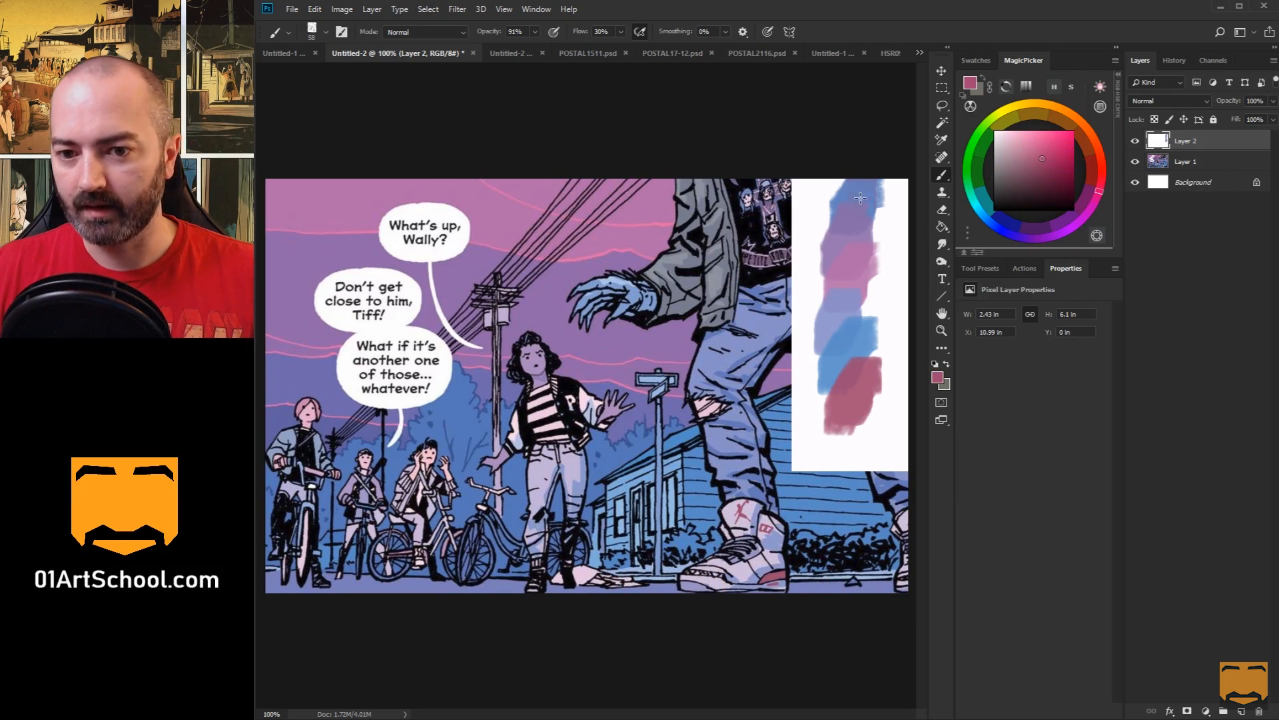
mouse_move(957, 218)
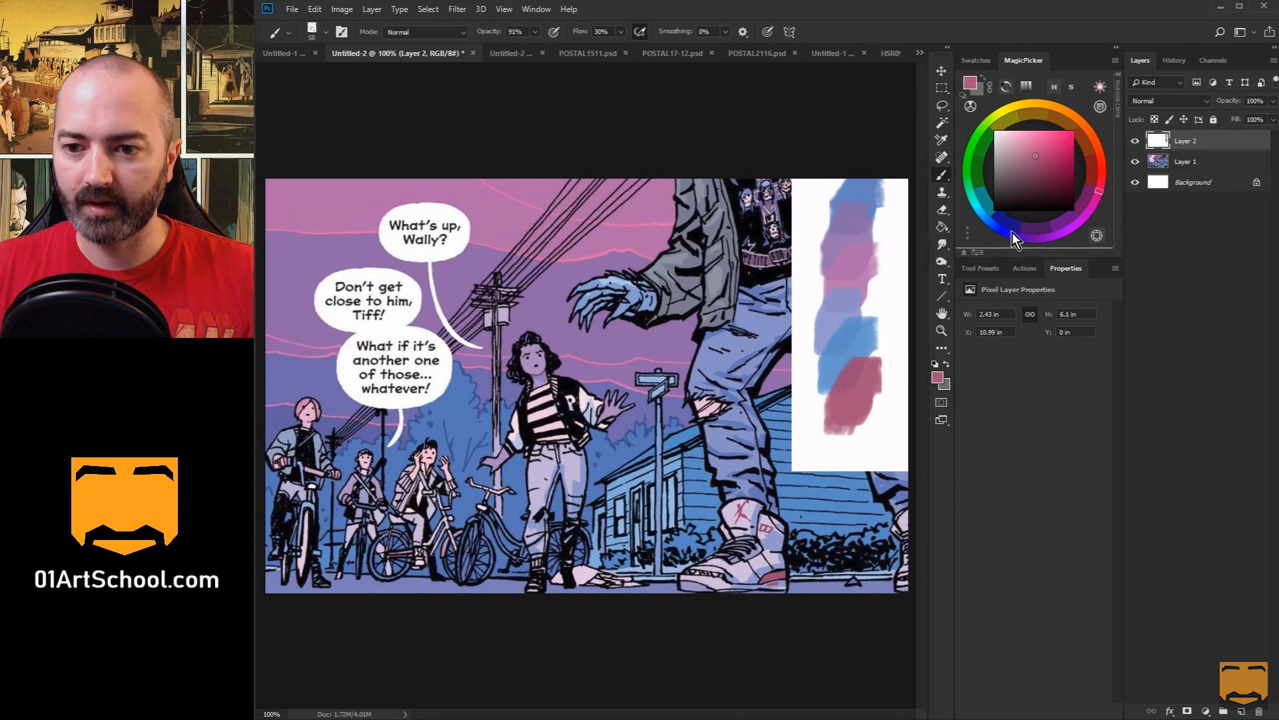
click(998, 229)
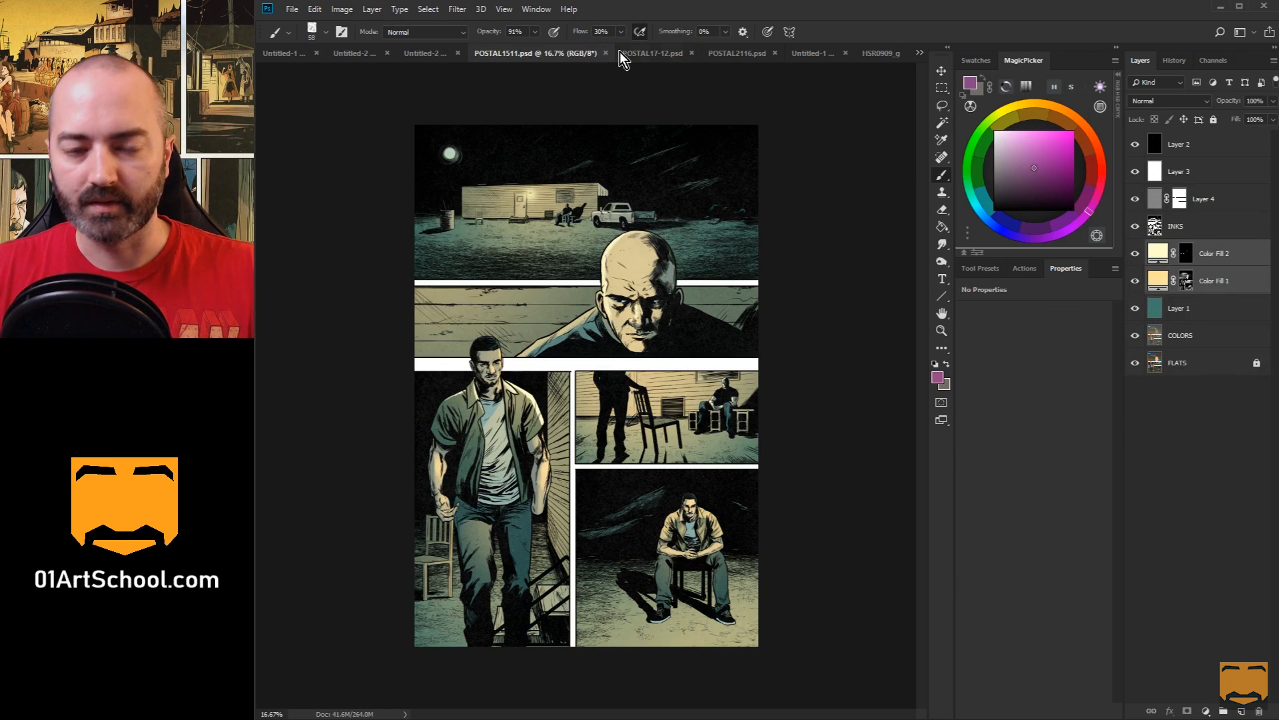
Step: Browse through the POSTAL17-12 and POSTAL2116 comic page documents
click(649, 54)
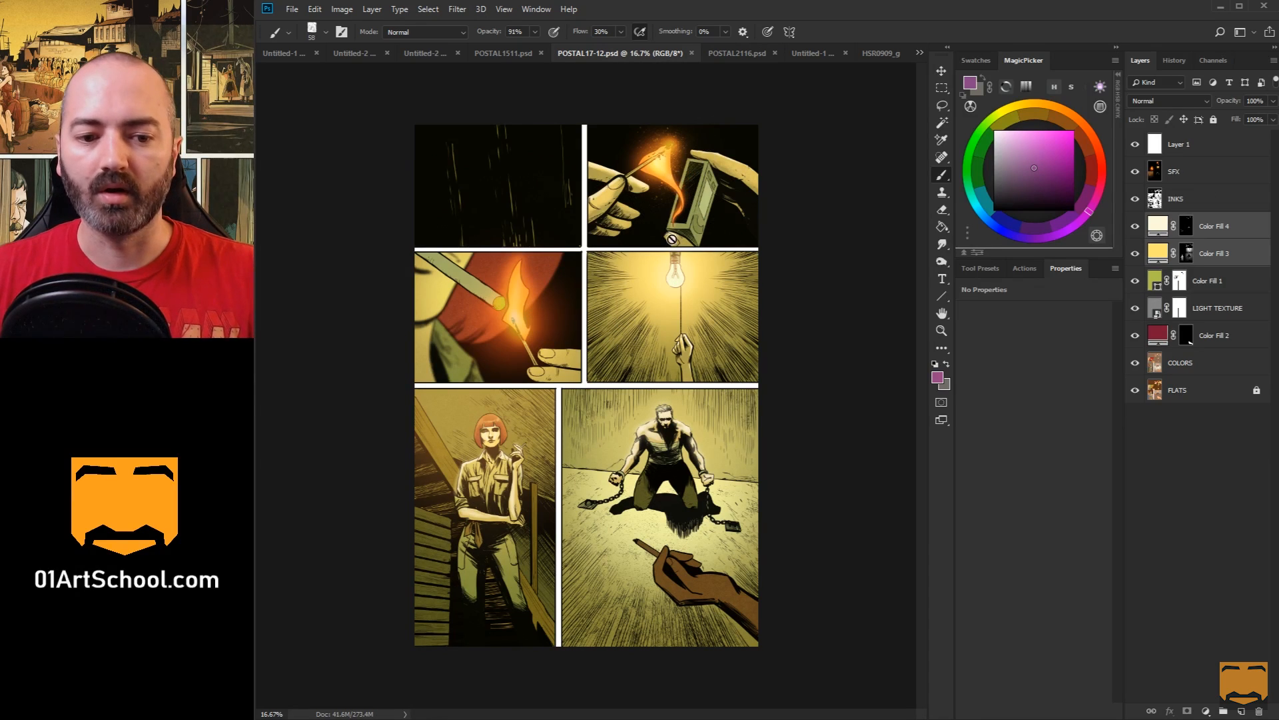
mouse_move(666, 258)
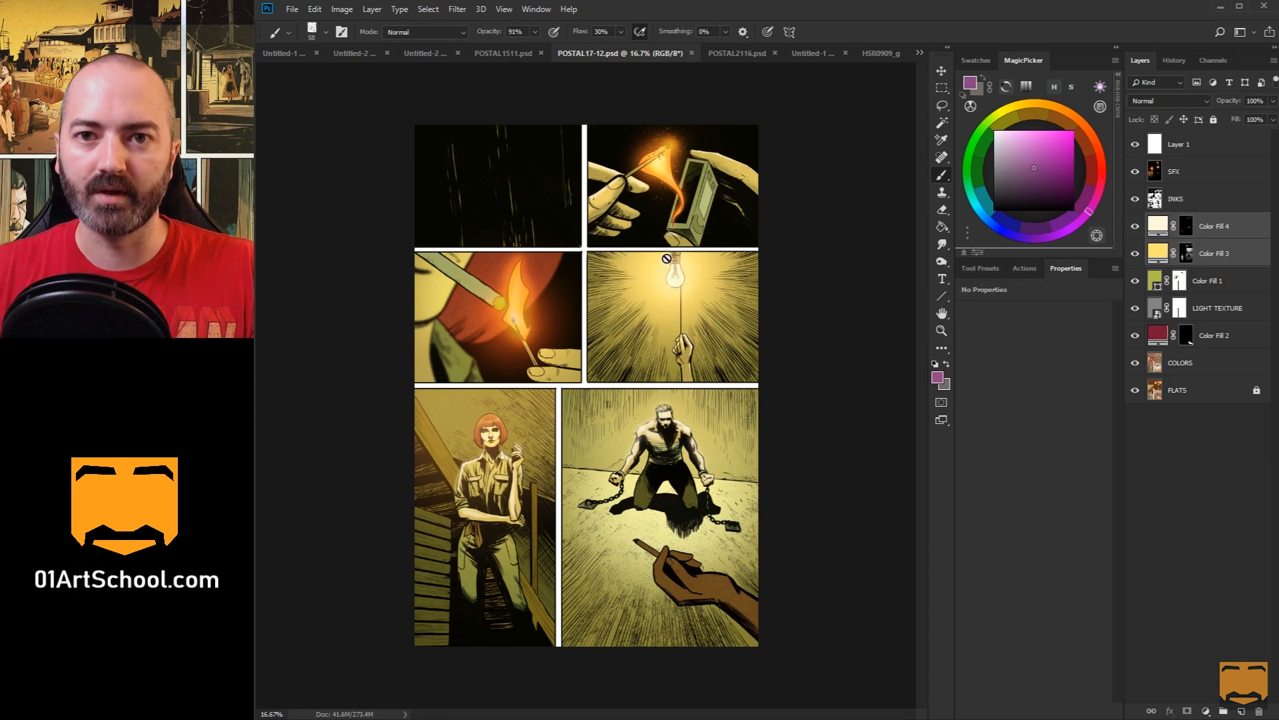
mouse_move(746, 46)
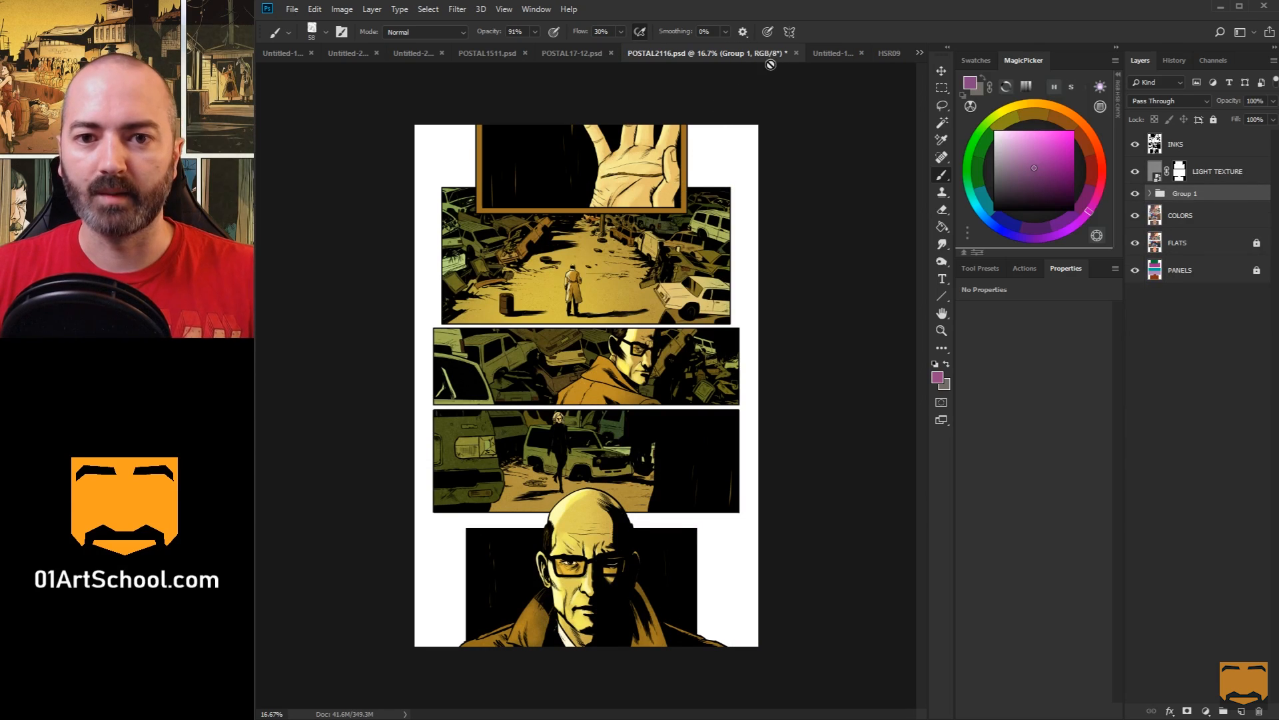
click(837, 53)
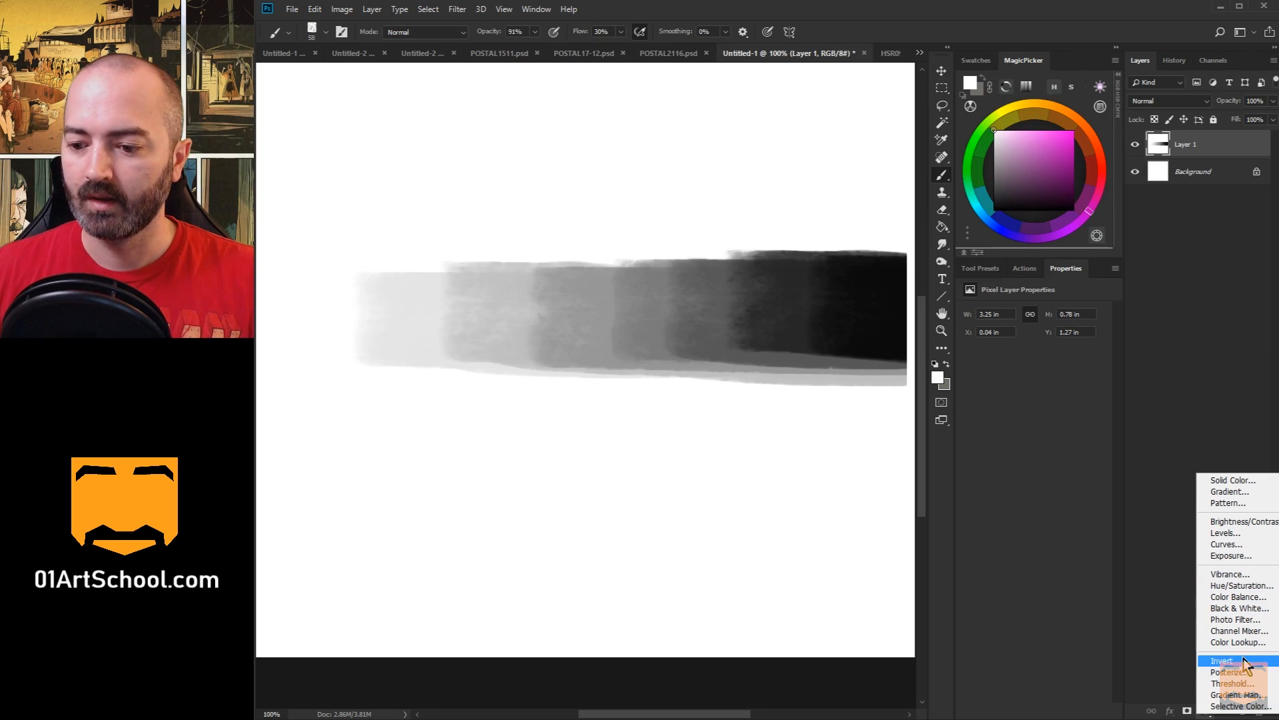
mouse_move(1234, 683)
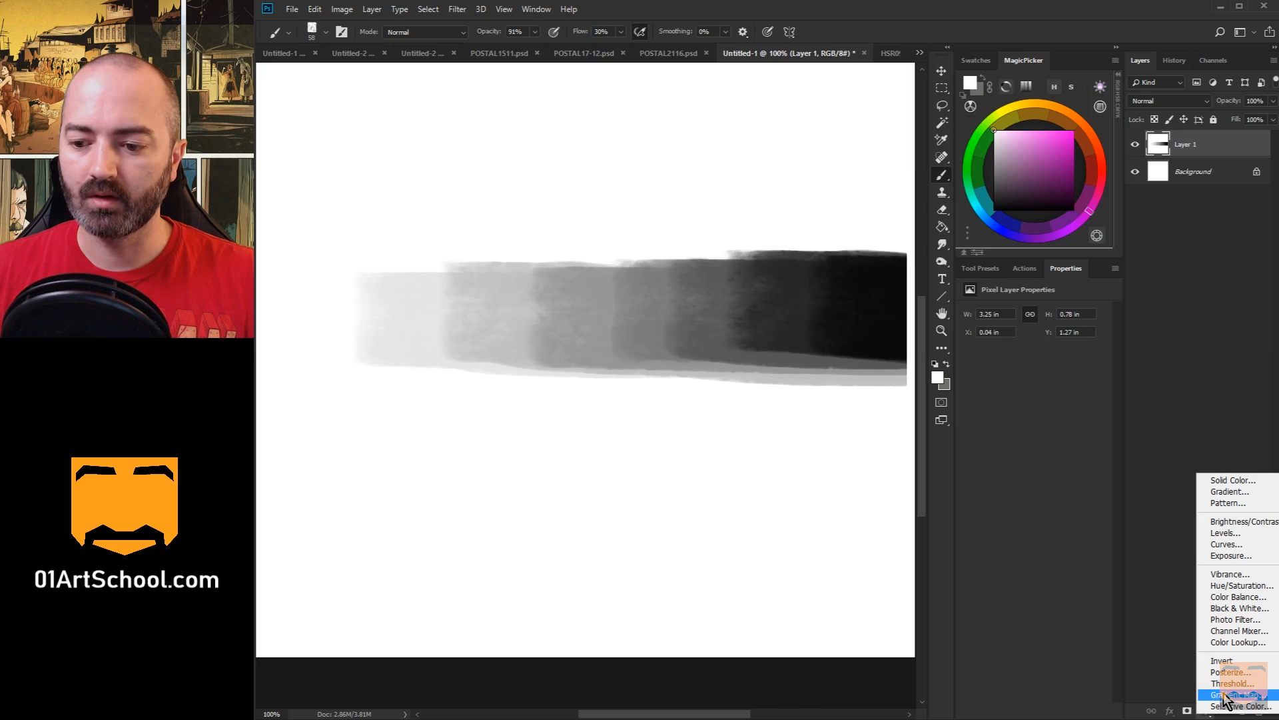
Step: Add a Gradient Map adjustment layer over the grey value strokes
click(1235, 693)
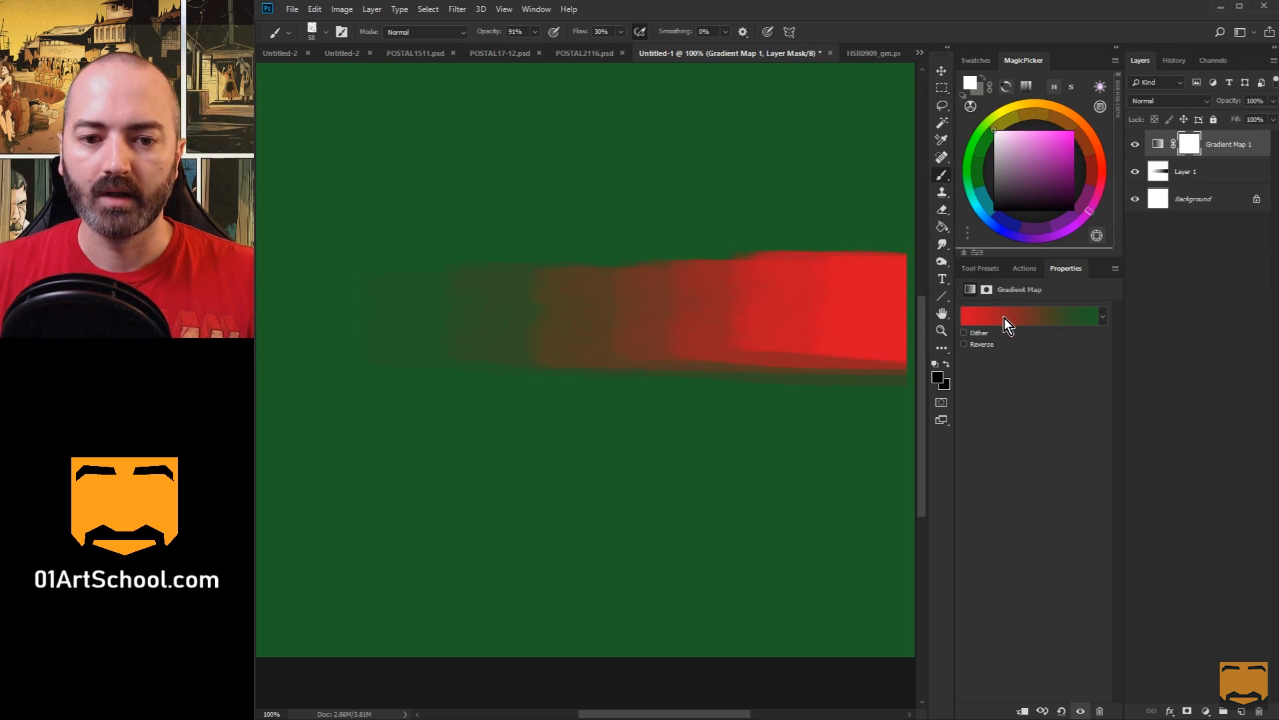
mouse_move(1027, 324)
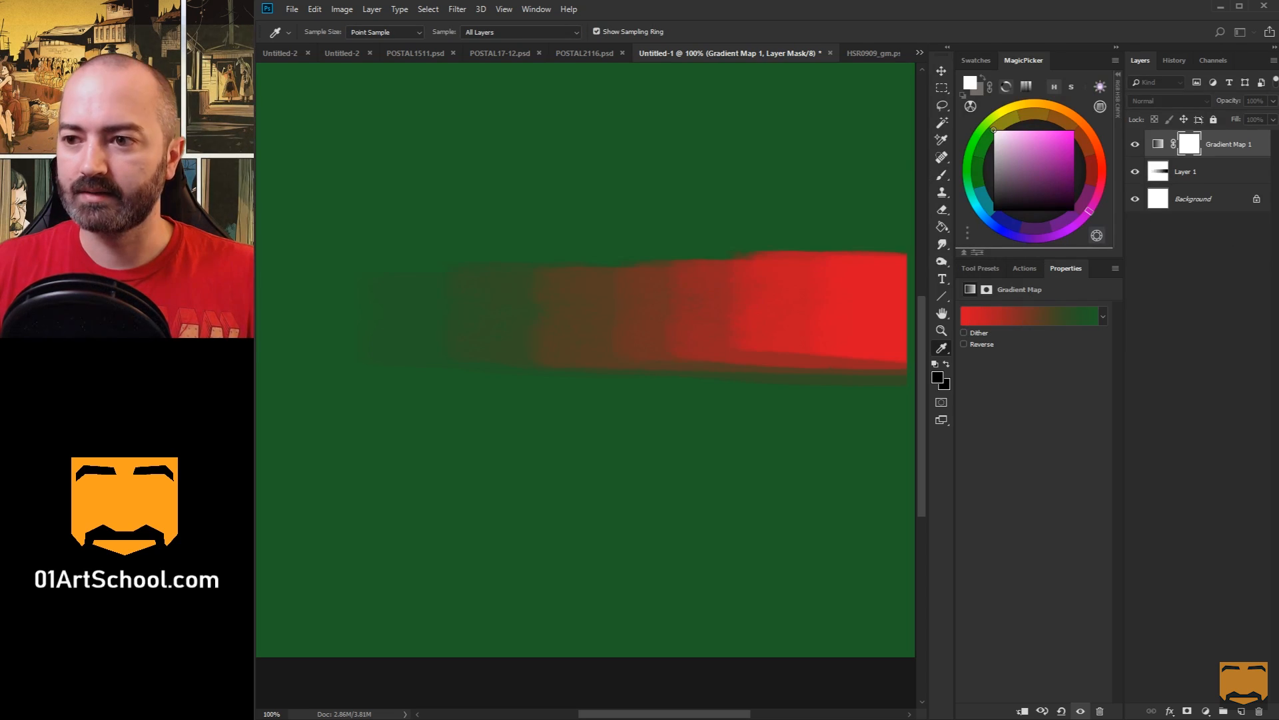
Step: Try the Violet-Orange, Red-Green and Blue-Red-Yellow presets, then apply Violet, Green, Orange
click(1033, 314)
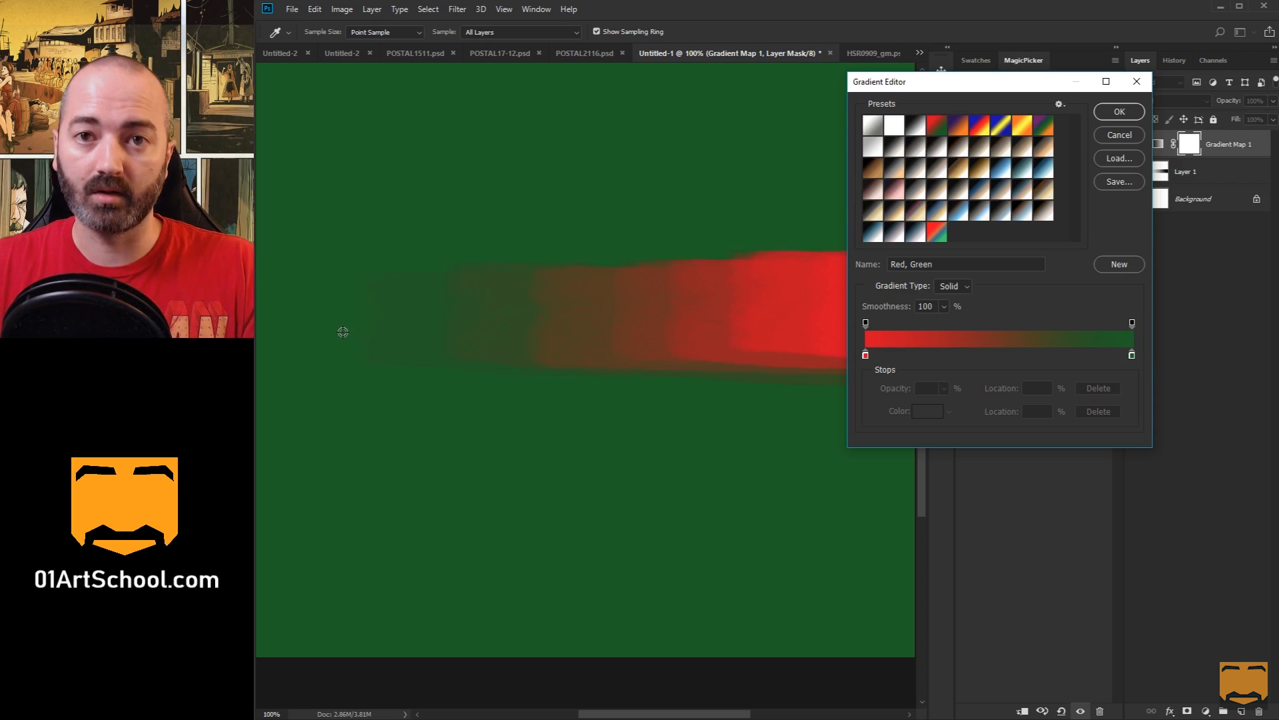
mouse_move(743, 172)
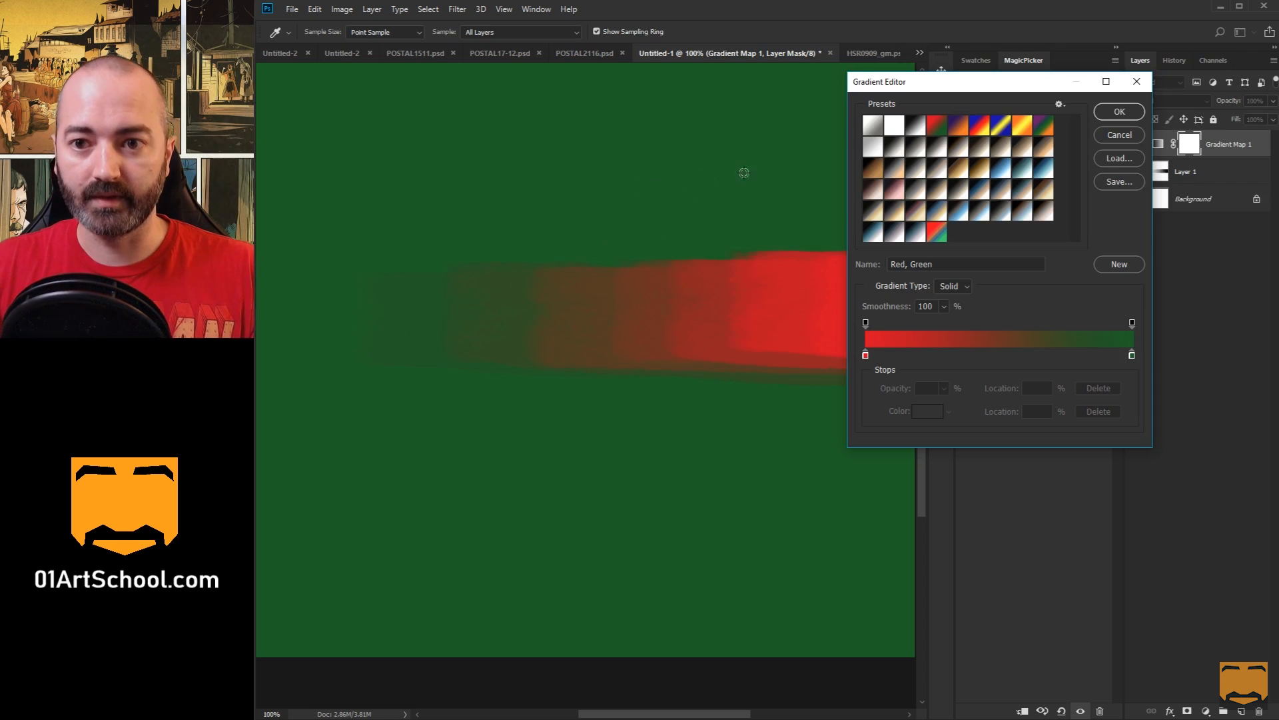
click(1120, 112)
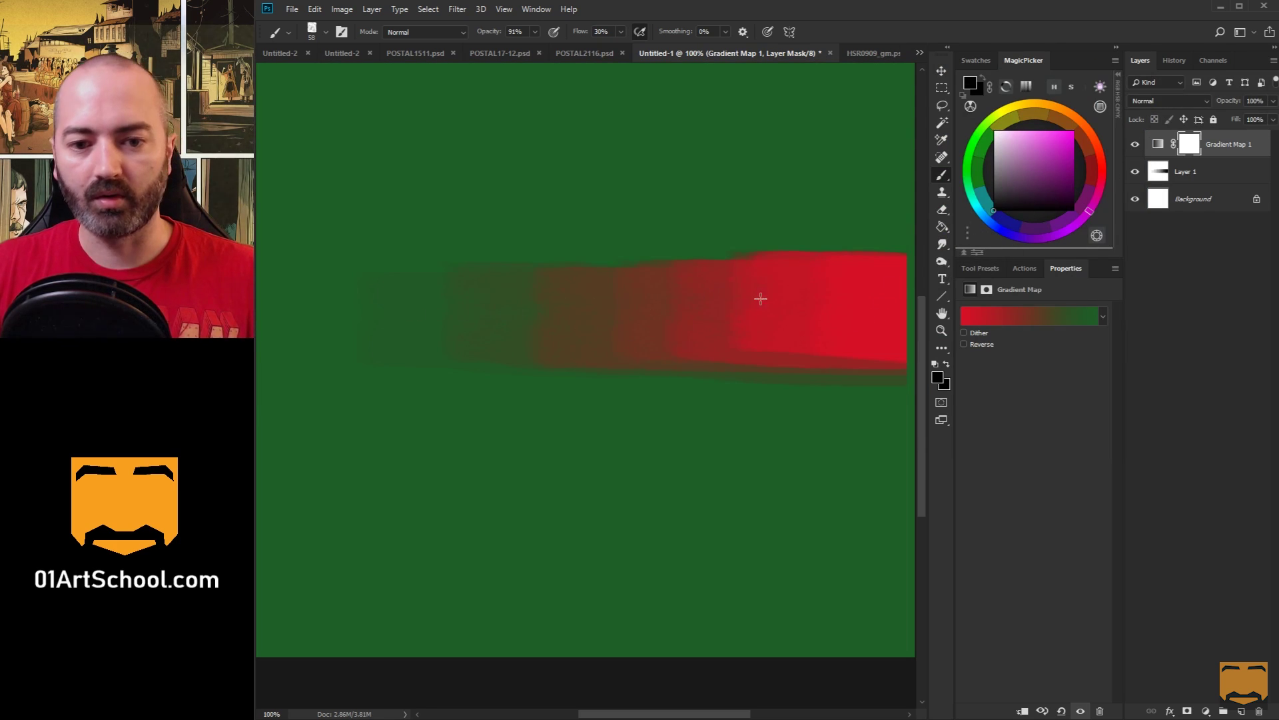
mouse_move(1060, 238)
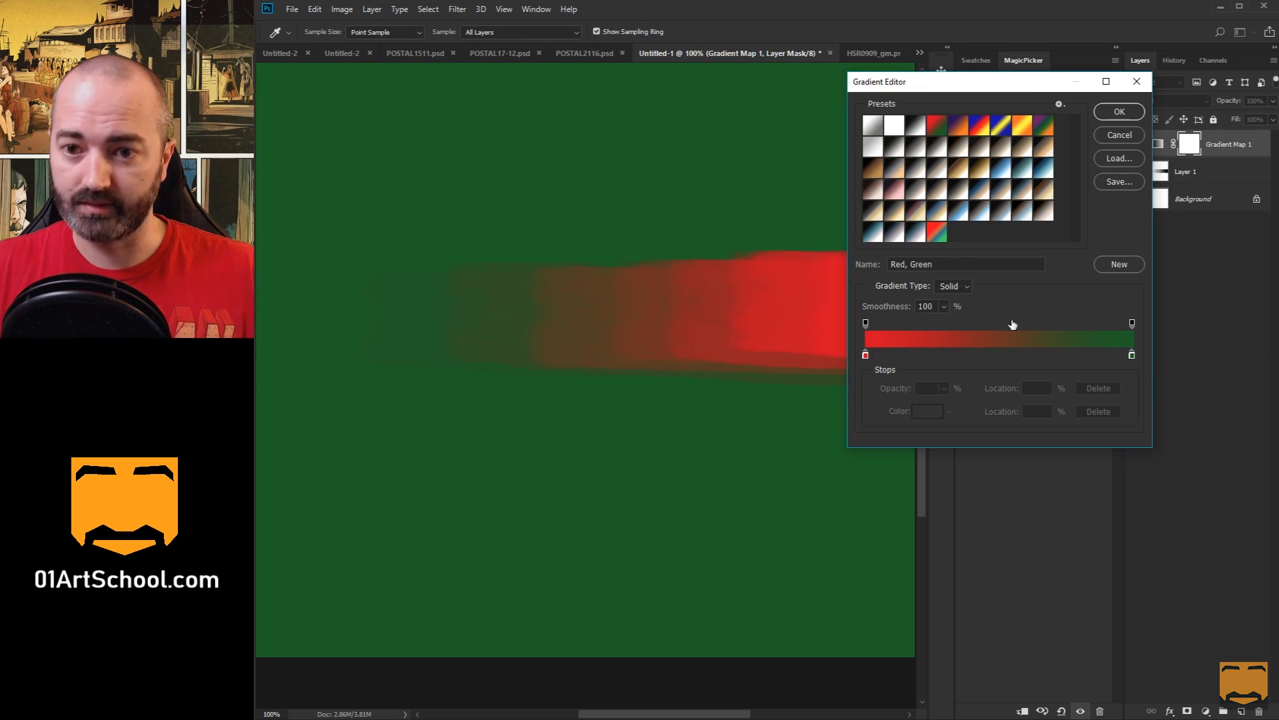
click(937, 125)
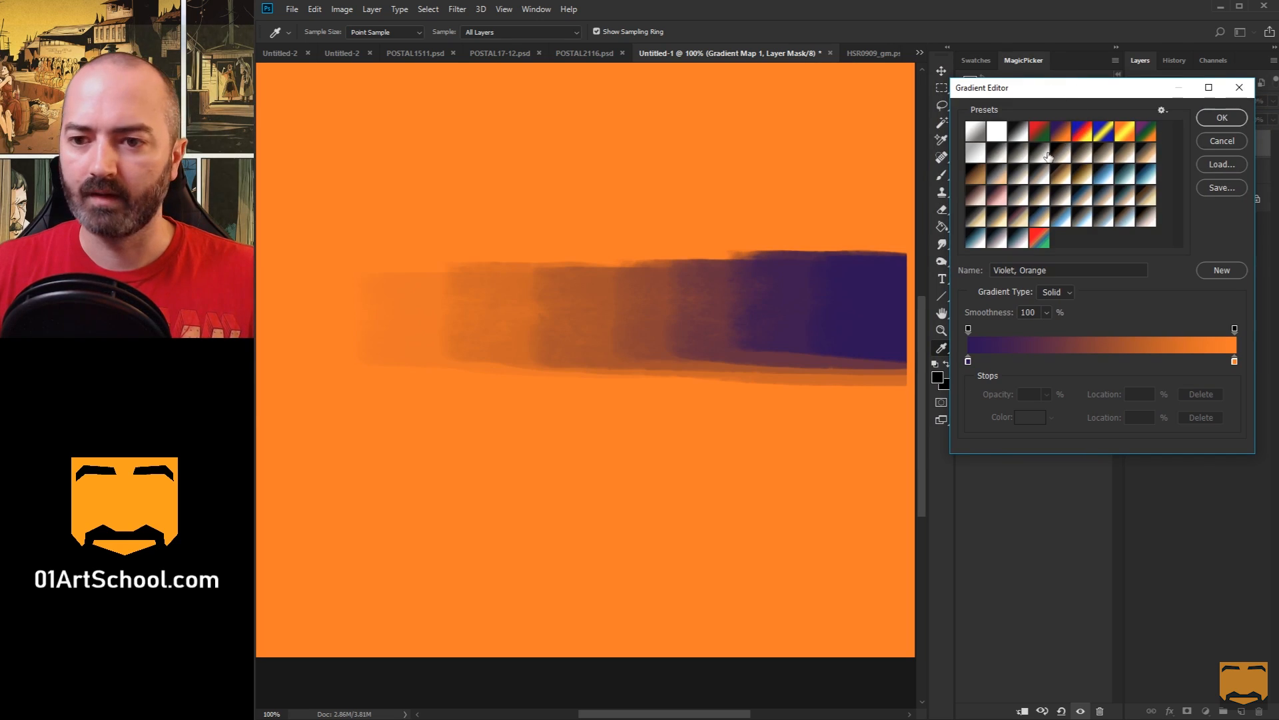
click(1040, 133)
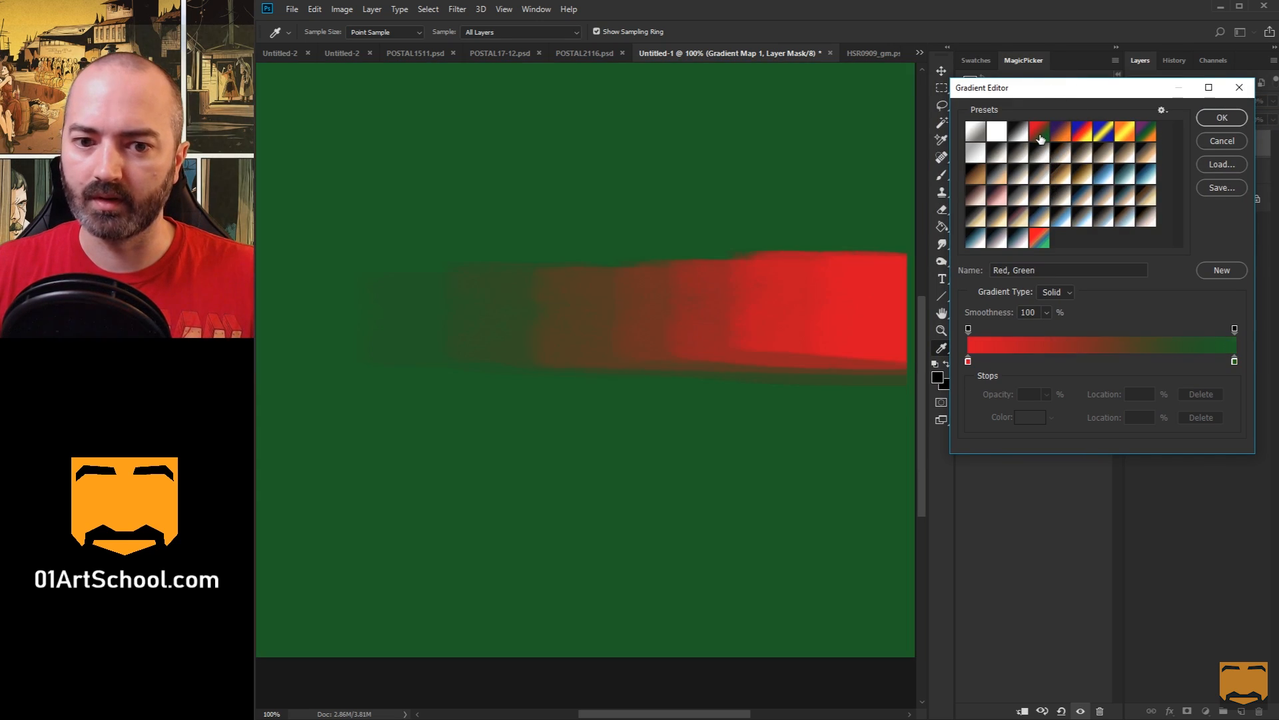
click(1081, 147)
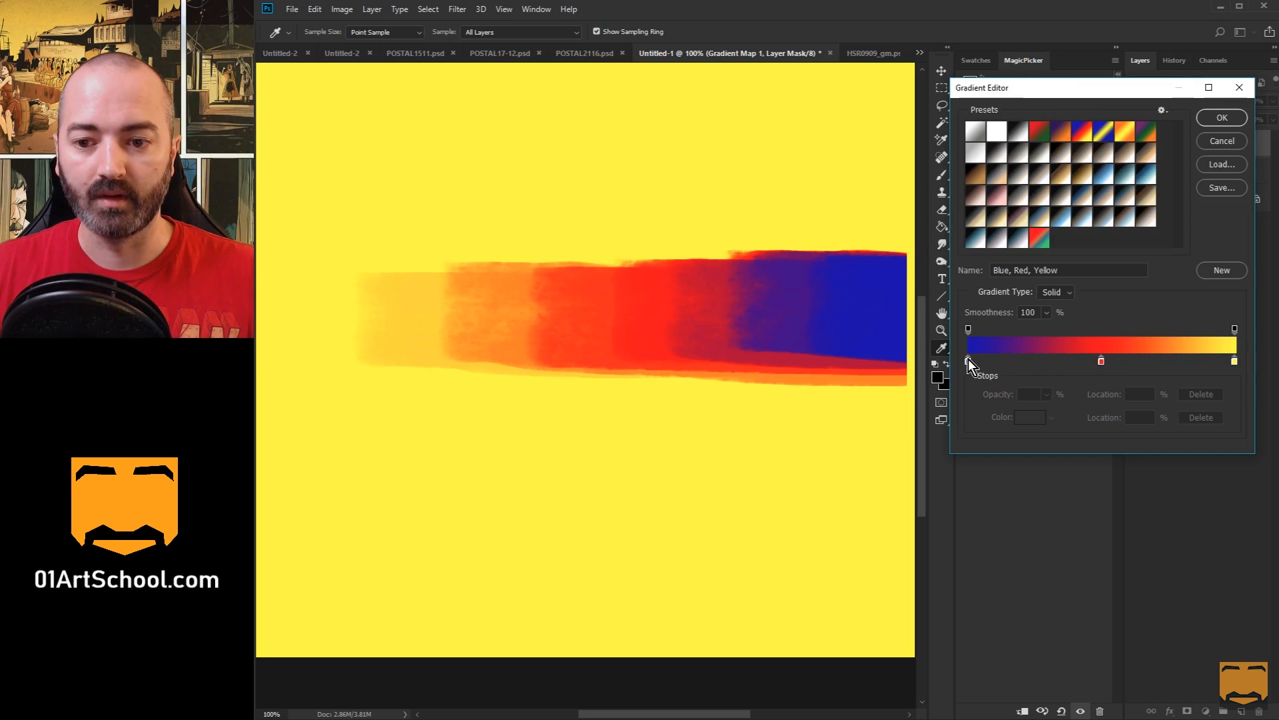
click(968, 360)
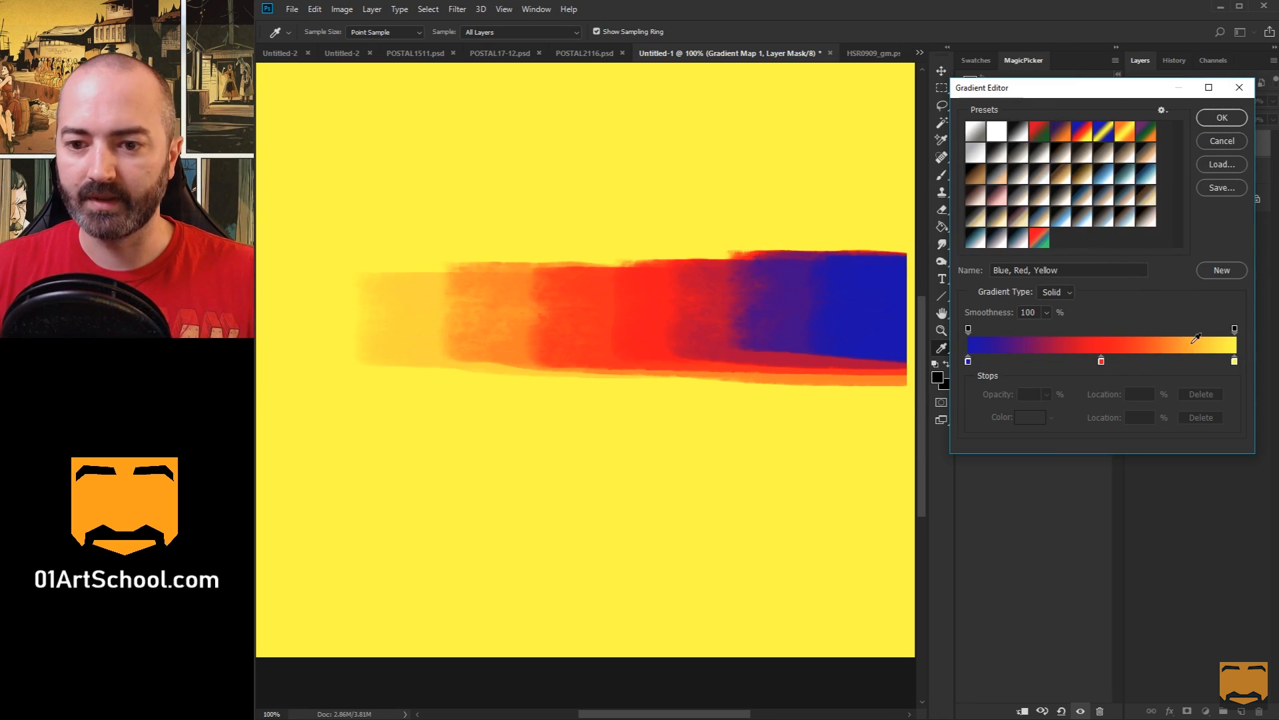
click(1146, 130)
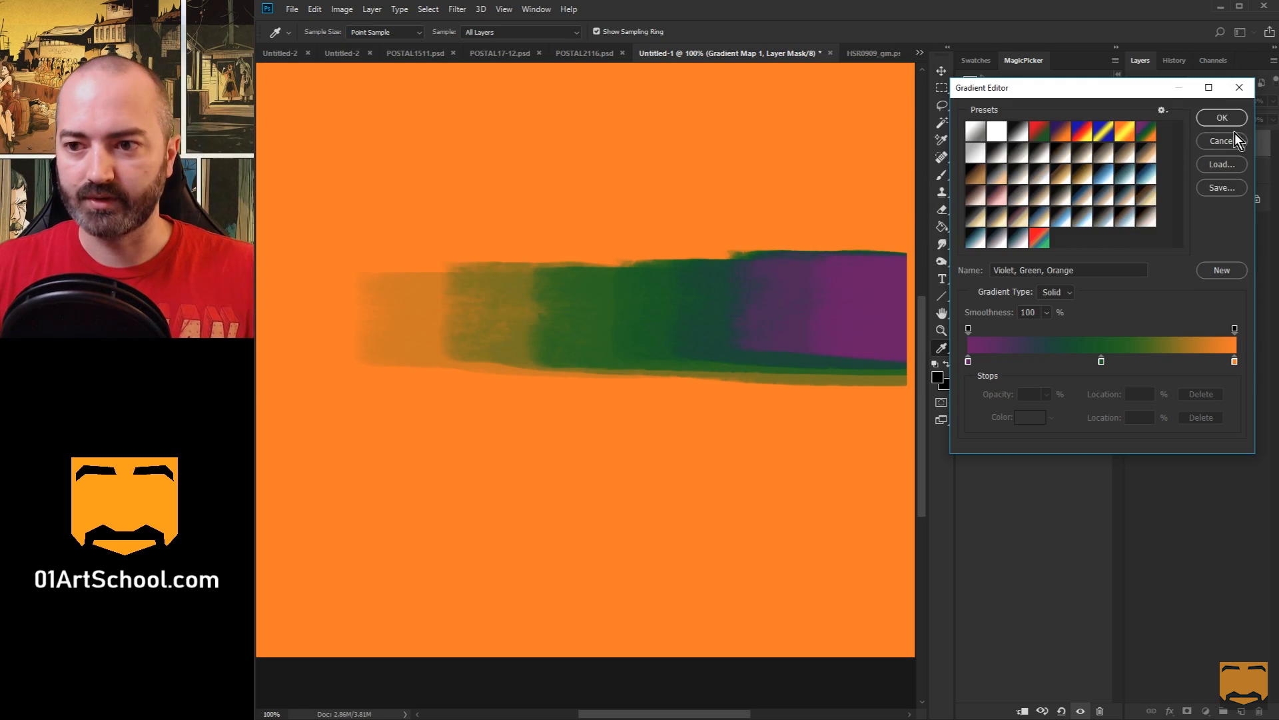
click(1221, 118)
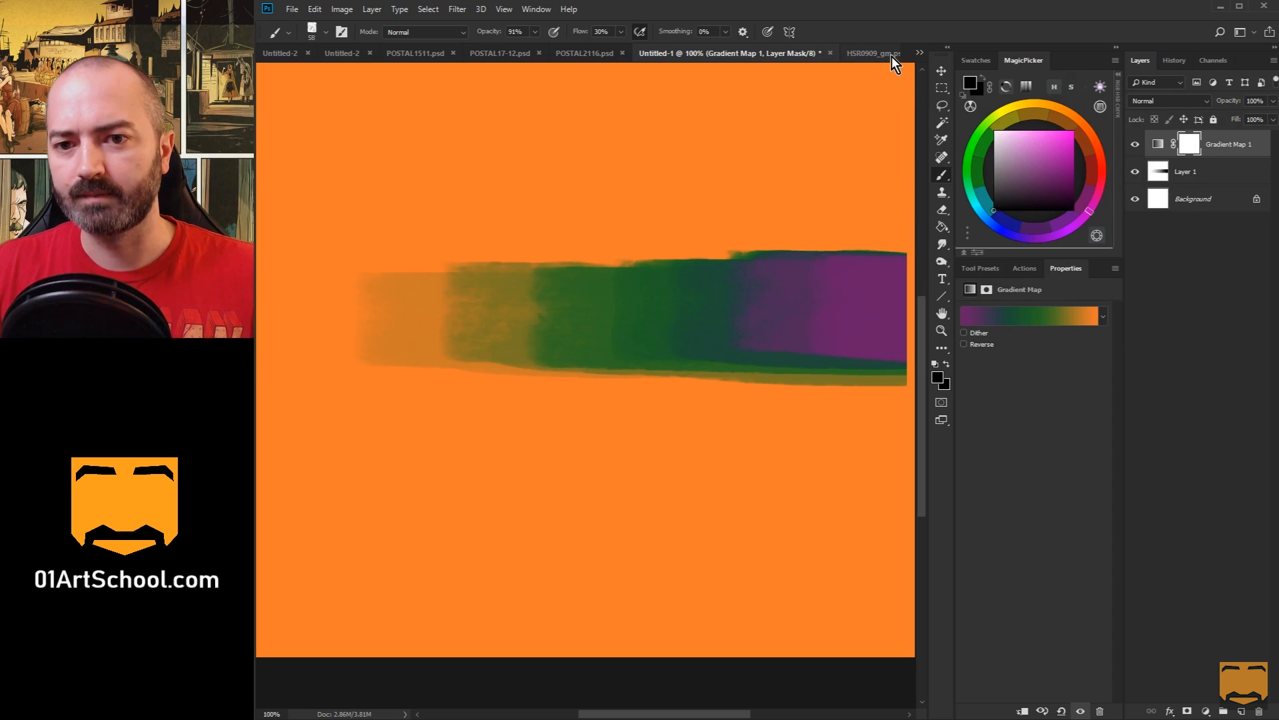
Step: On the HSR0909 comic page, set the gradient map to Violet-Orange blended in Color mode
click(877, 53)
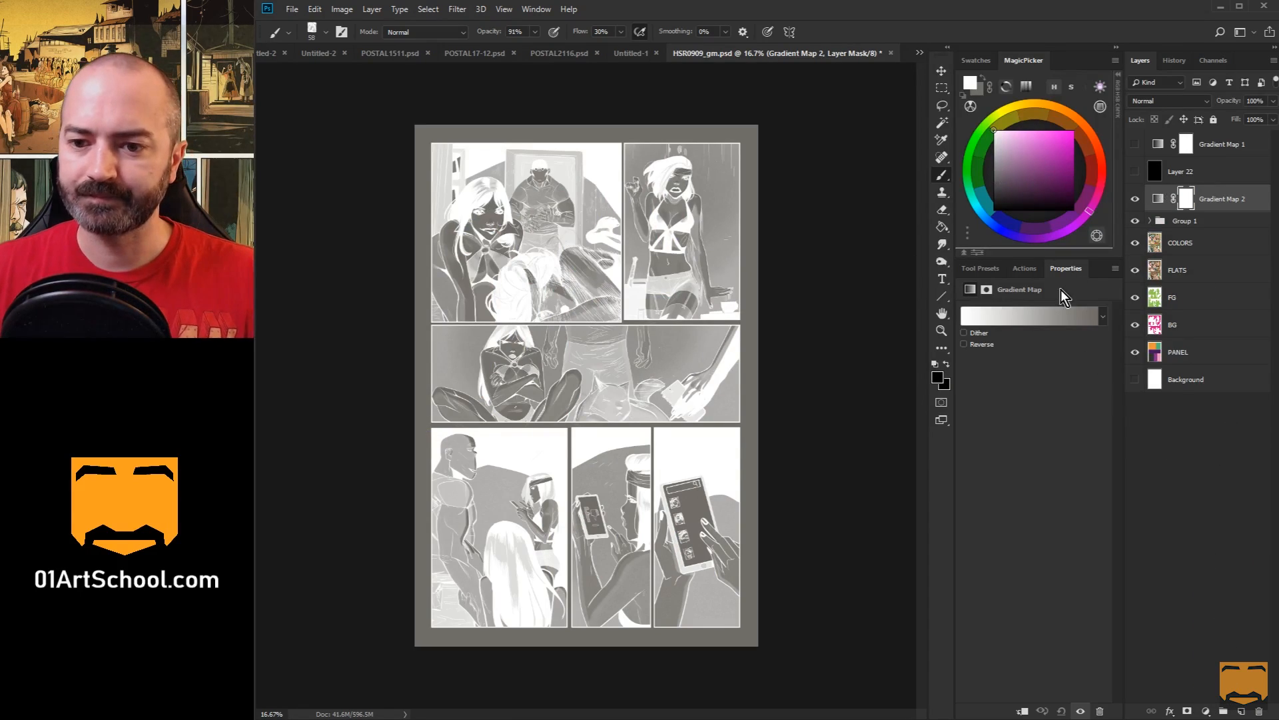
click(1029, 316)
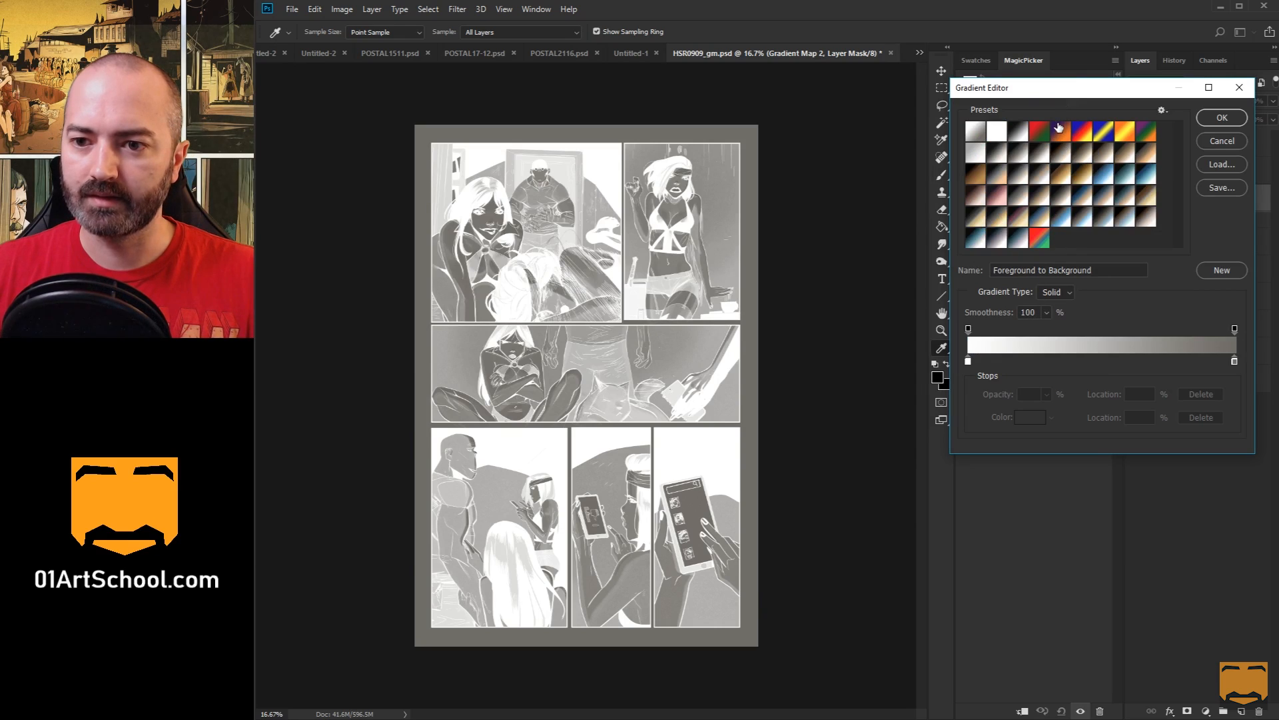
click(1041, 131)
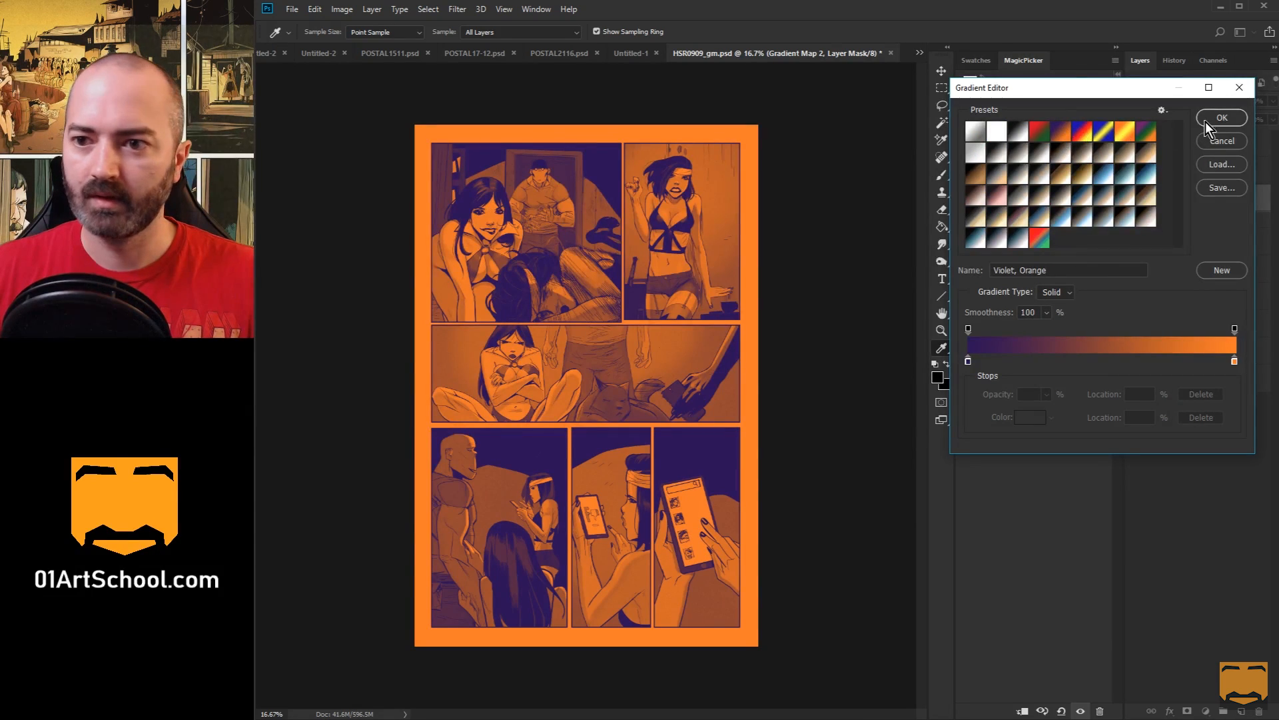
click(1222, 117)
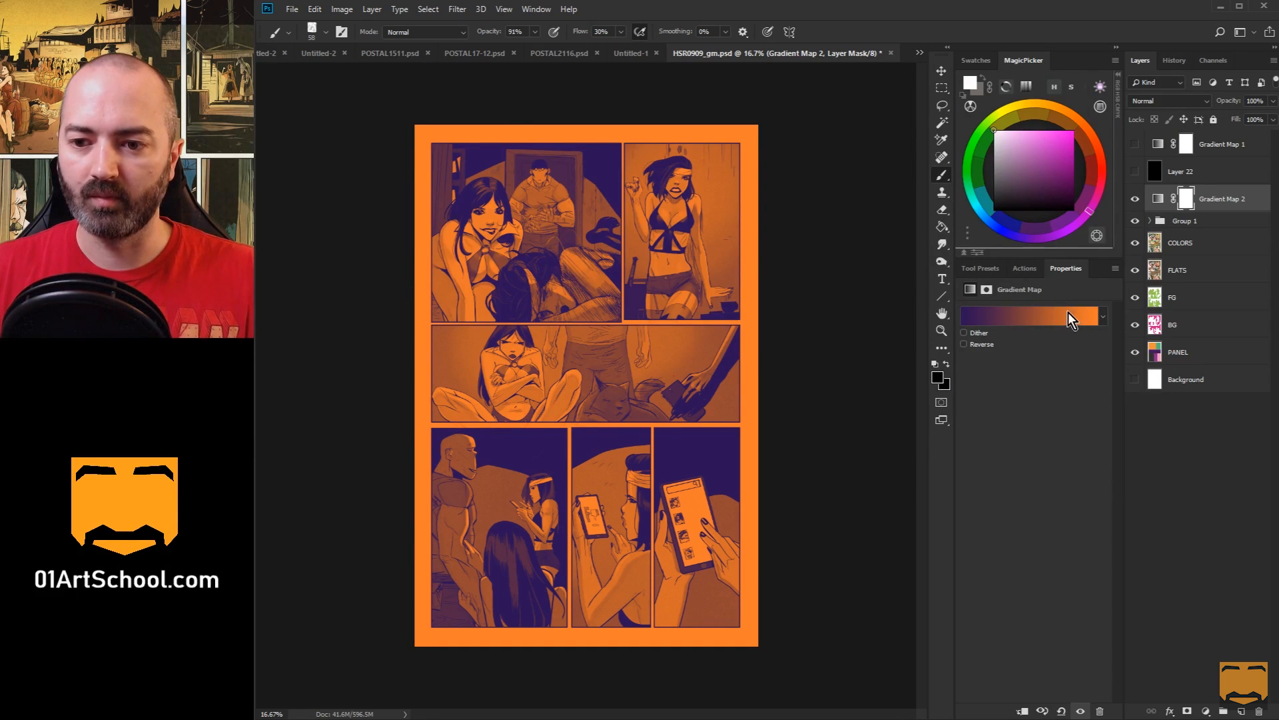
click(1170, 102)
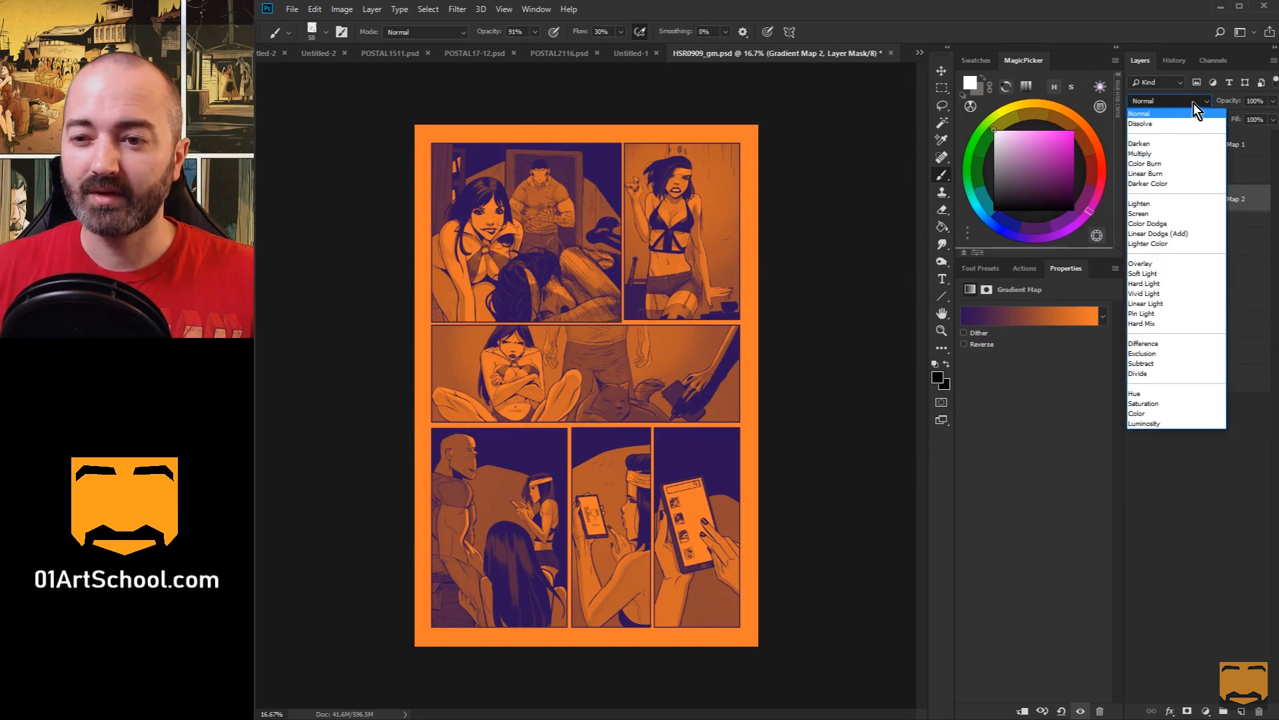
click(1168, 101)
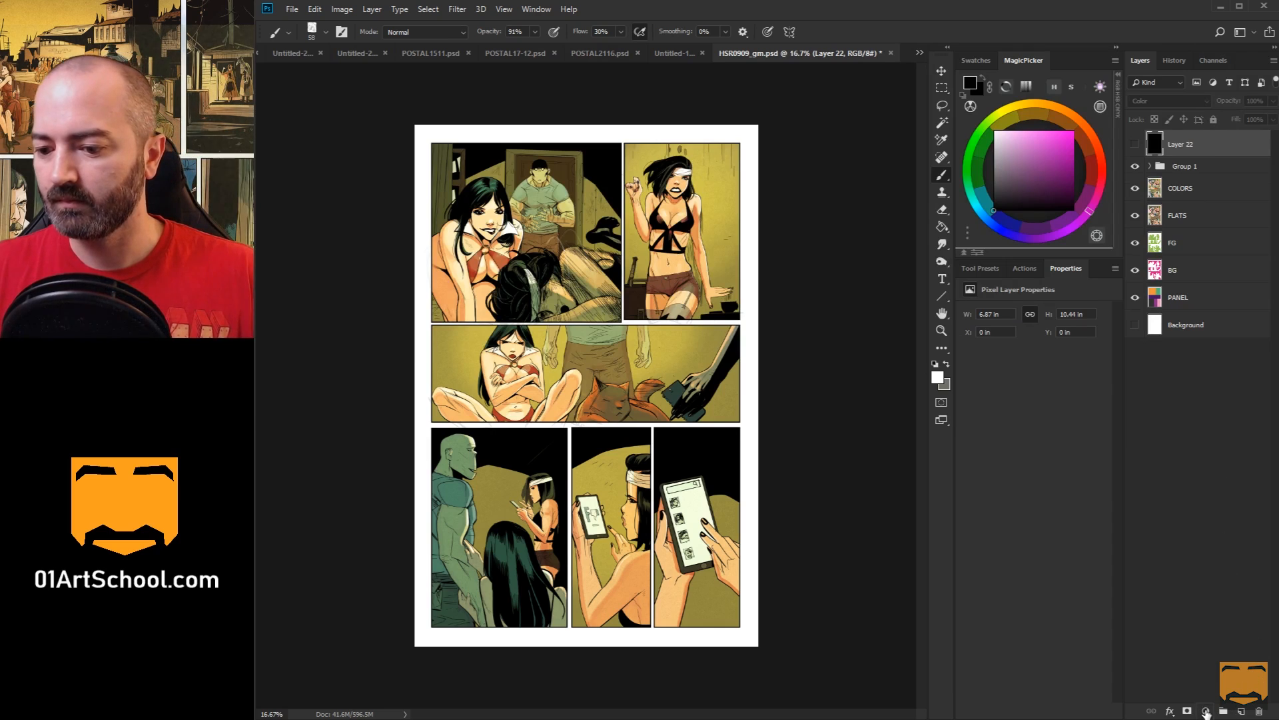
Step: Add a new Gradient Map adjustment layer with Reverse ticked for a normal greyscale look
click(1205, 710)
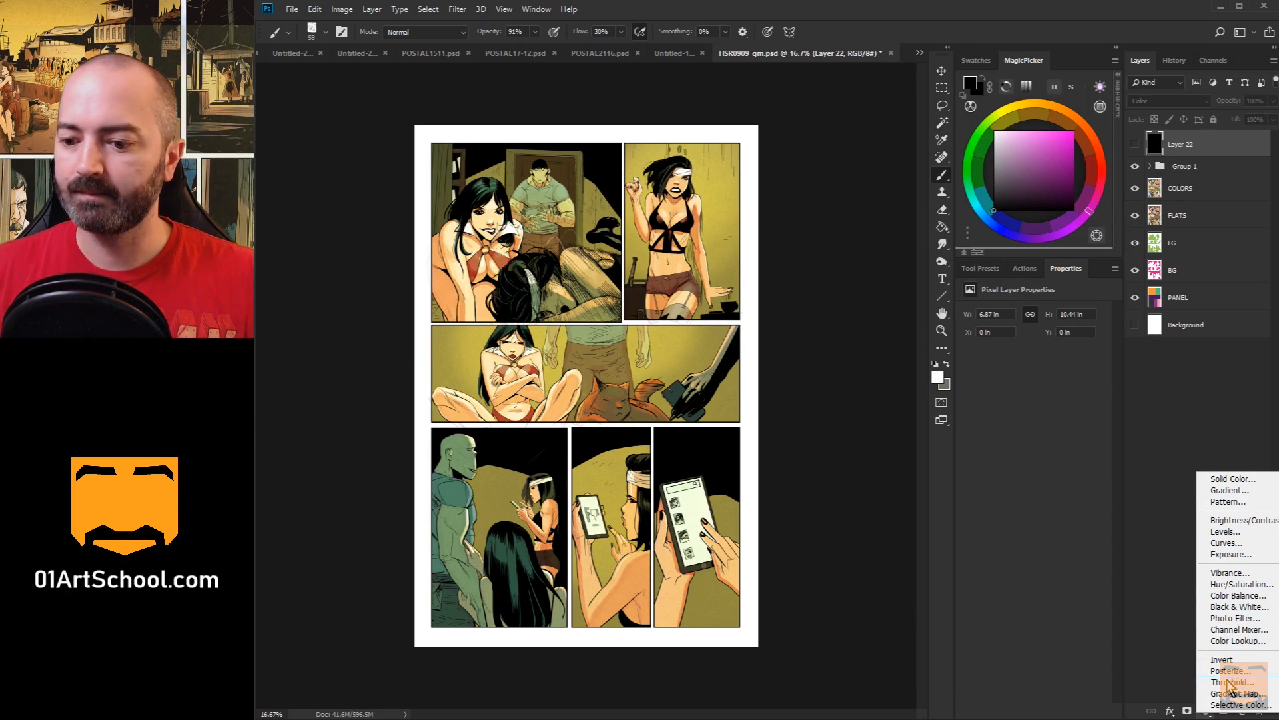
click(1242, 693)
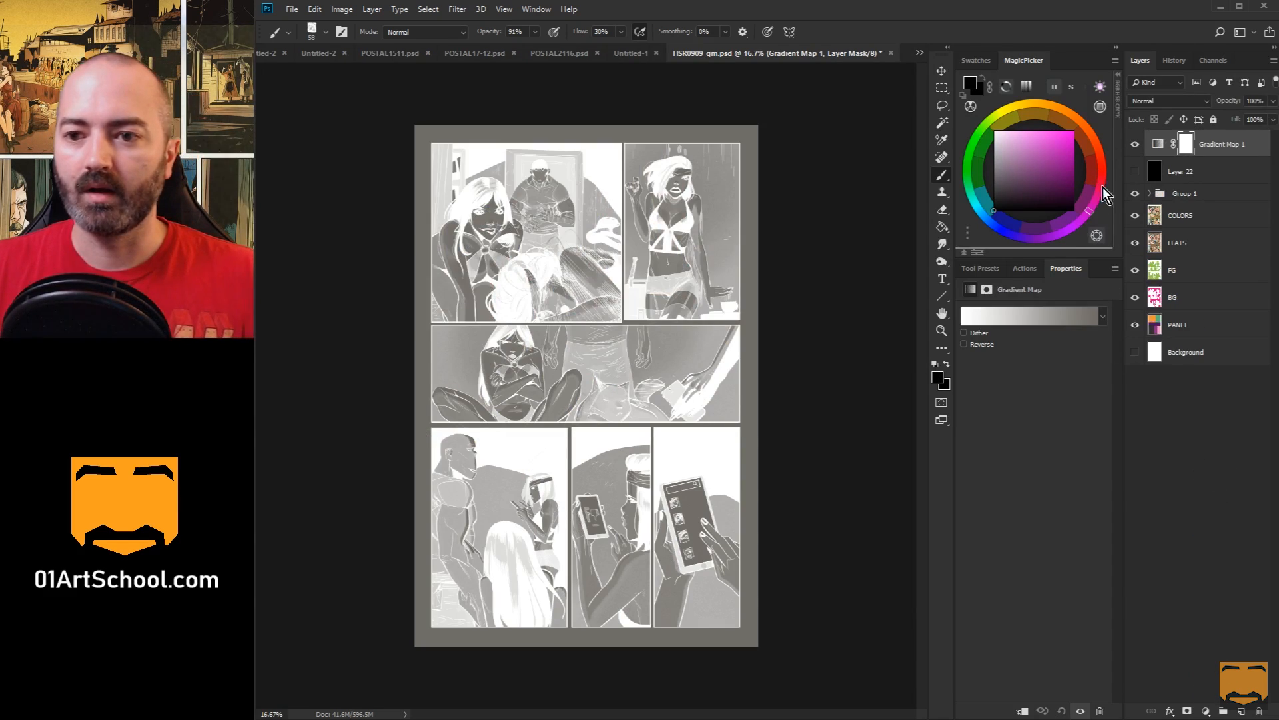
mouse_move(1032, 318)
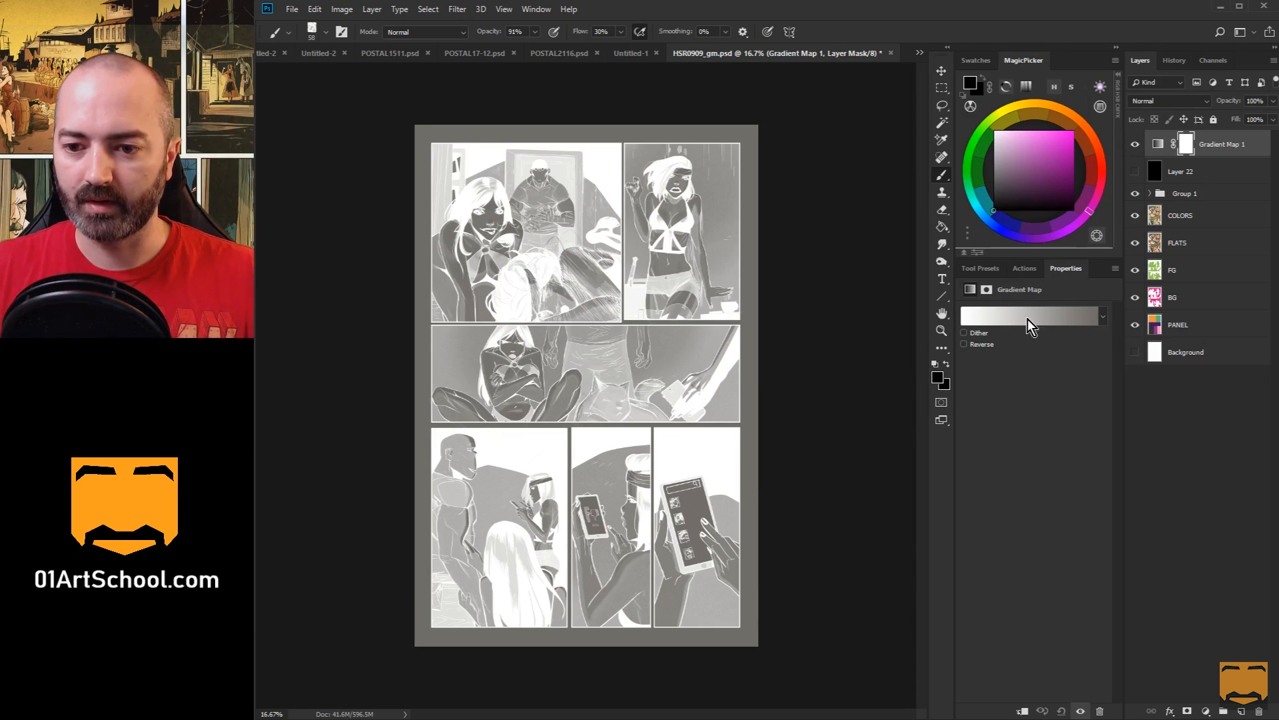
click(965, 344)
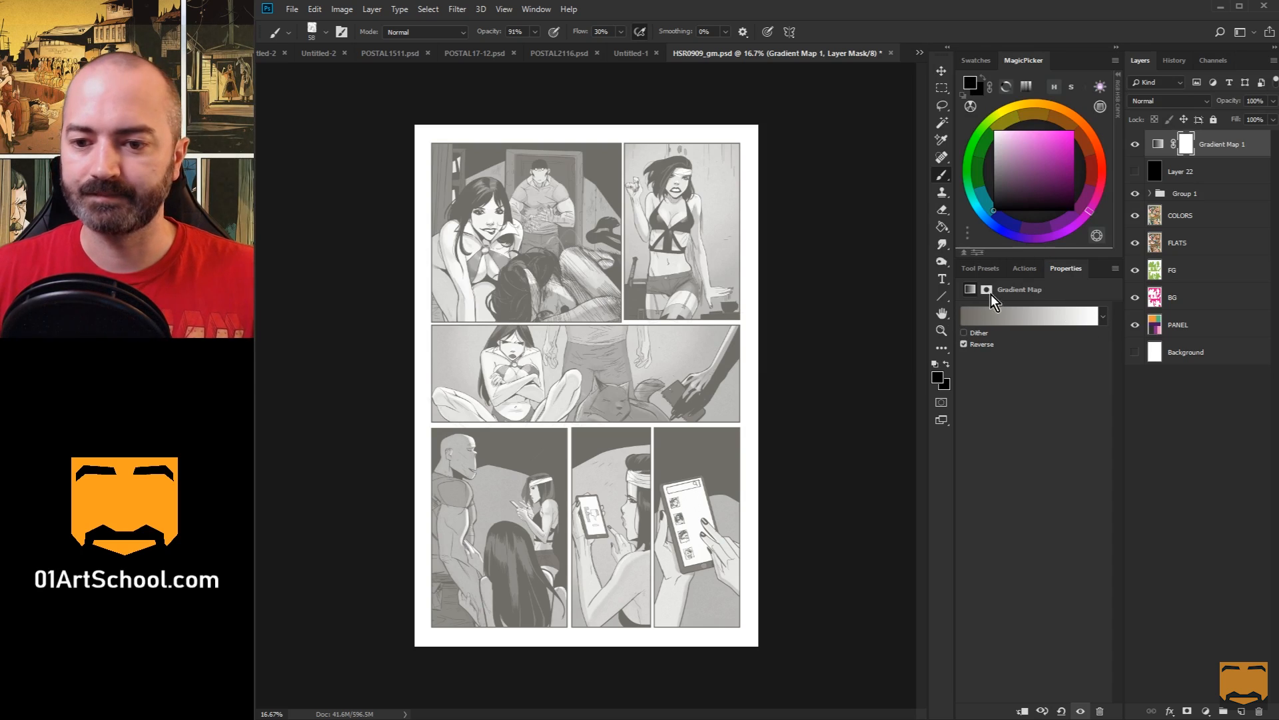
mouse_move(1032, 314)
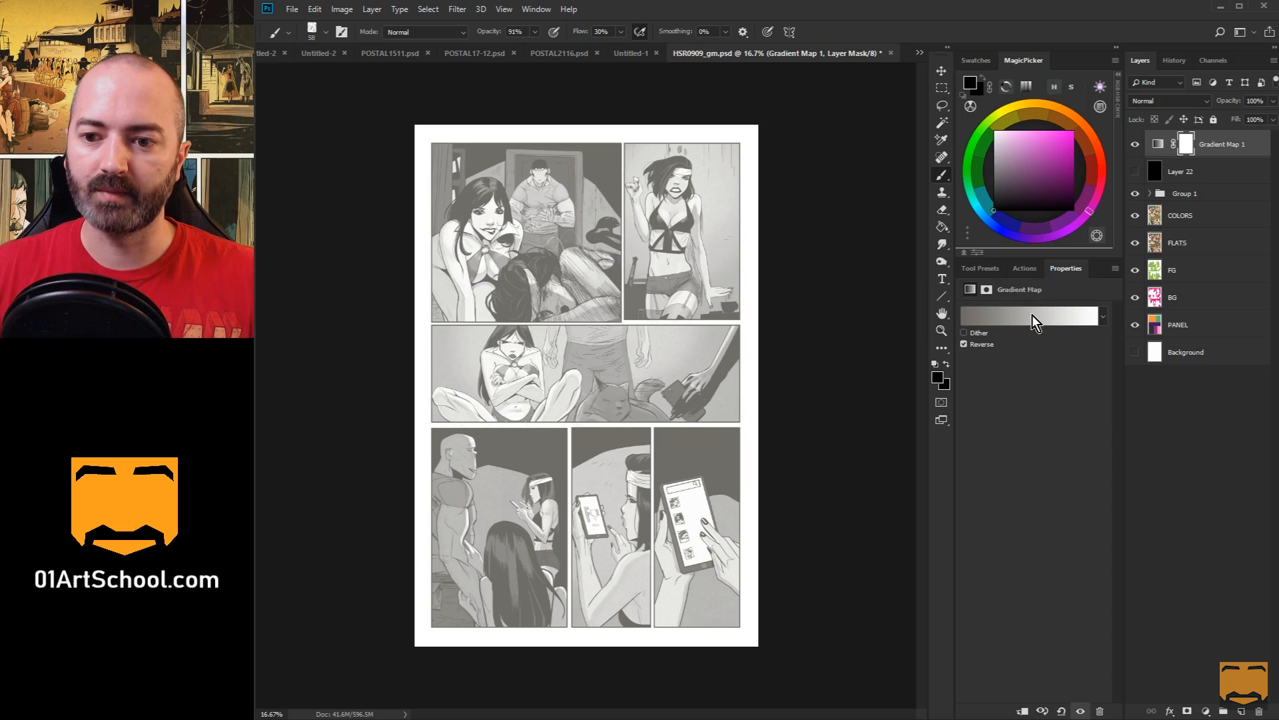
Step: Make the gradient map a Noise gradient and experiment with Roughness, settling at 34%
click(1028, 316)
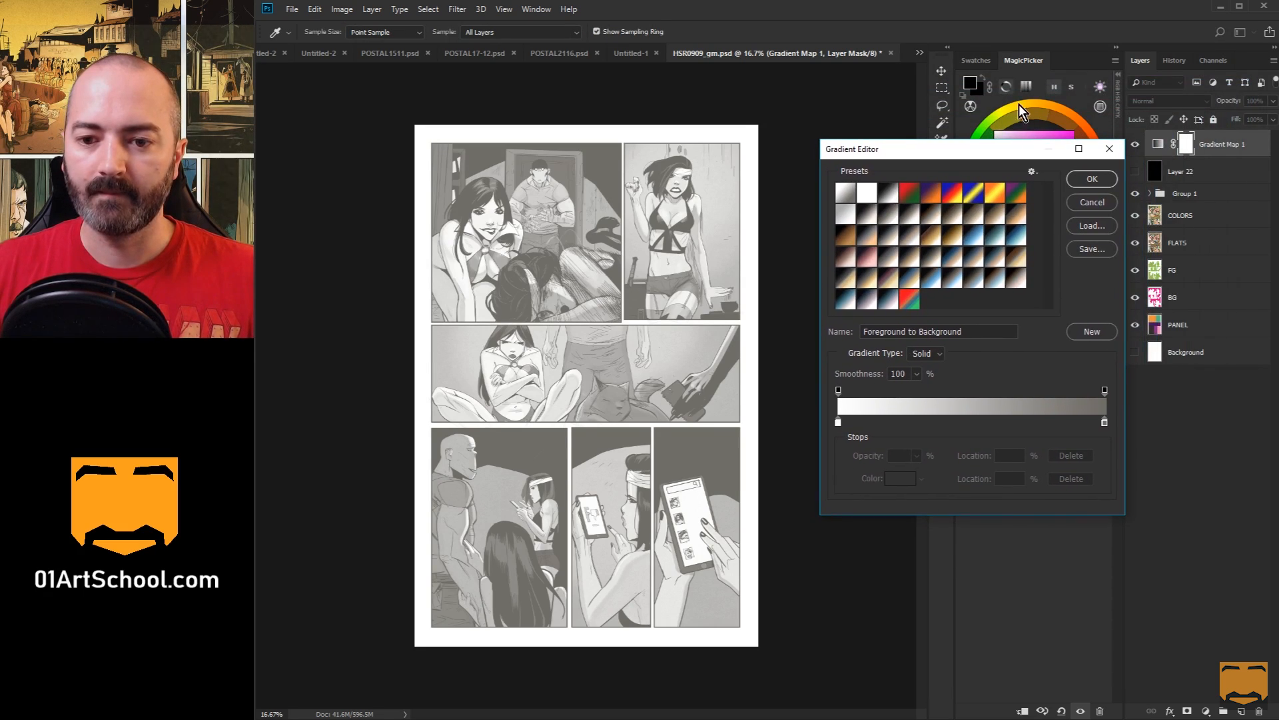
mouse_move(939, 358)
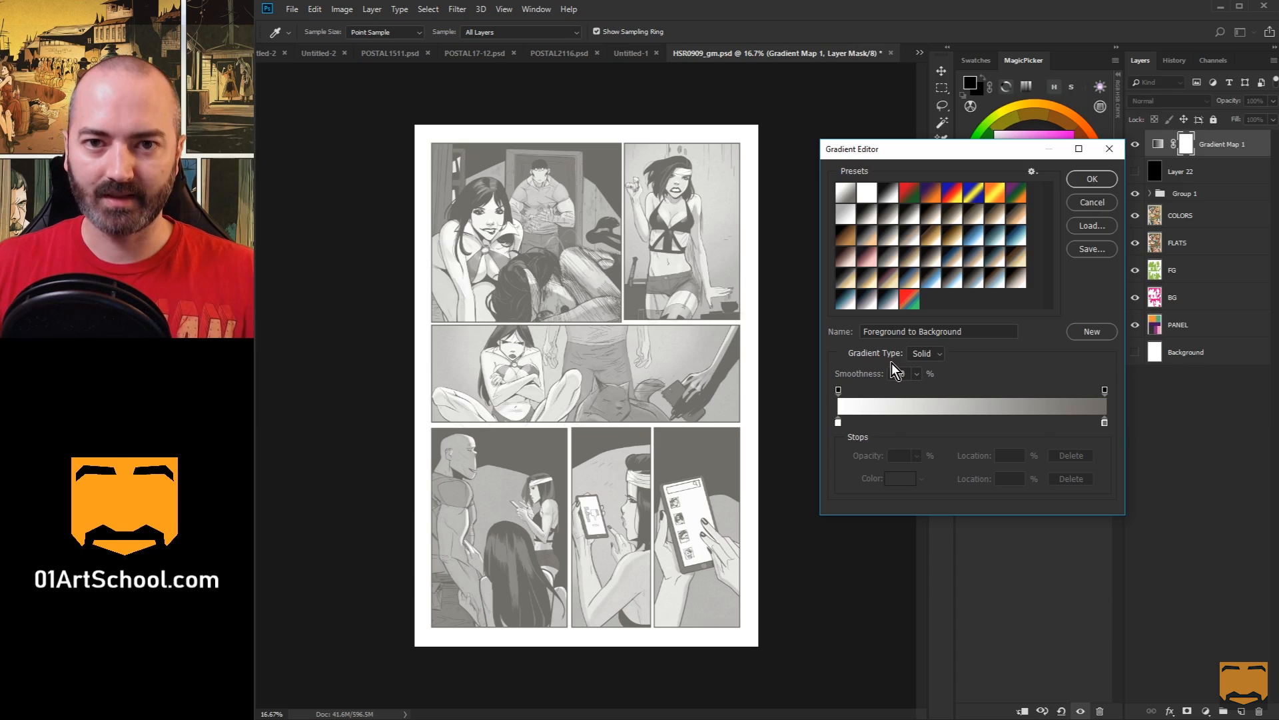
click(925, 354)
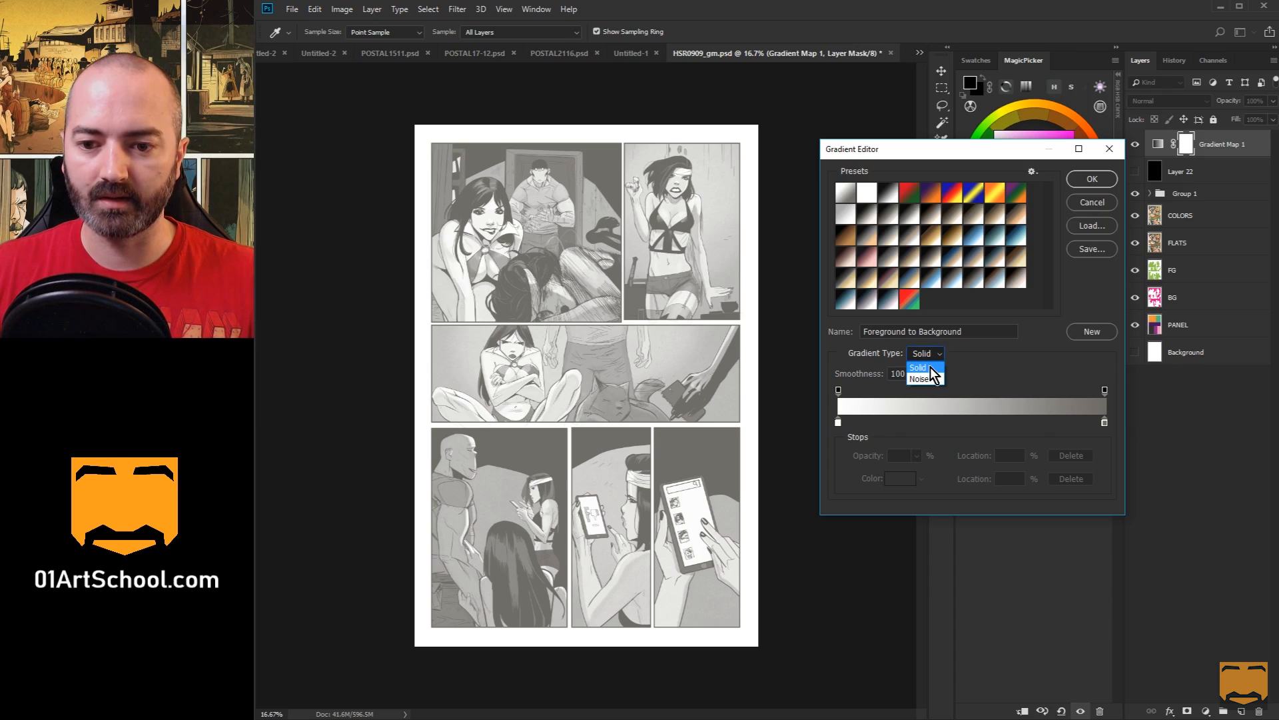
click(920, 378)
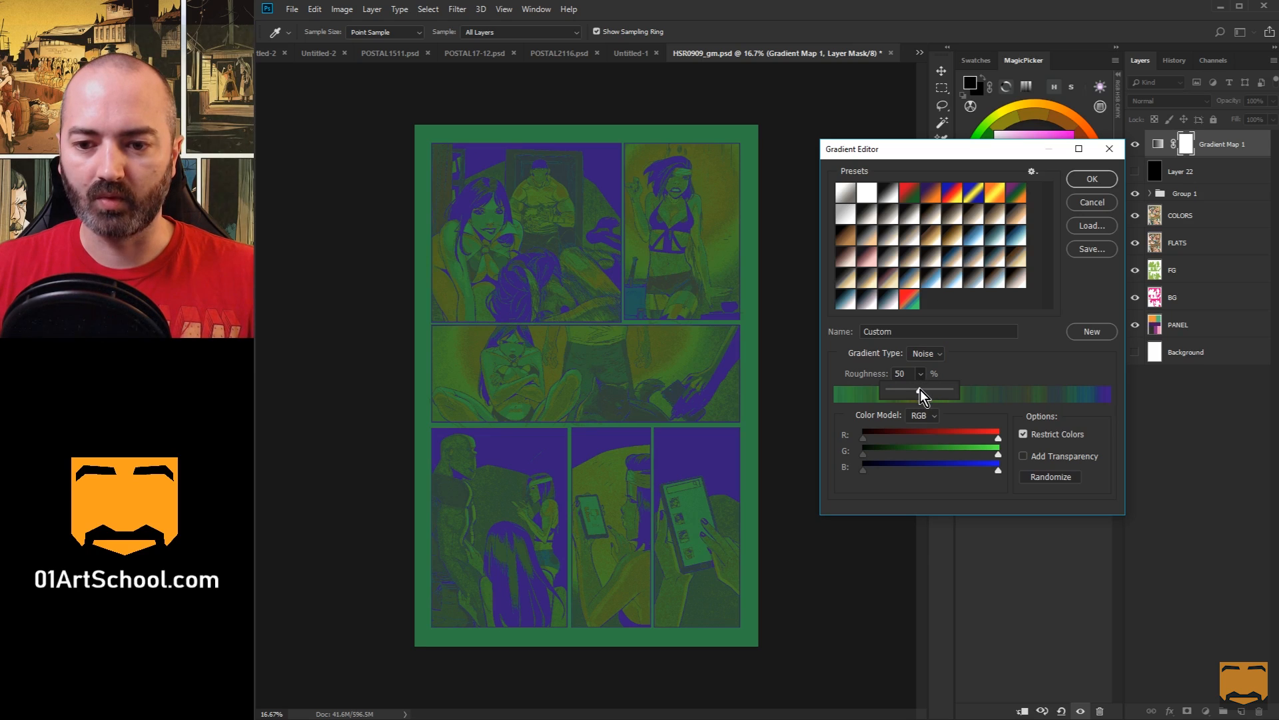
drag(920, 395, 947, 394)
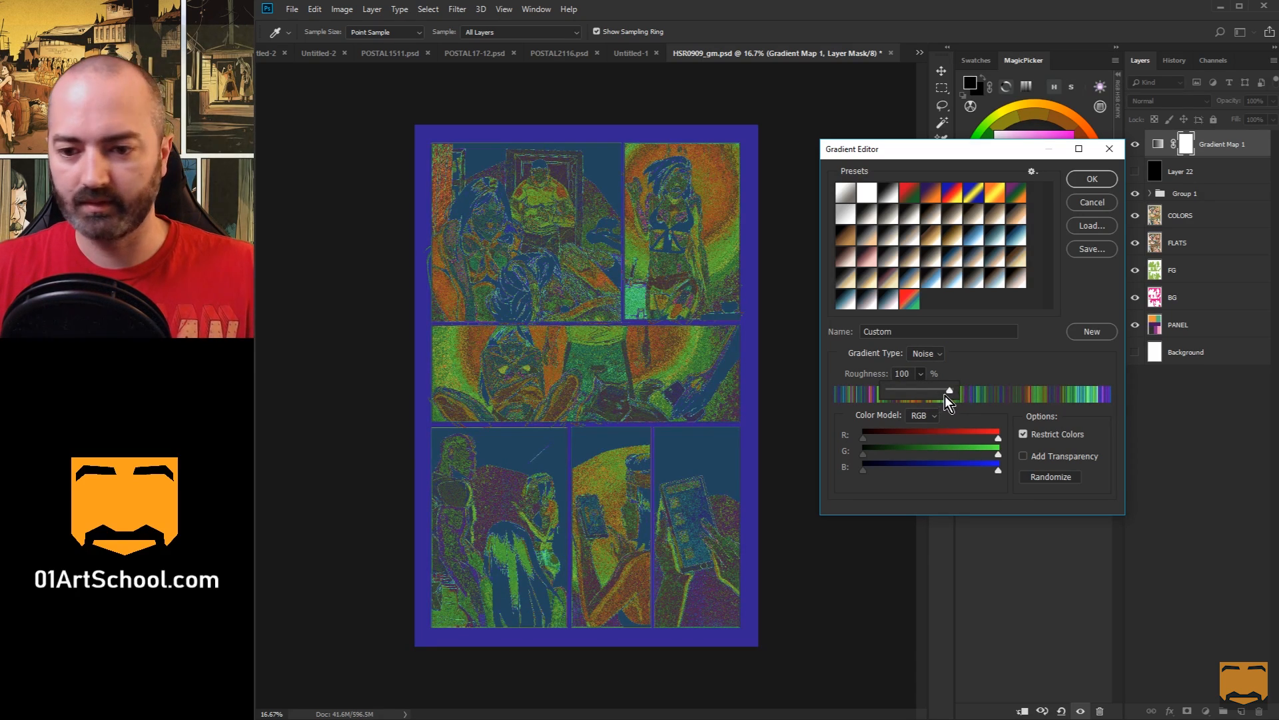
drag(948, 393, 911, 393)
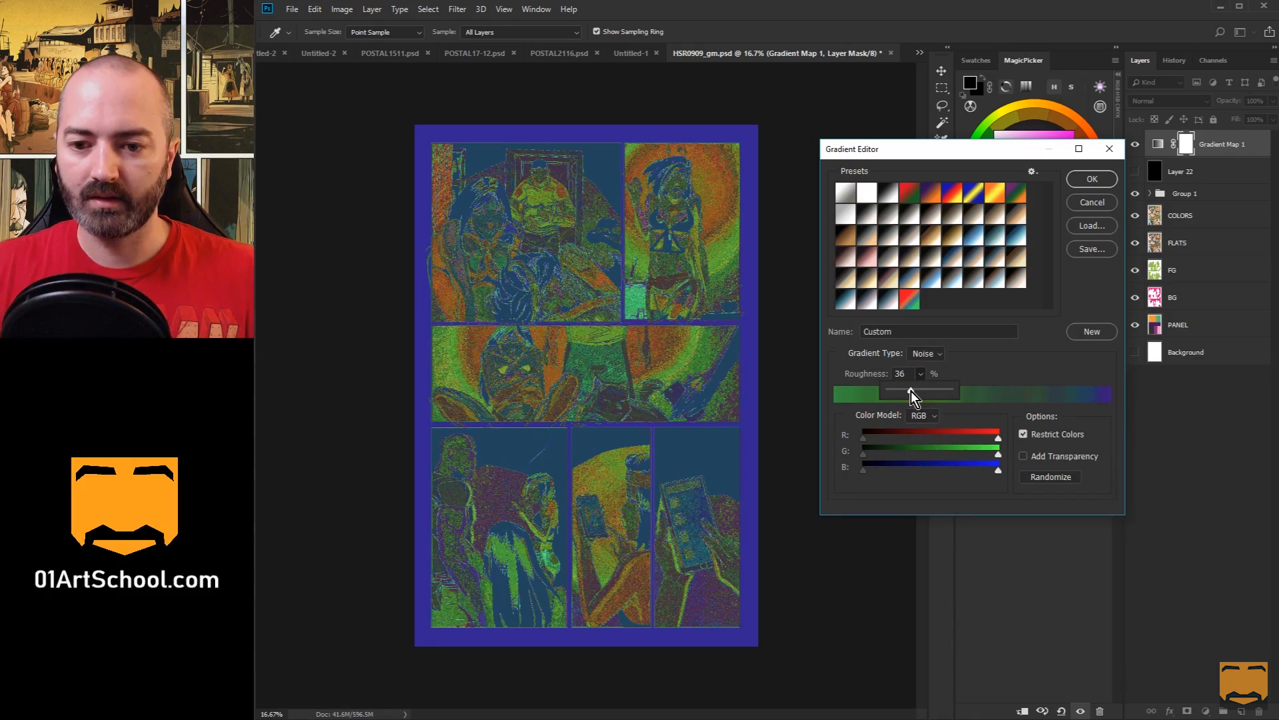
drag(912, 392, 908, 392)
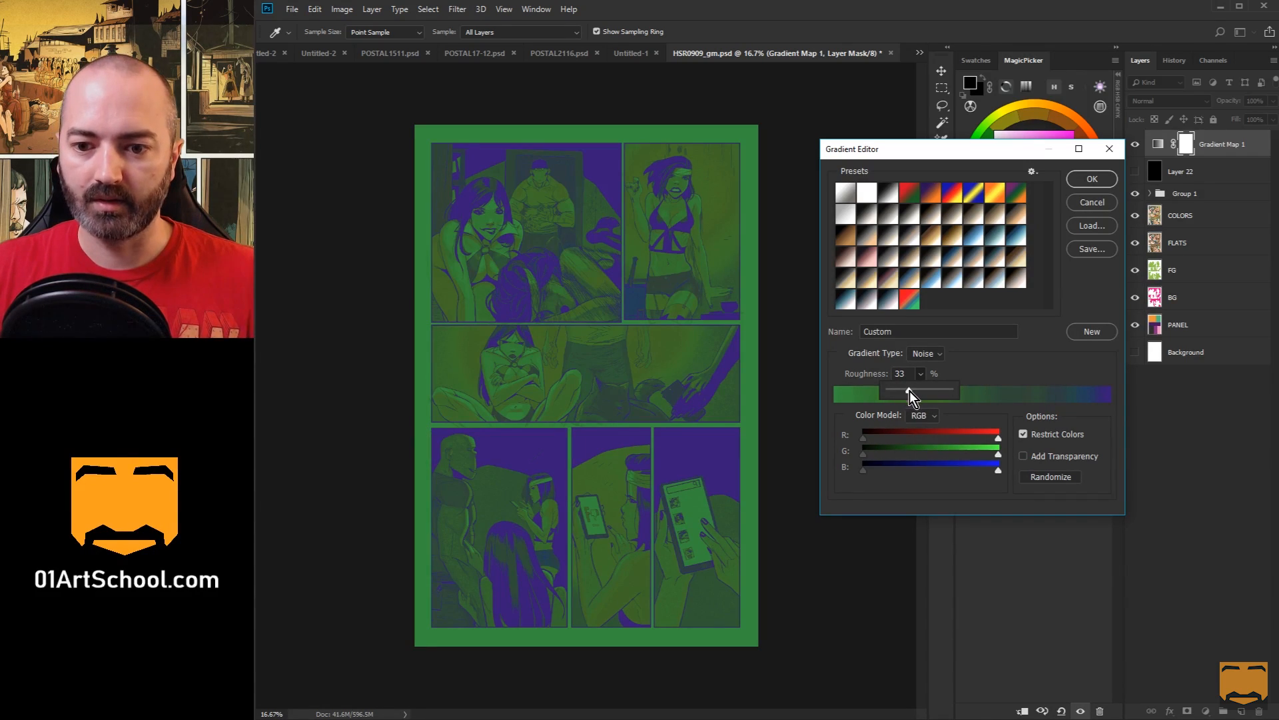
drag(908, 391, 888, 392)
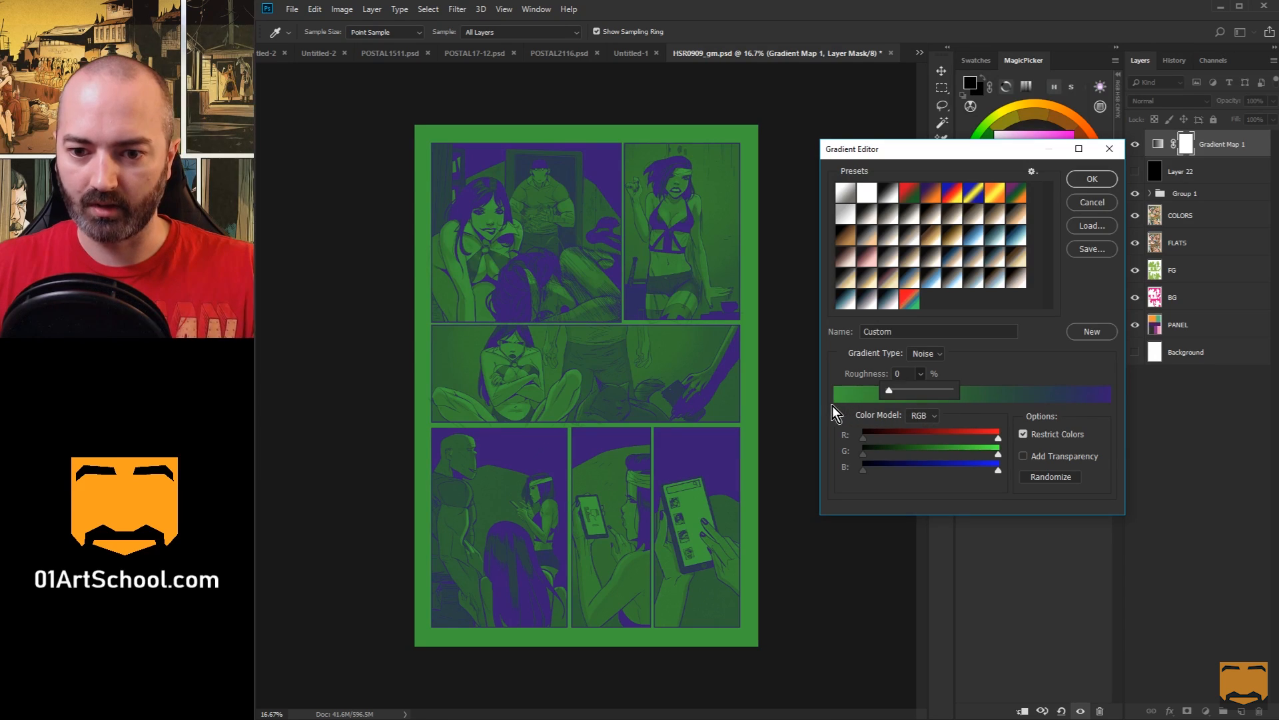
drag(889, 390, 908, 391)
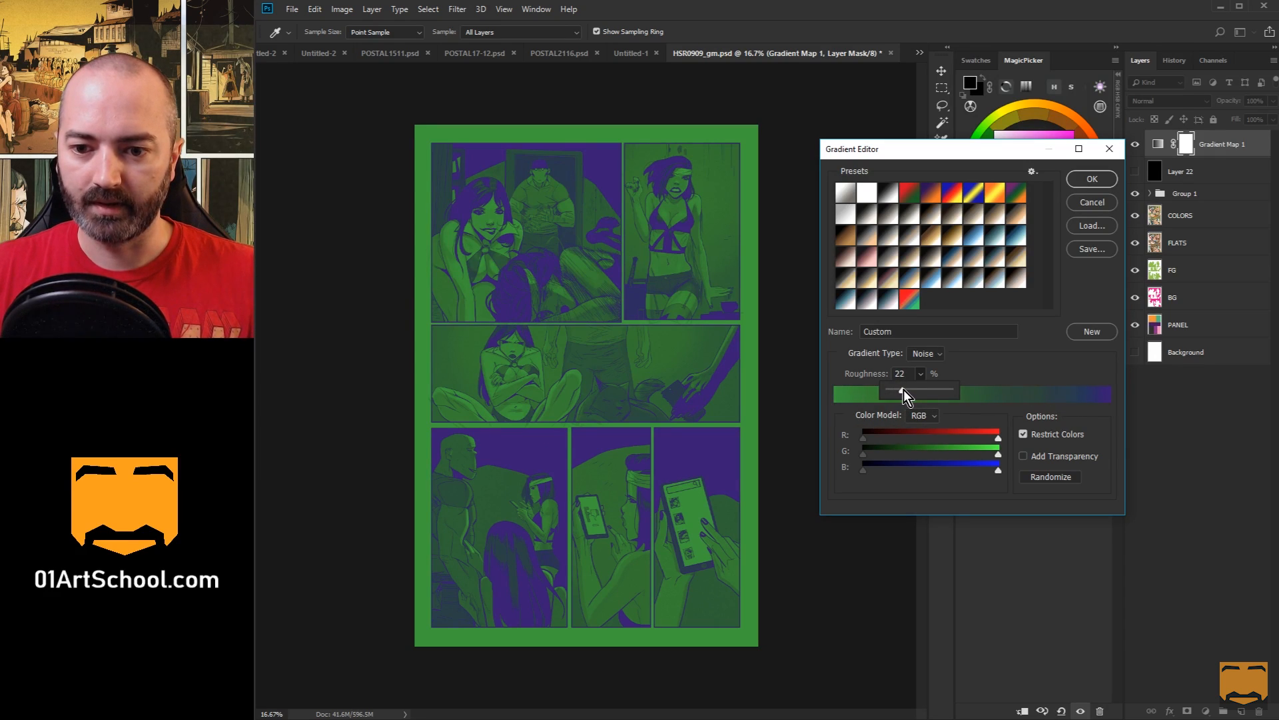
drag(903, 392, 919, 391)
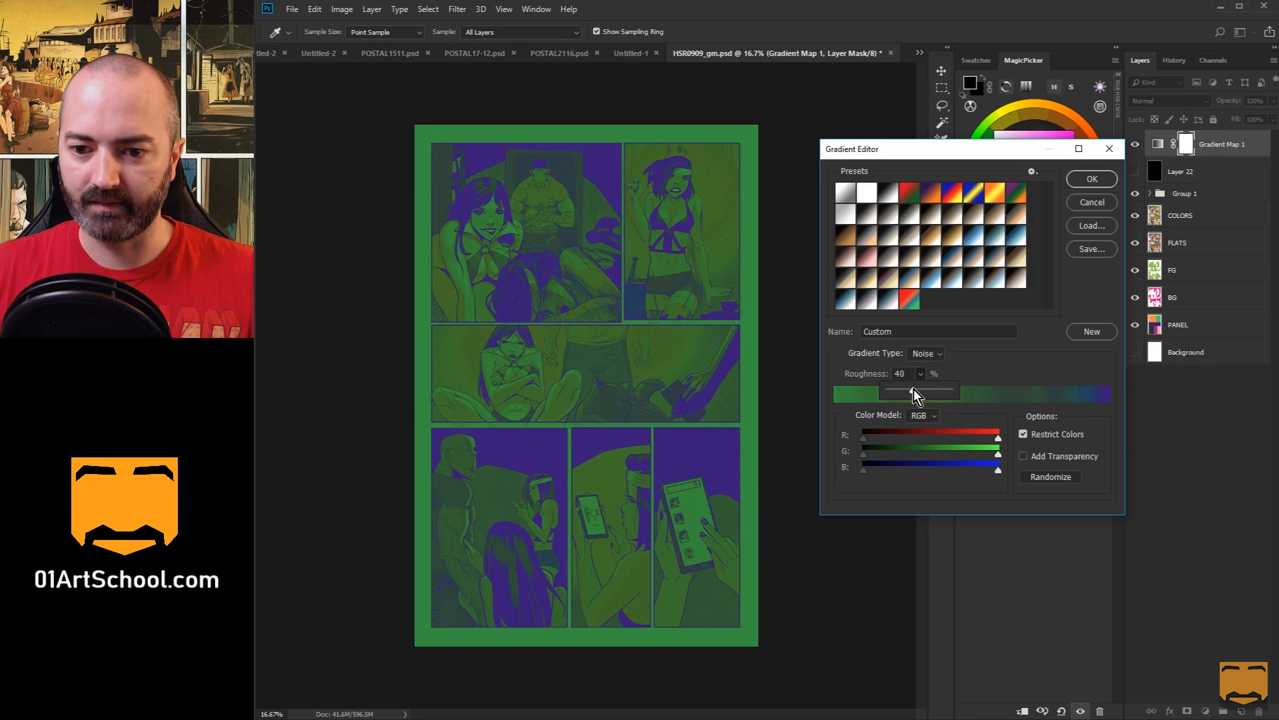
drag(915, 390, 903, 391)
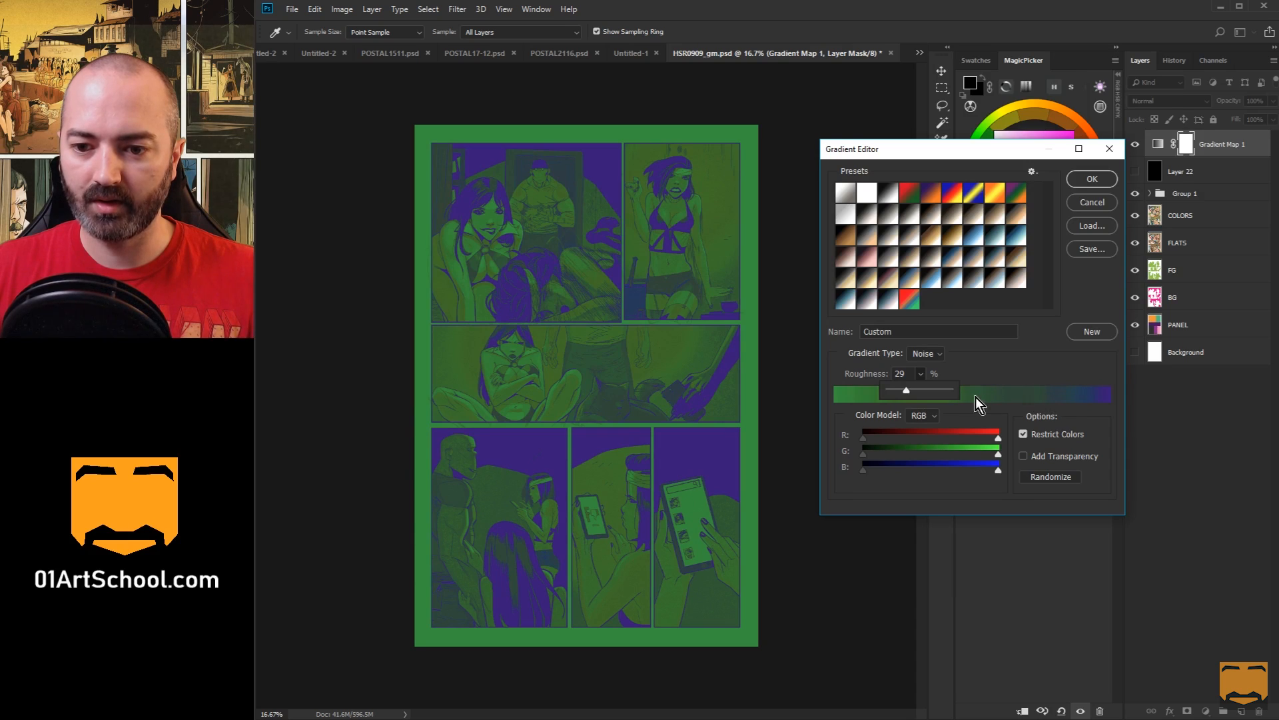
drag(904, 390, 921, 390)
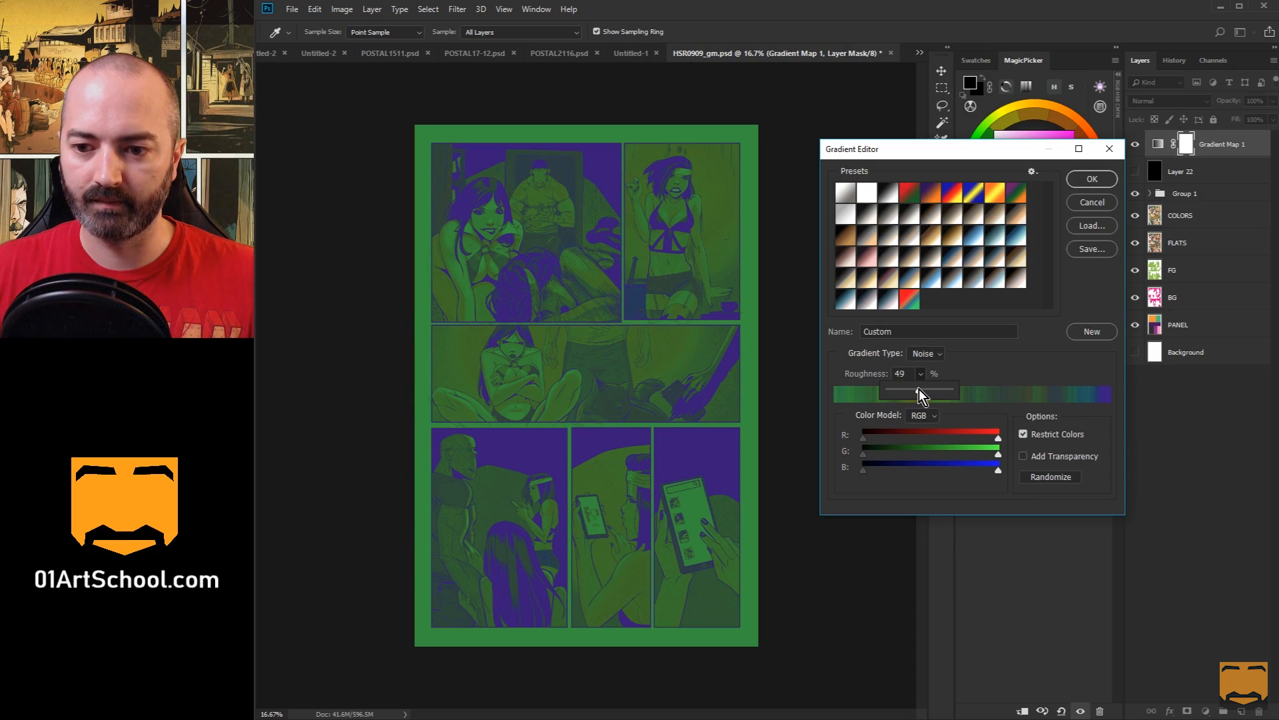
drag(917, 392, 891, 392)
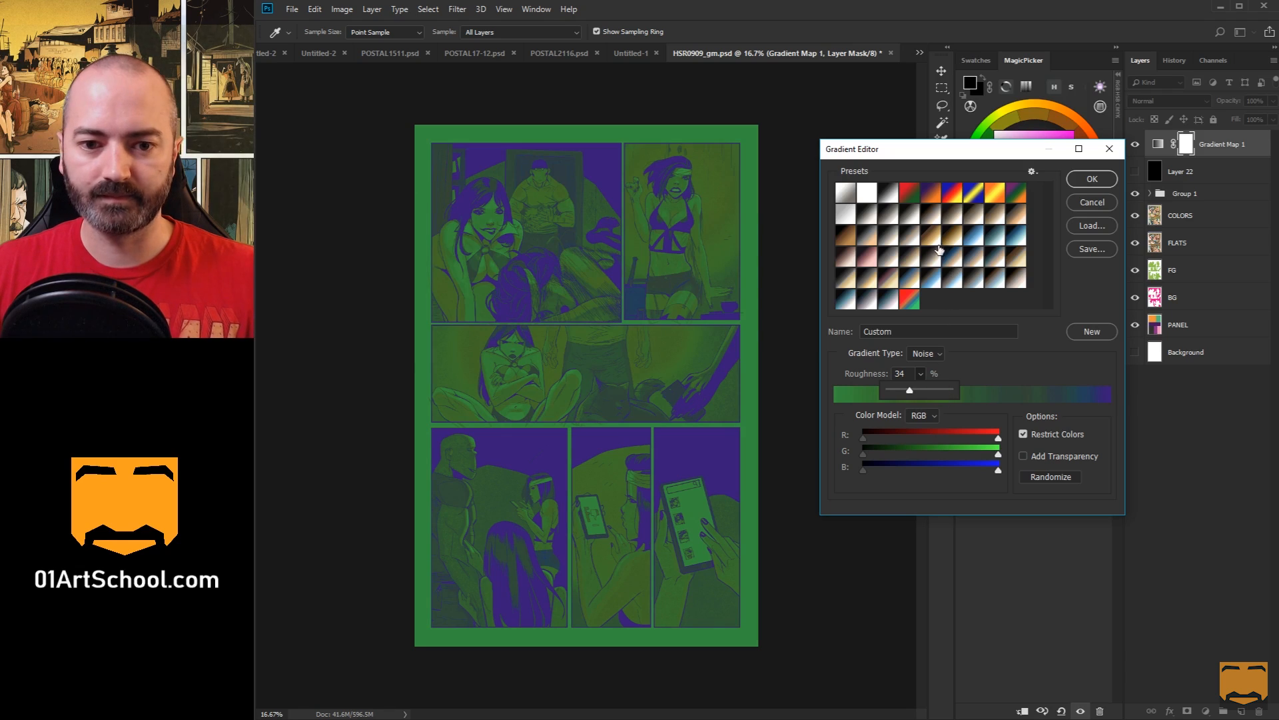
click(1092, 178)
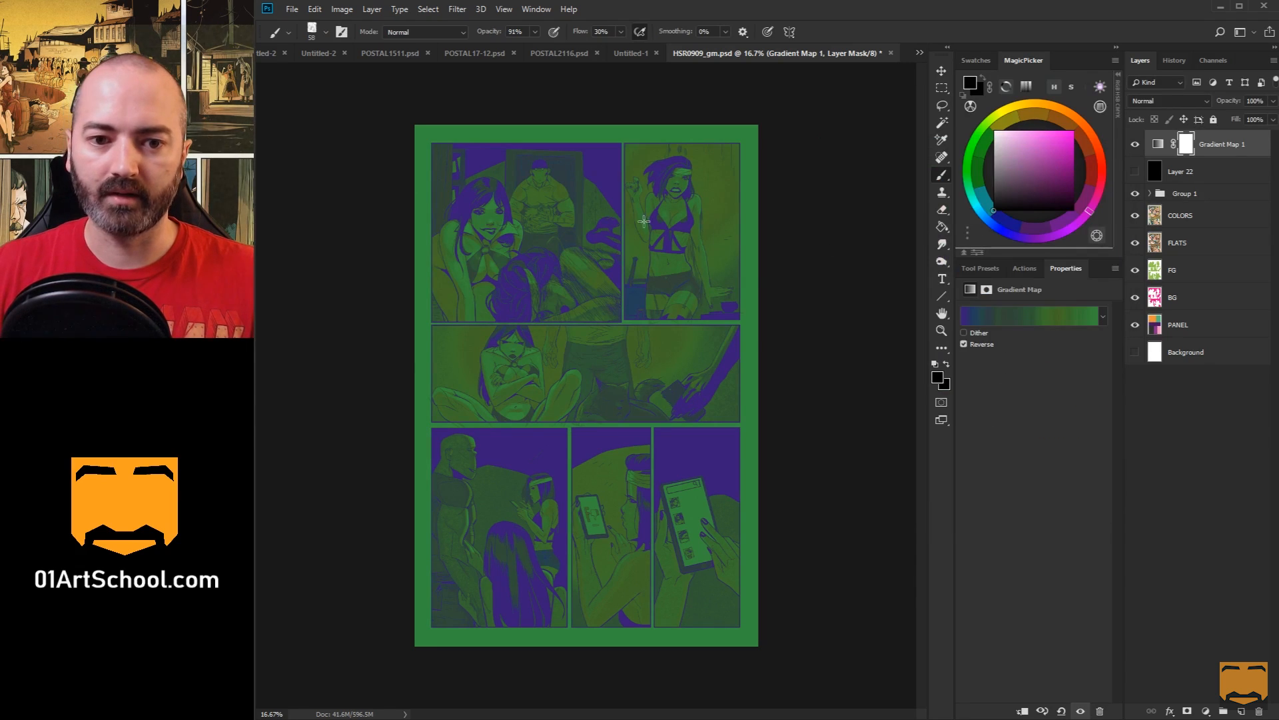
Step: Blend the gradient map in Color mode at 50% opacity and reopen its gradient editor
click(1169, 101)
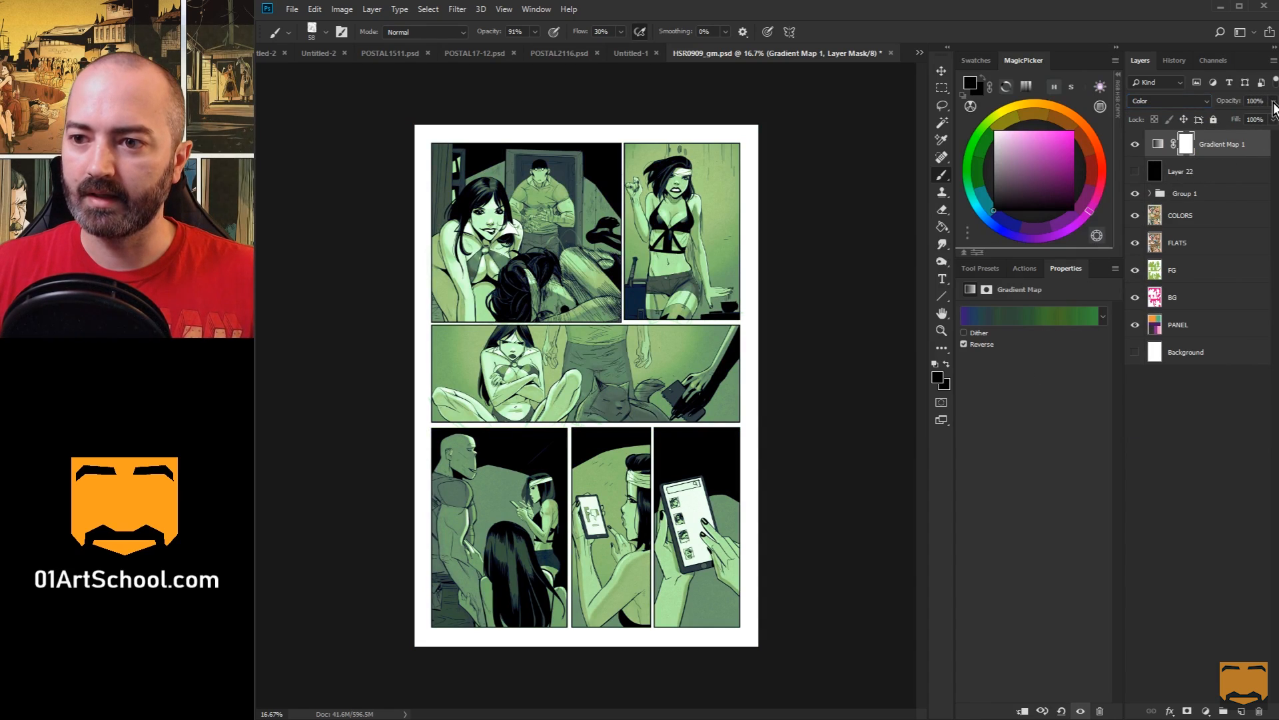
drag(1265, 108, 1238, 119)
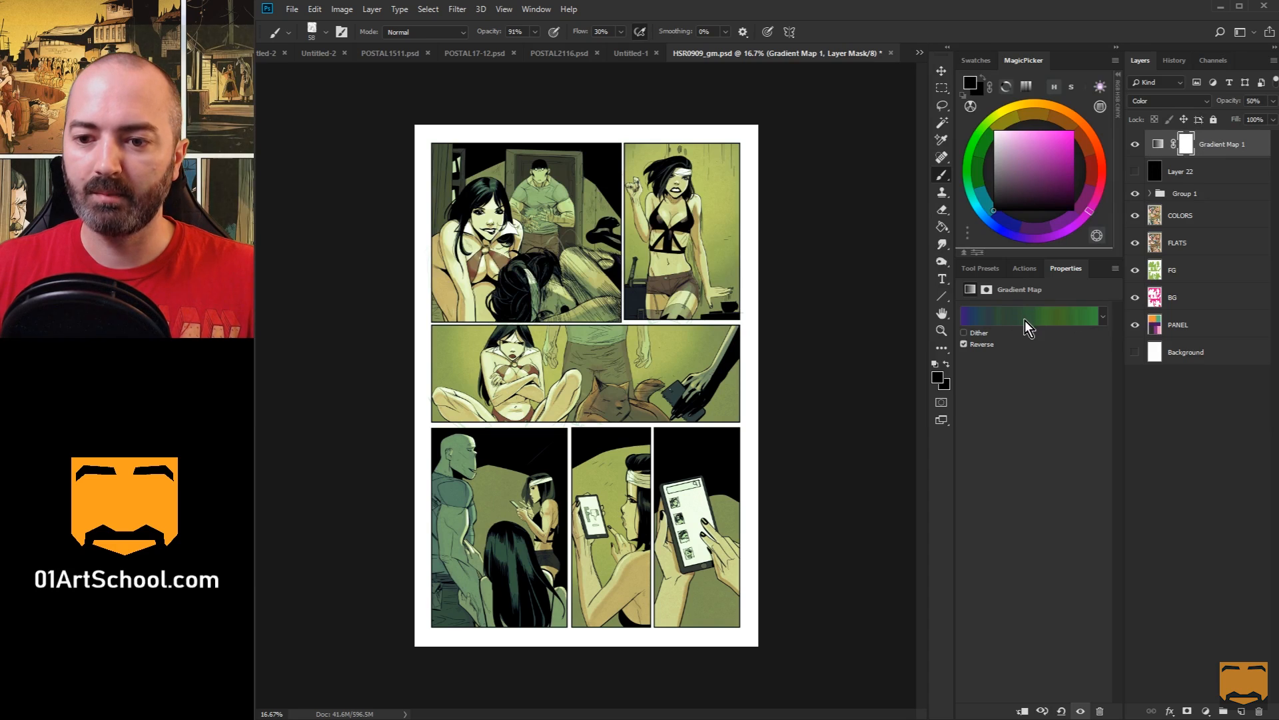
click(1030, 314)
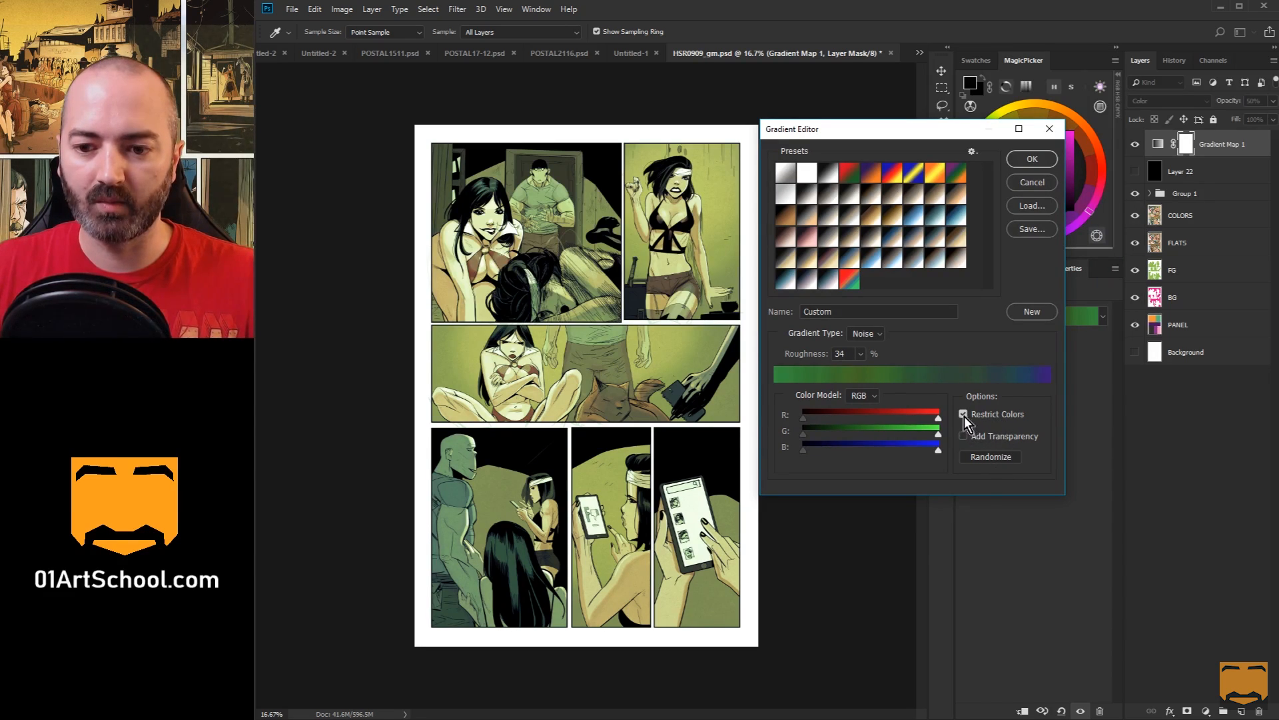
Step: Turn on Restrict Colors and randomize the noise gradient into warm amber-orange tones
click(964, 413)
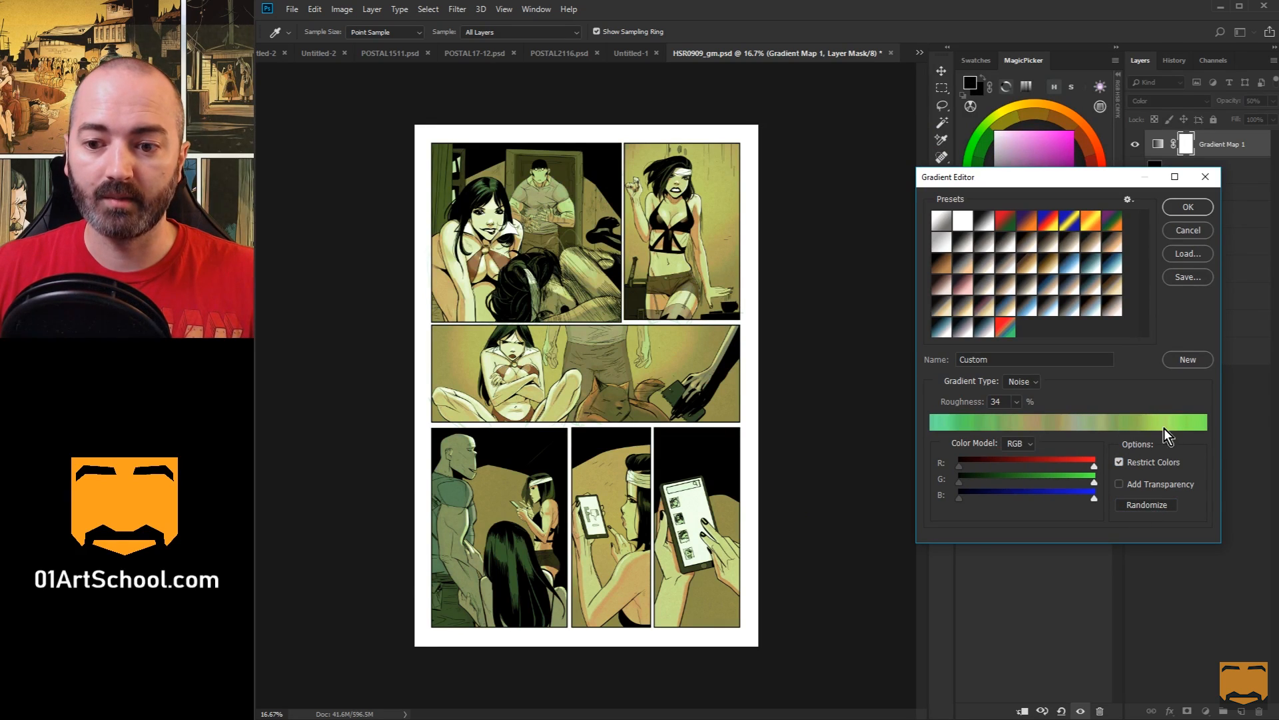
click(1146, 503)
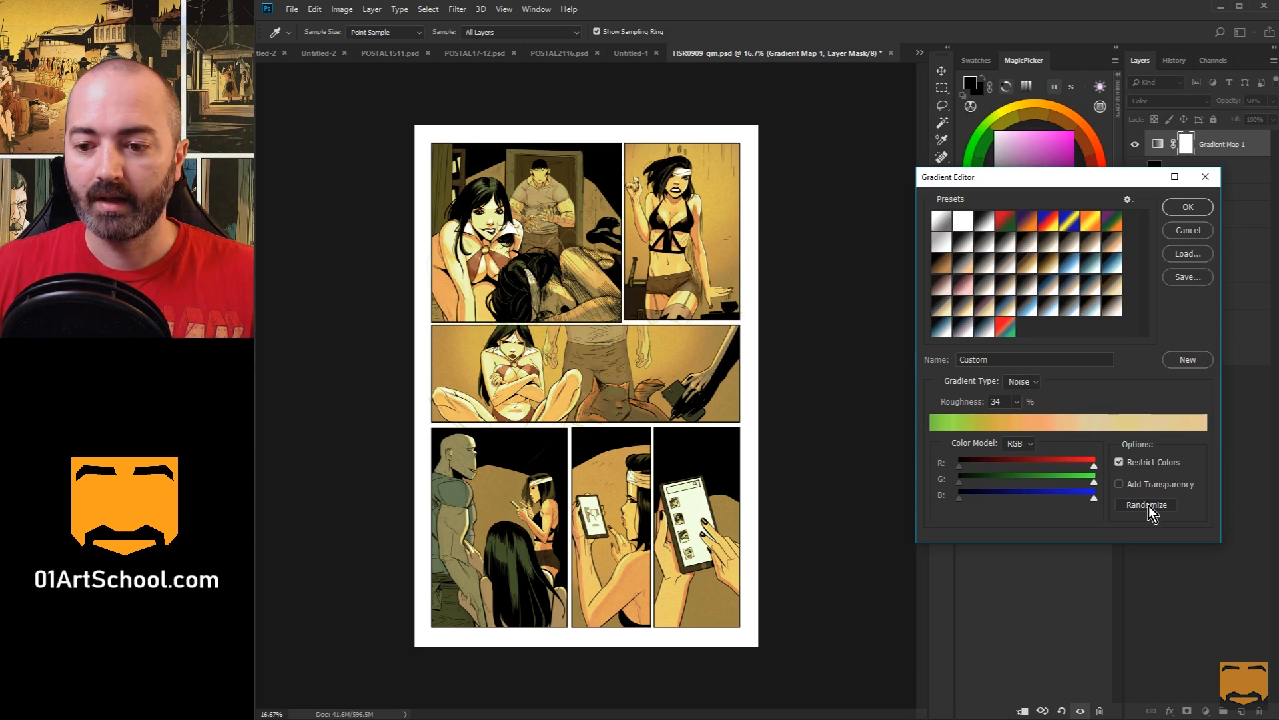
click(1146, 504)
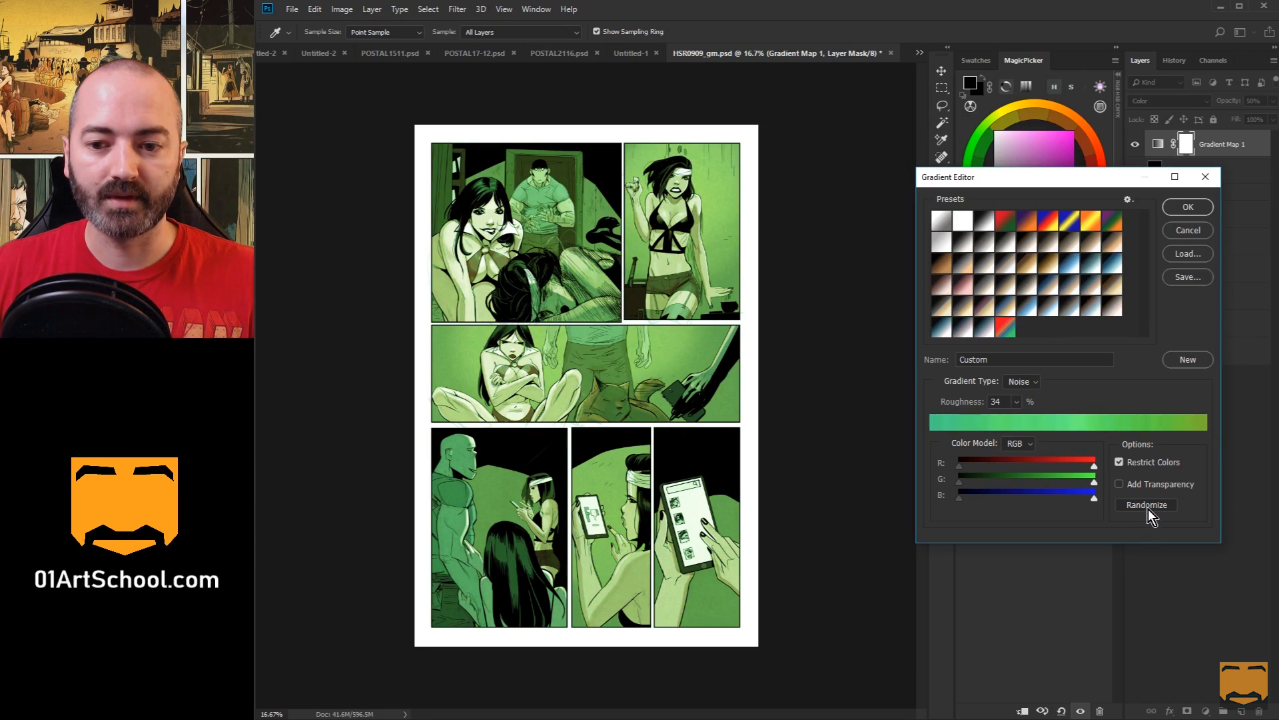
click(1146, 504)
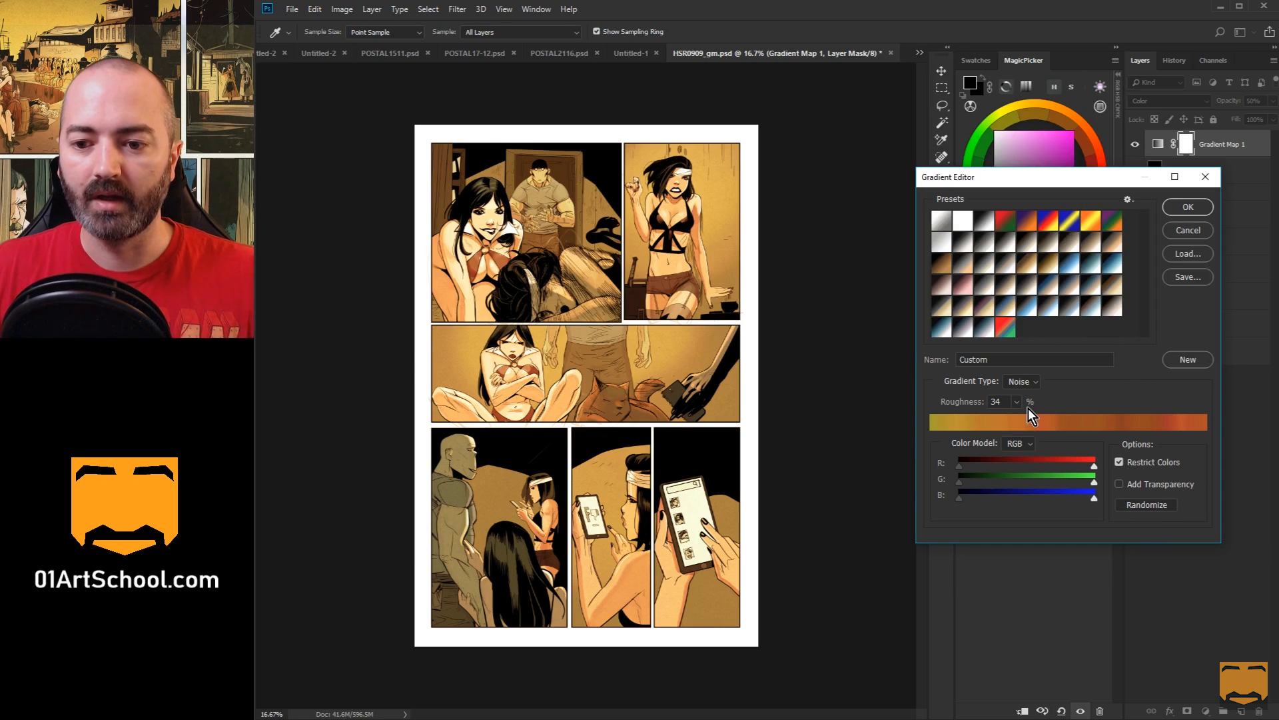
mouse_move(1024, 406)
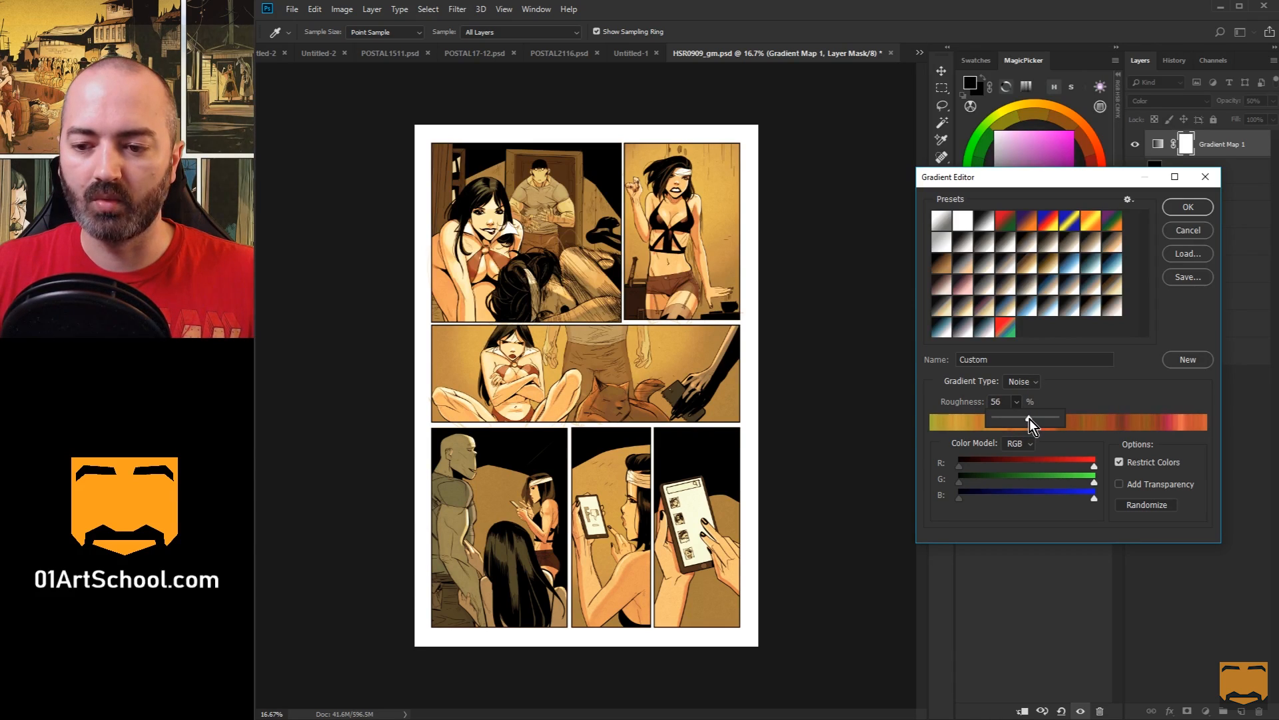
Step: Lower roughness to 35% and randomize until a magenta-blue-green noise gradient appears
drag(1032, 418, 1008, 417)
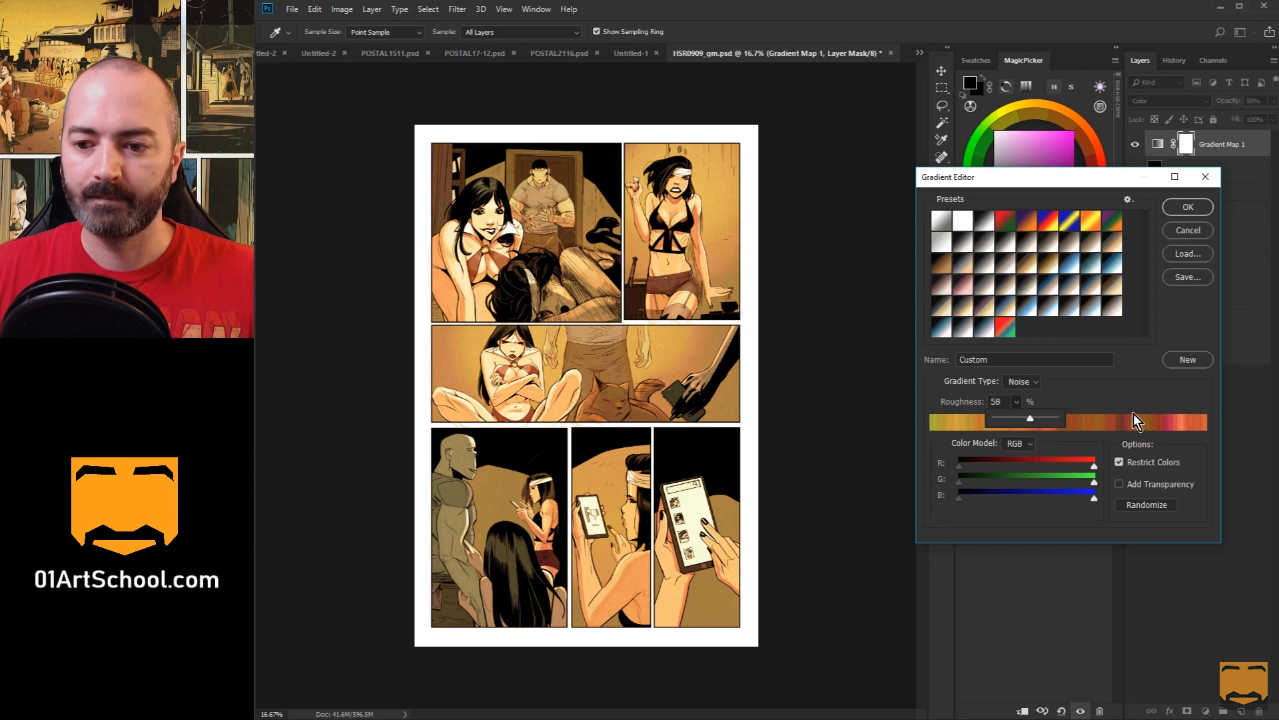
mouse_move(1159, 436)
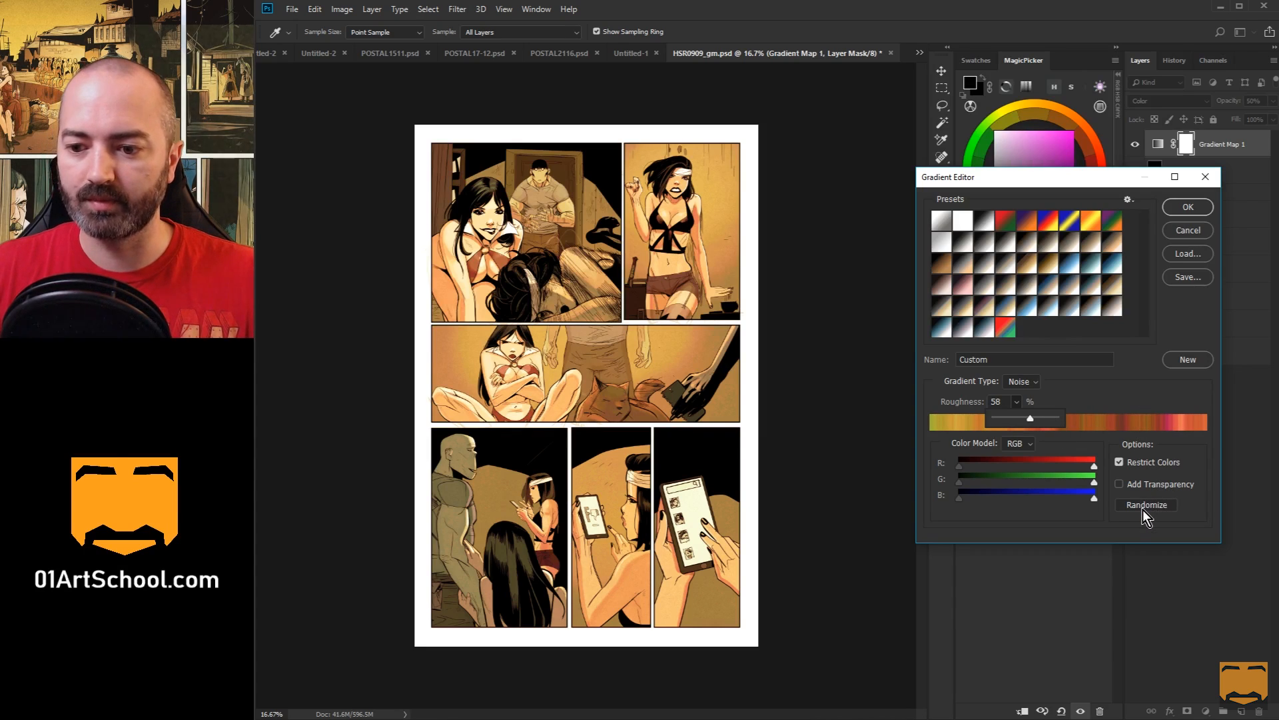
click(1147, 504)
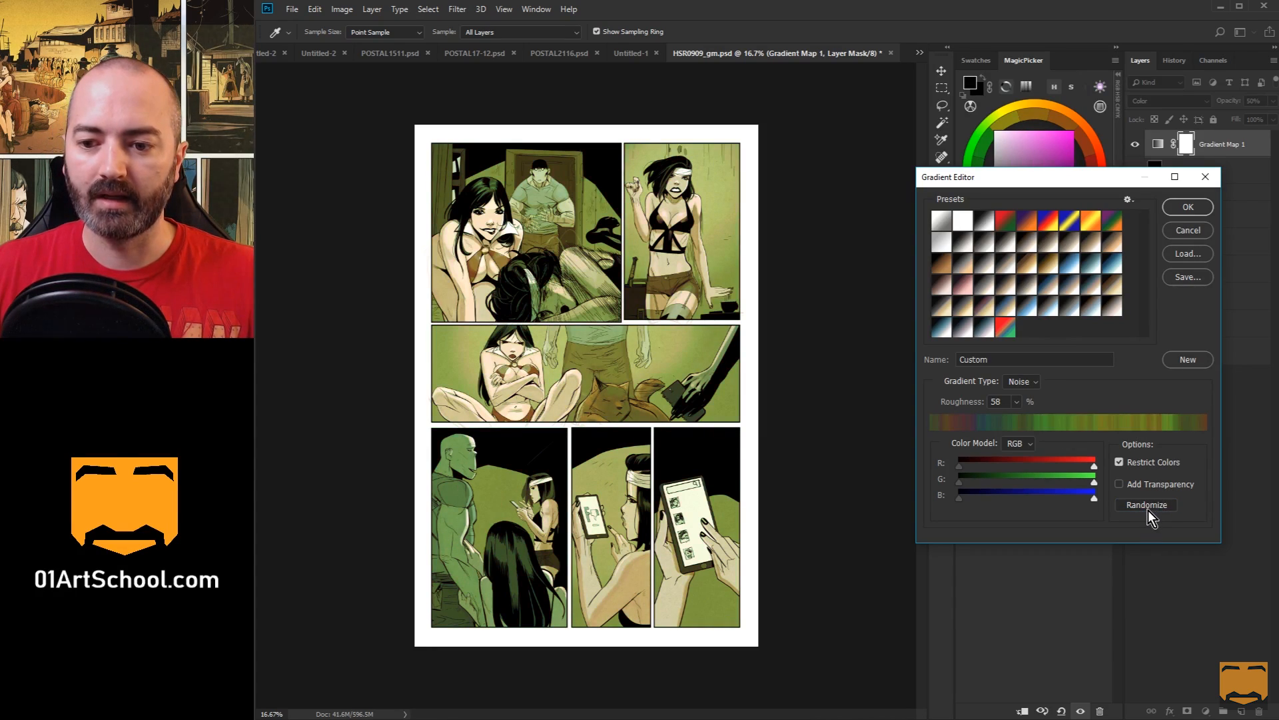
click(1146, 504)
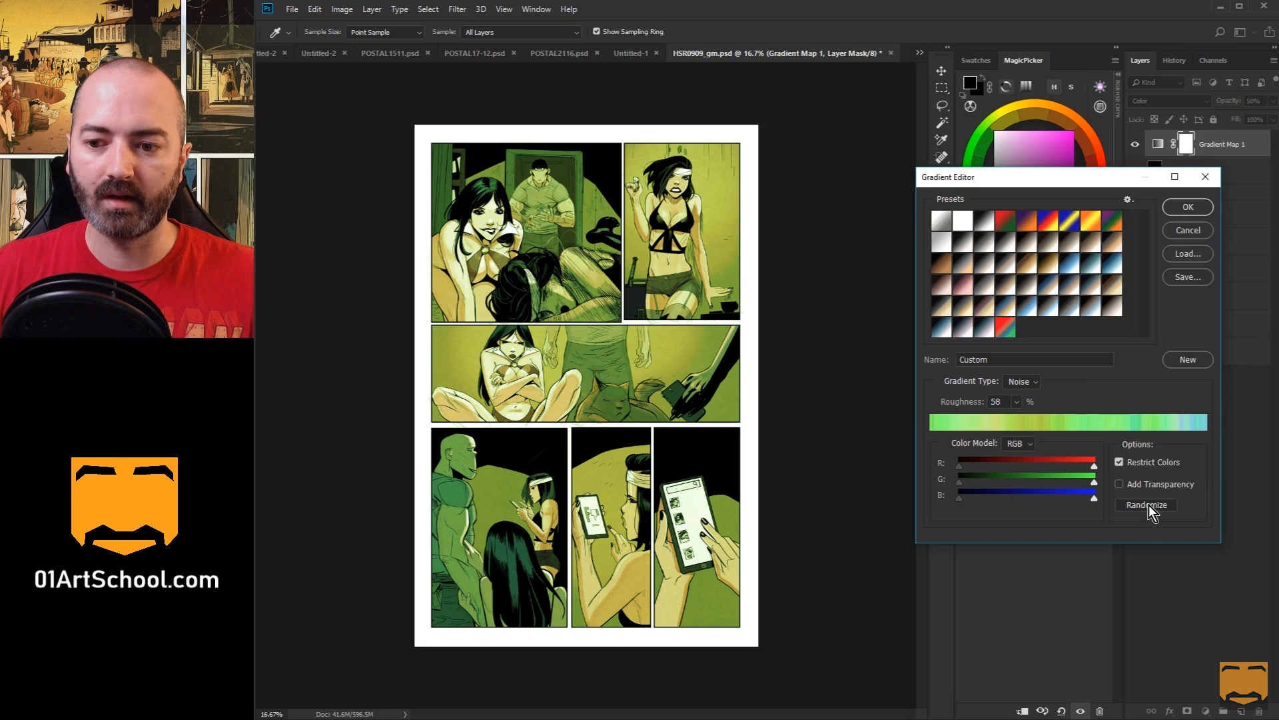
click(1146, 504)
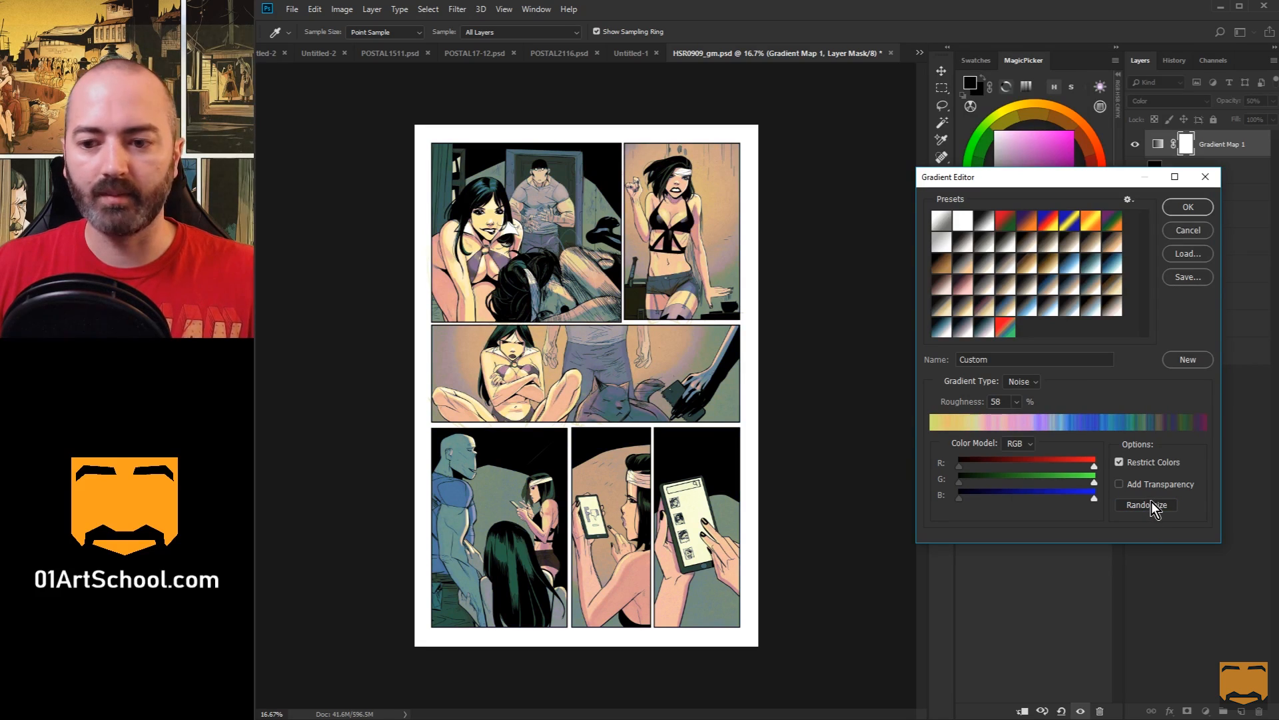
click(1147, 504)
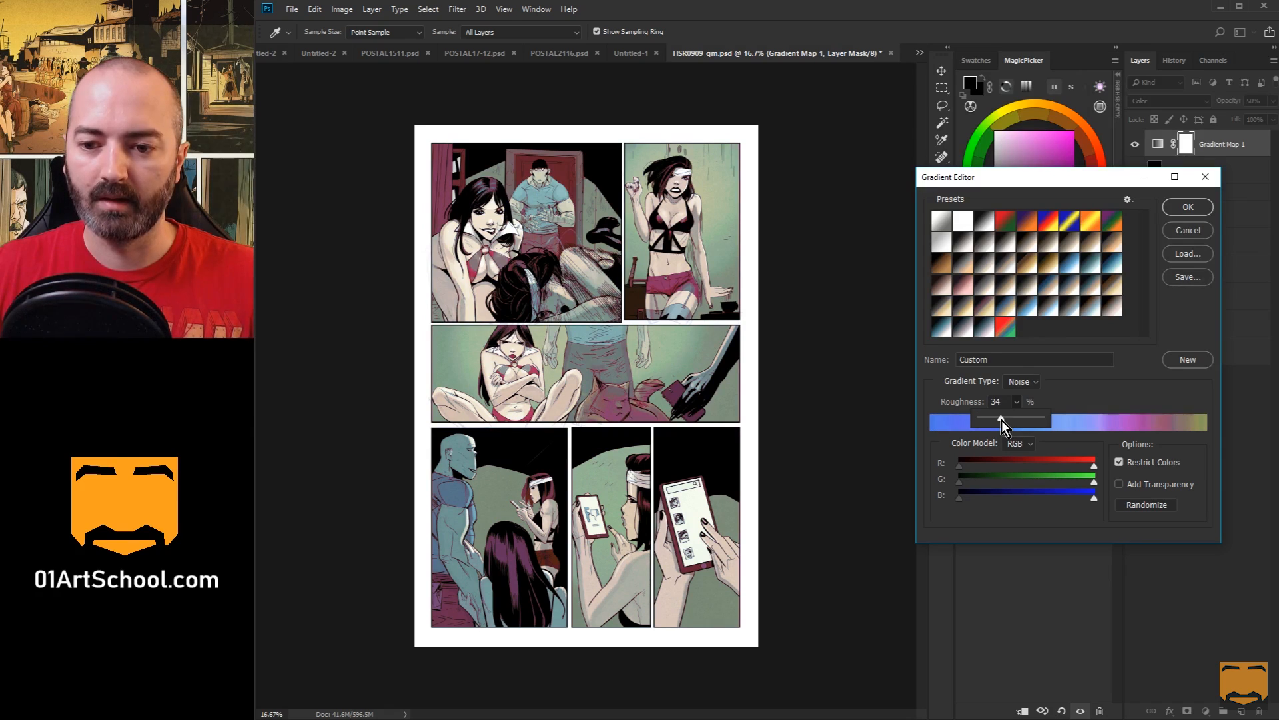
click(1147, 504)
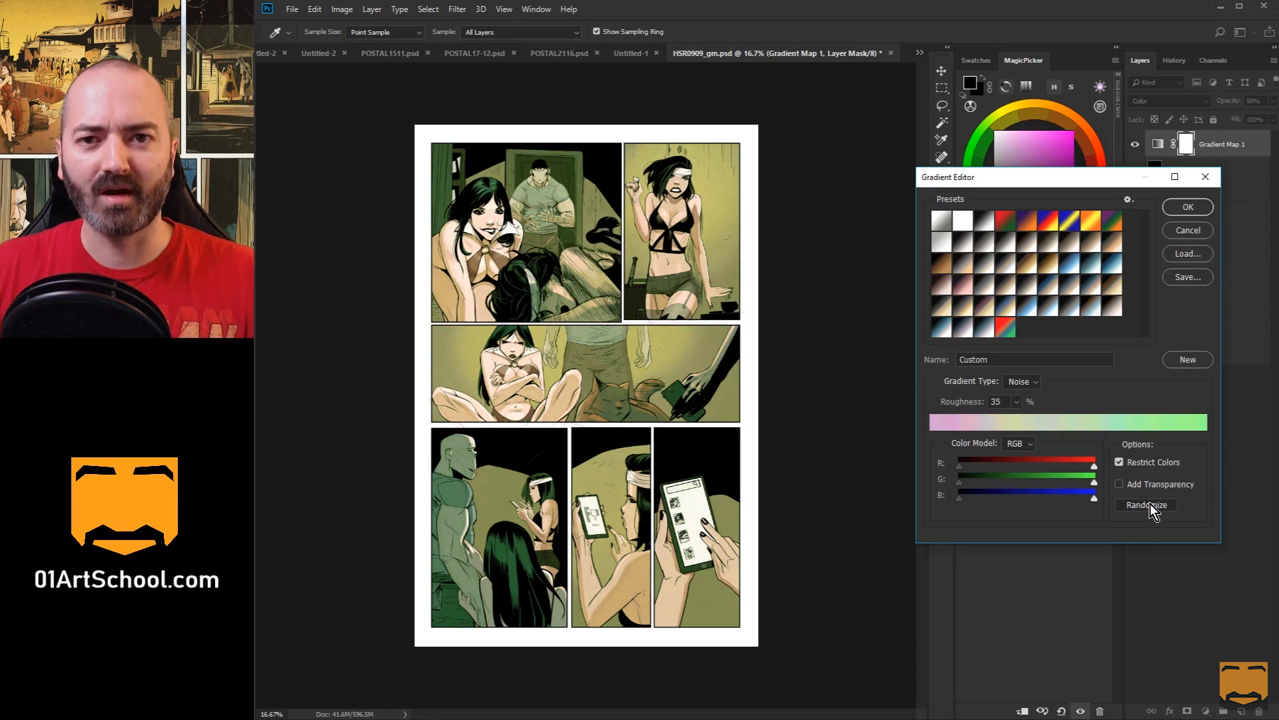
click(1146, 504)
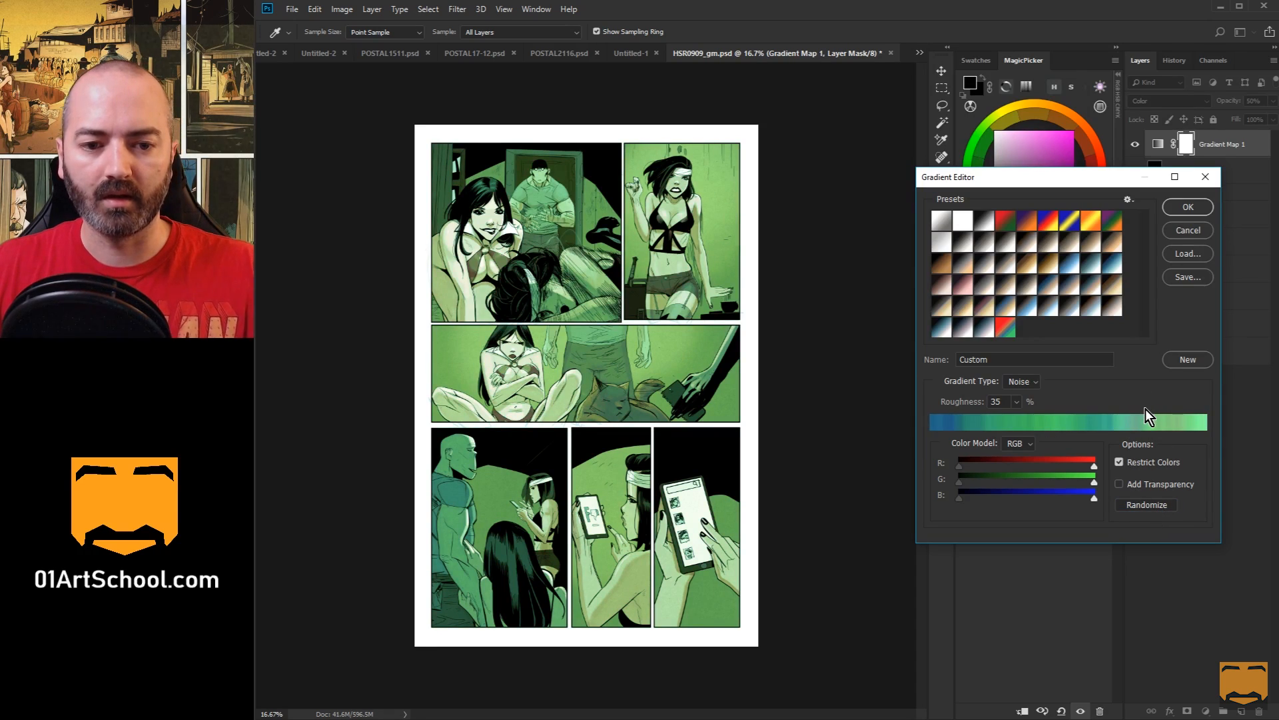
mouse_move(1120, 364)
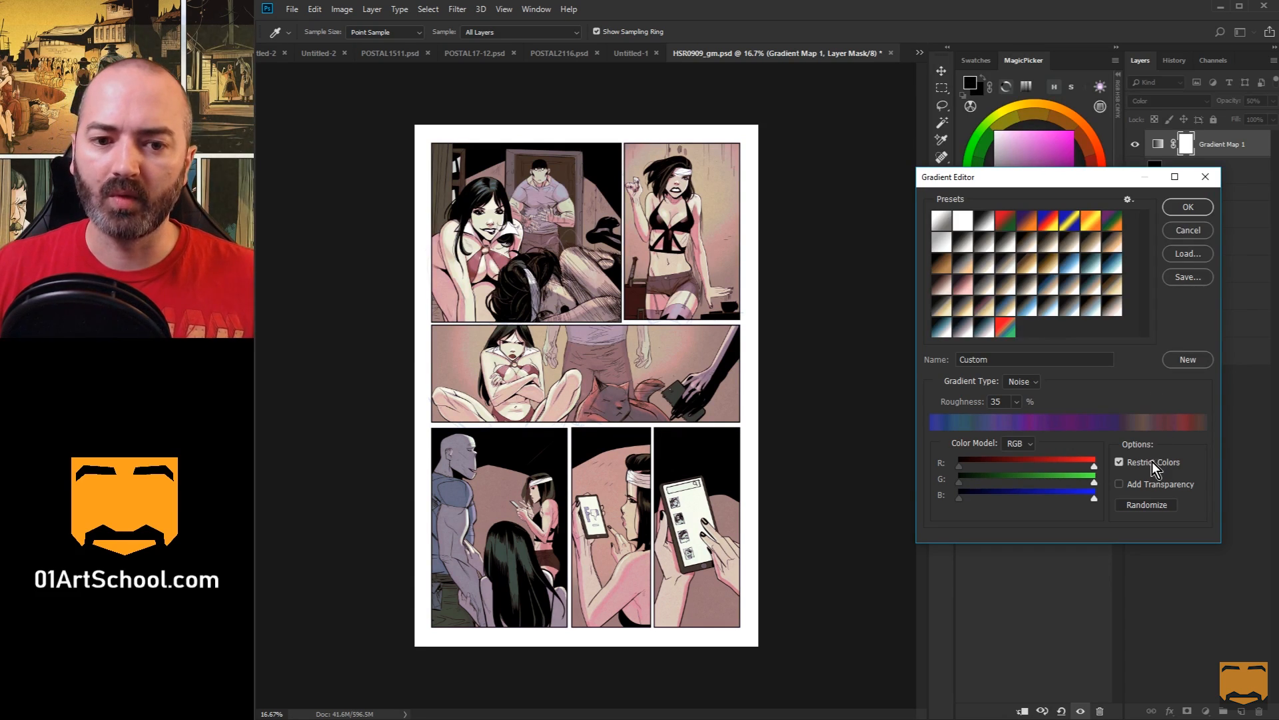
mouse_move(1162, 447)
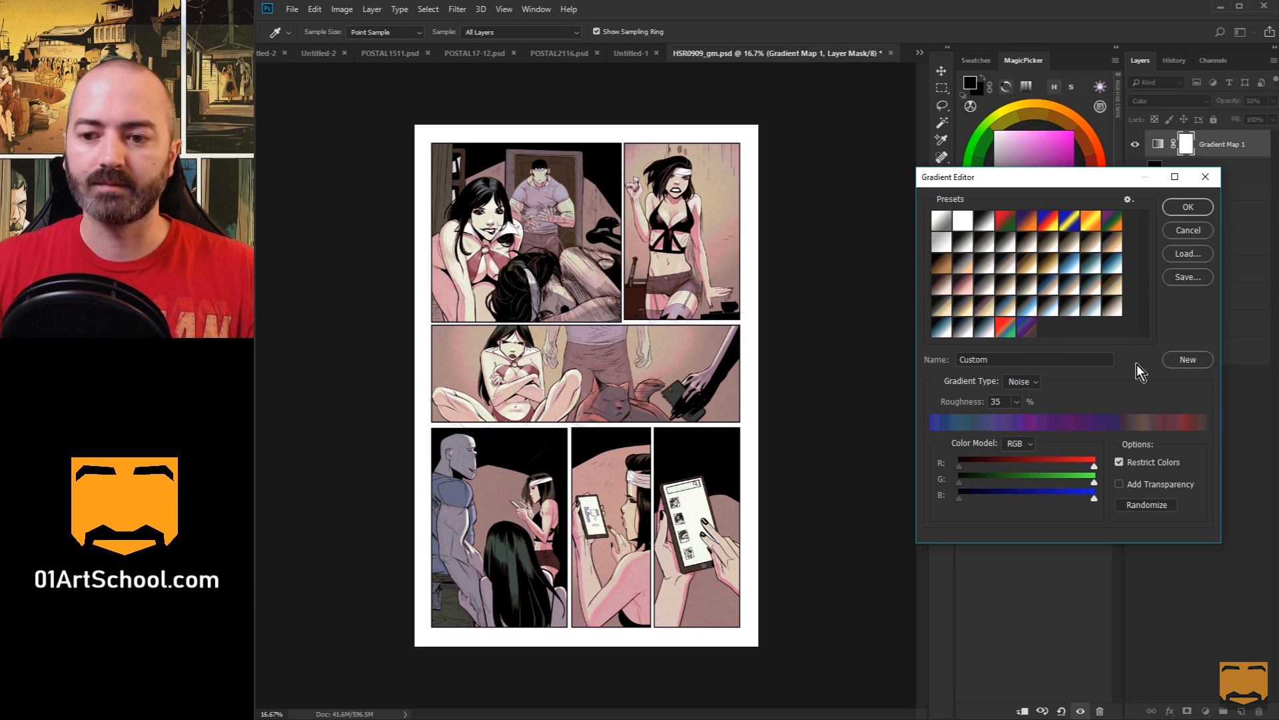
click(1146, 503)
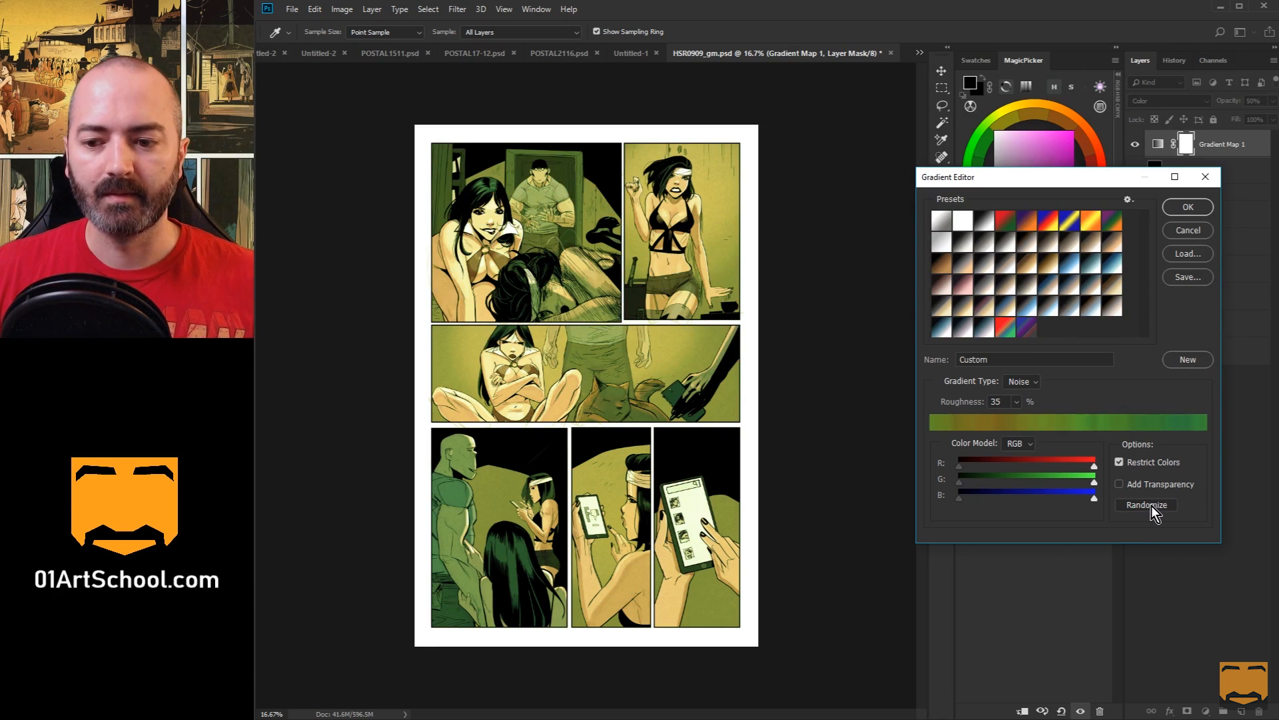
click(1147, 504)
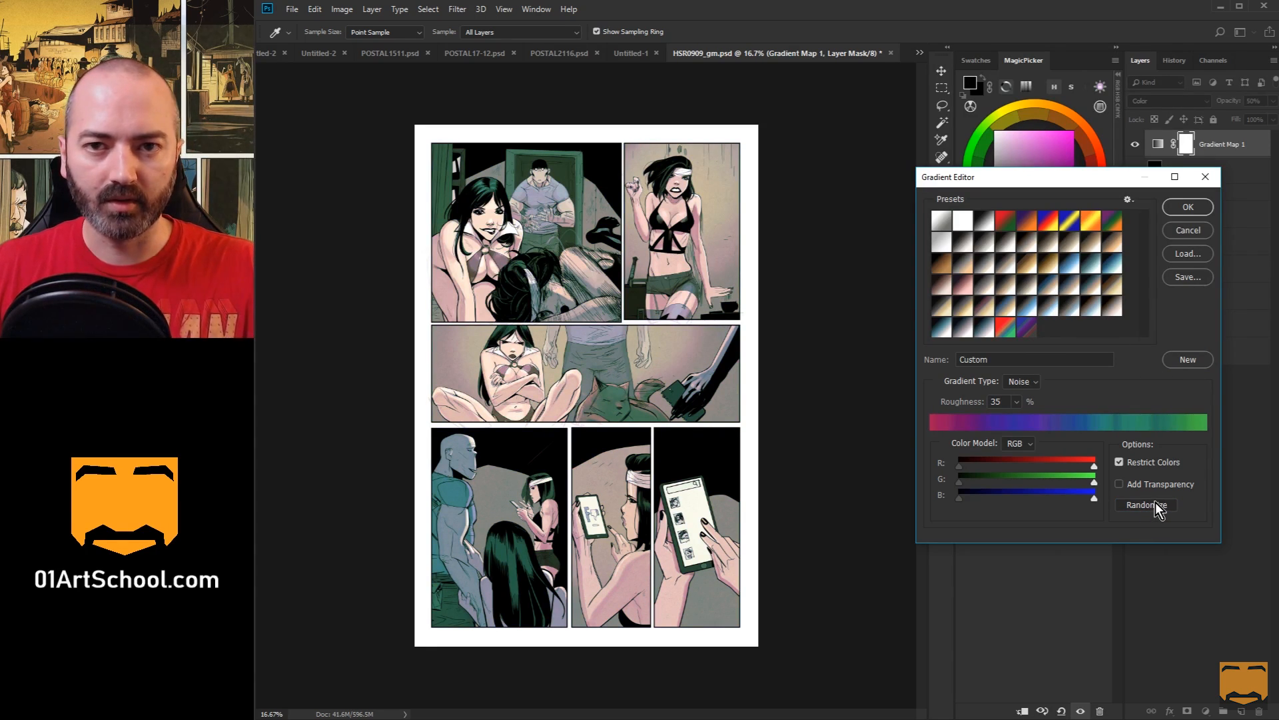
mouse_move(1146, 503)
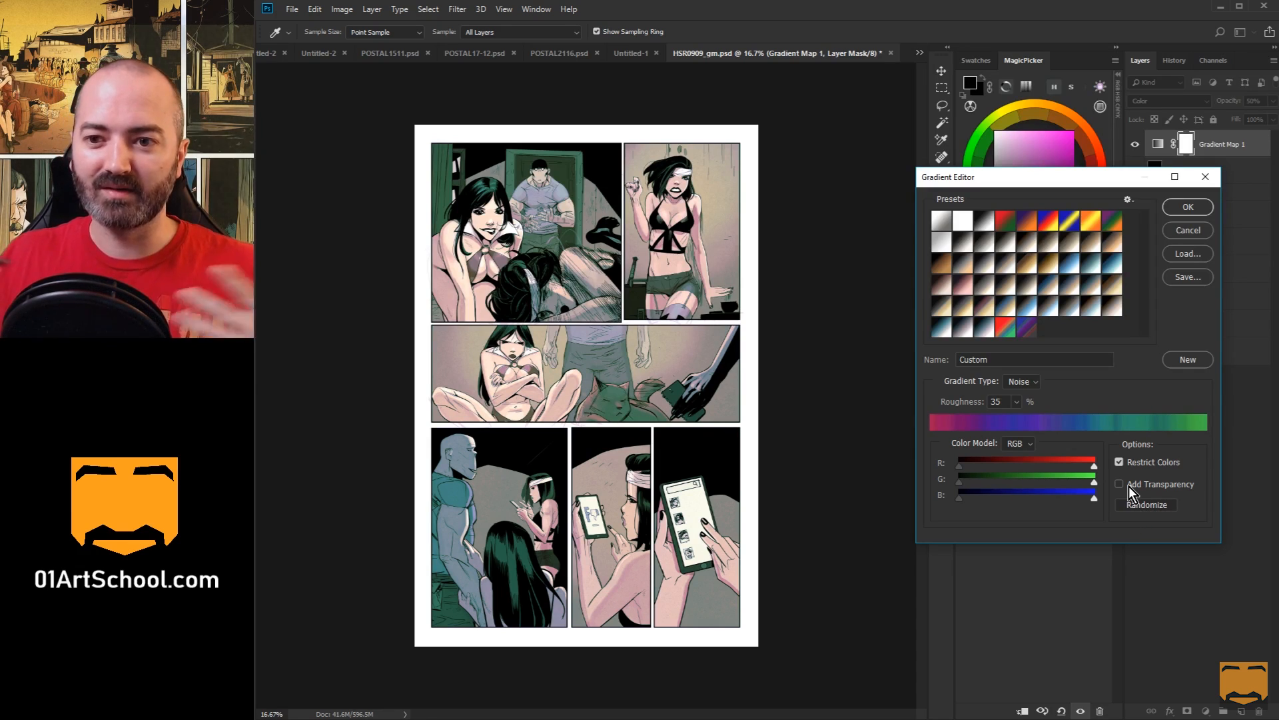
mouse_move(1119, 484)
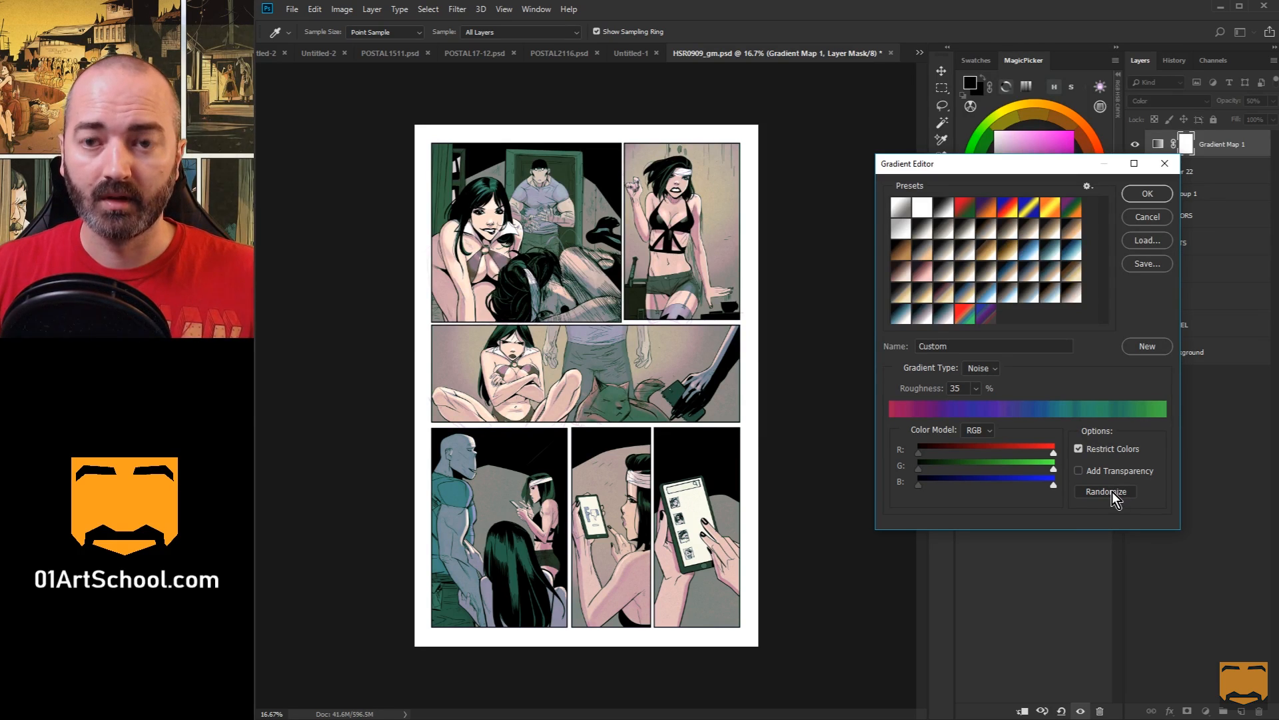
Step: Randomize the noise gradient several times, landing on warm pink-brown page tones
click(1105, 490)
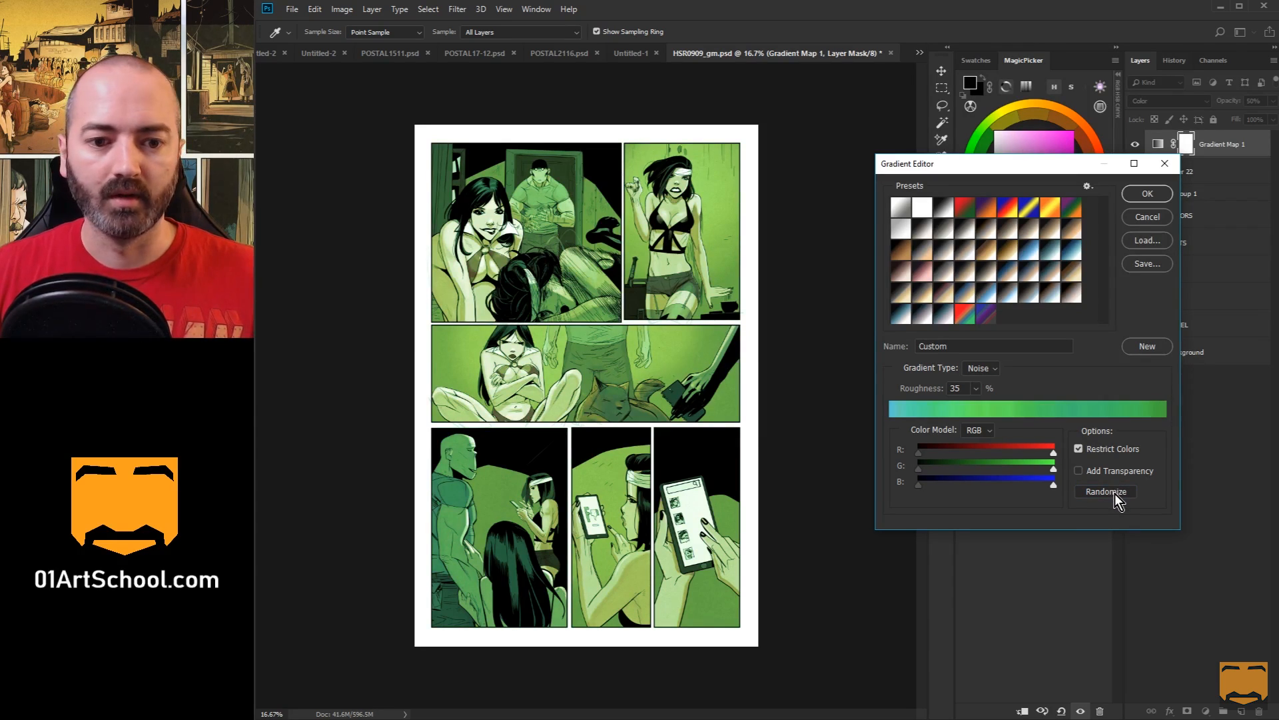
click(1105, 491)
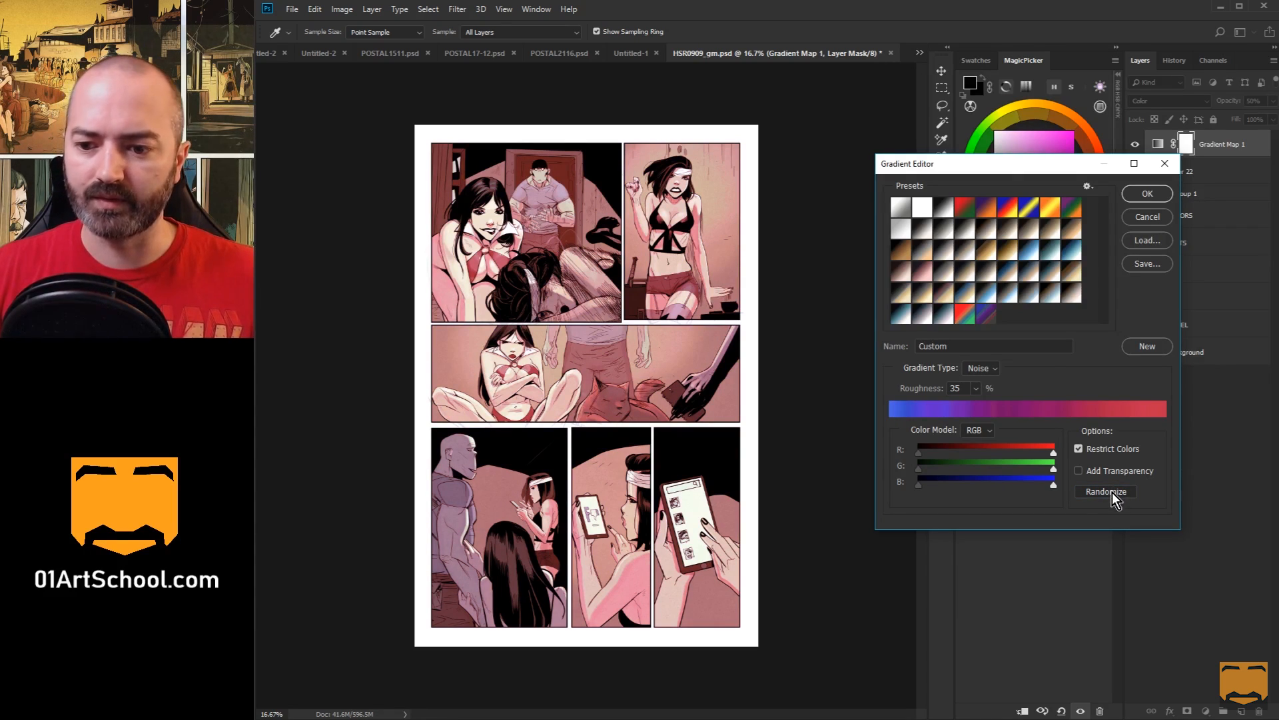
click(1105, 491)
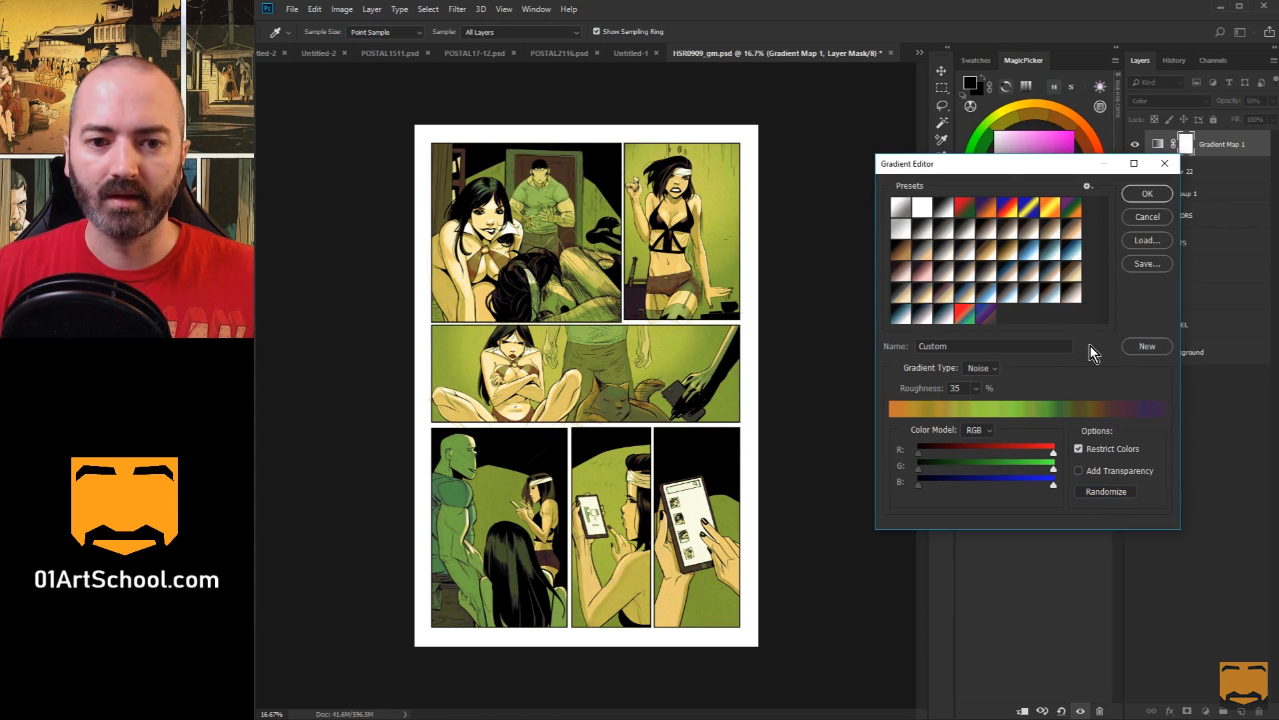
click(1107, 490)
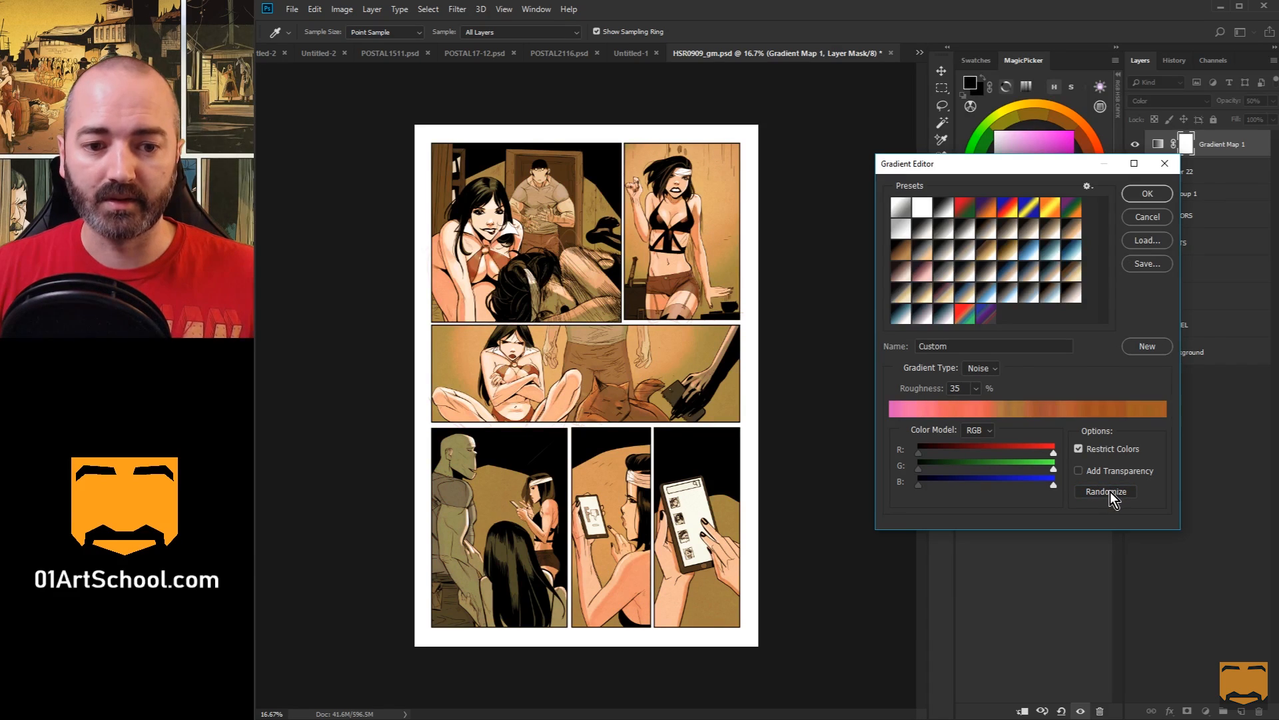
click(1106, 491)
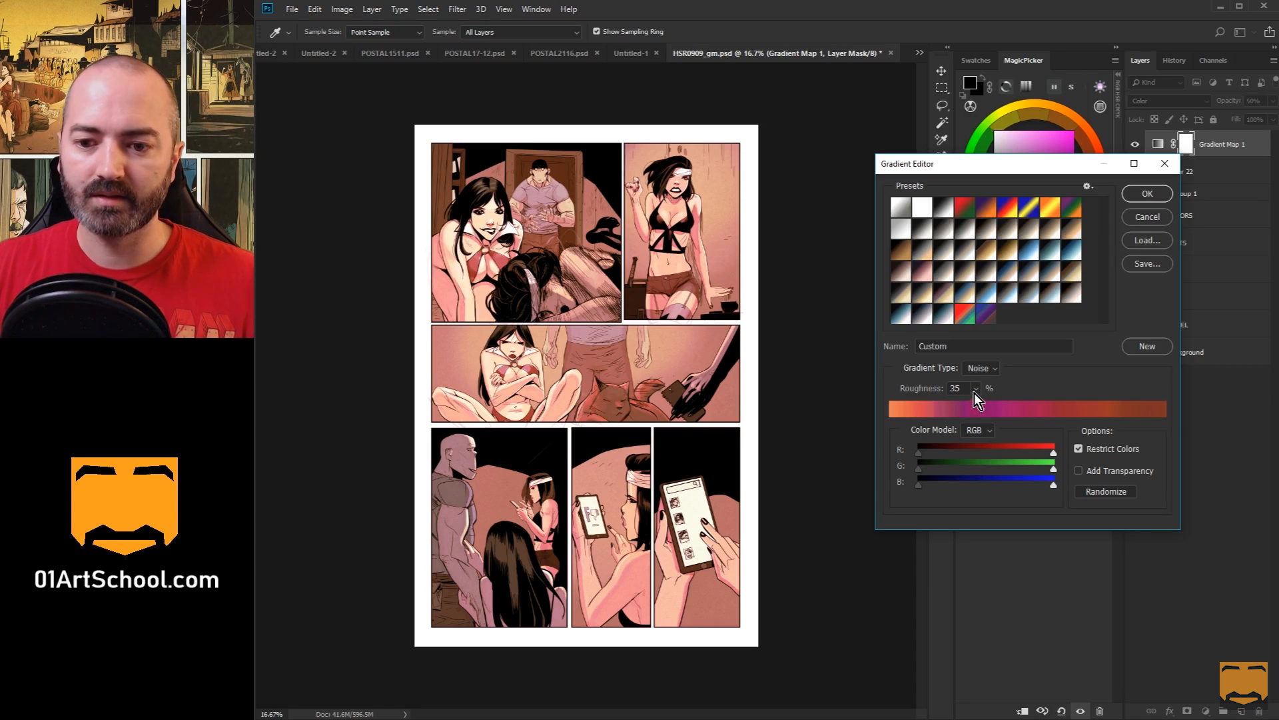
mouse_move(969, 411)
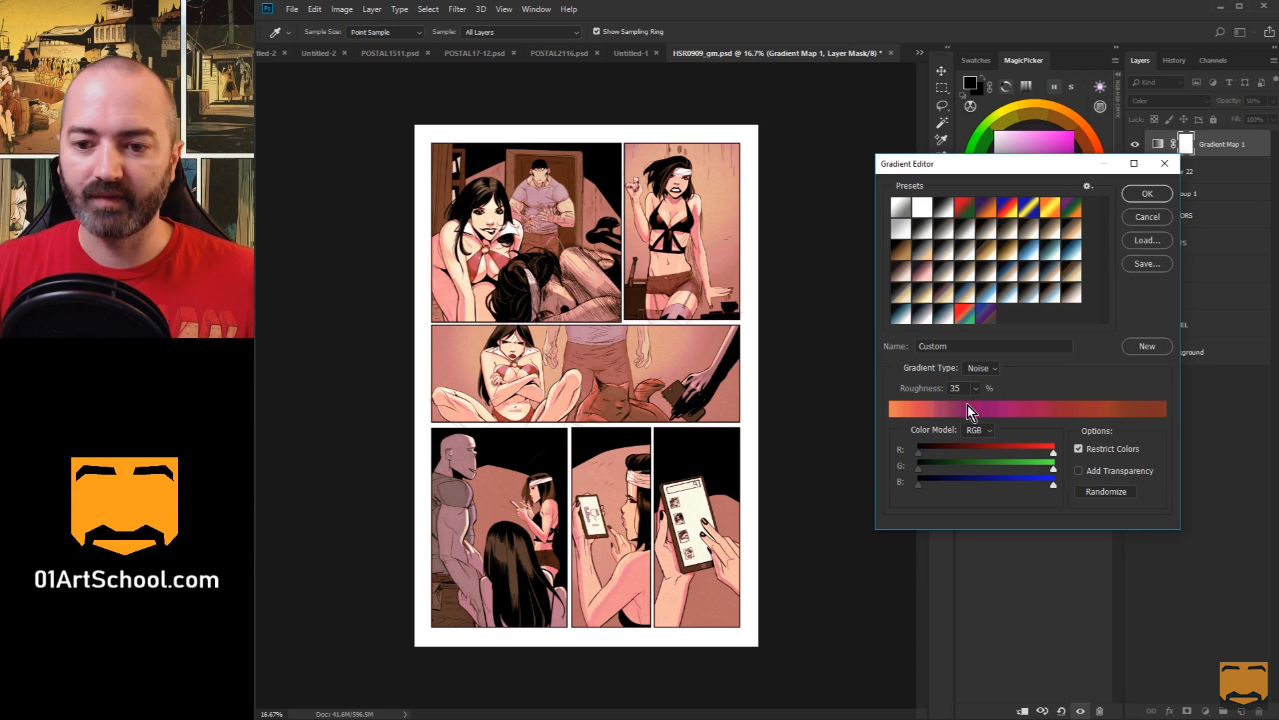
mouse_move(914, 418)
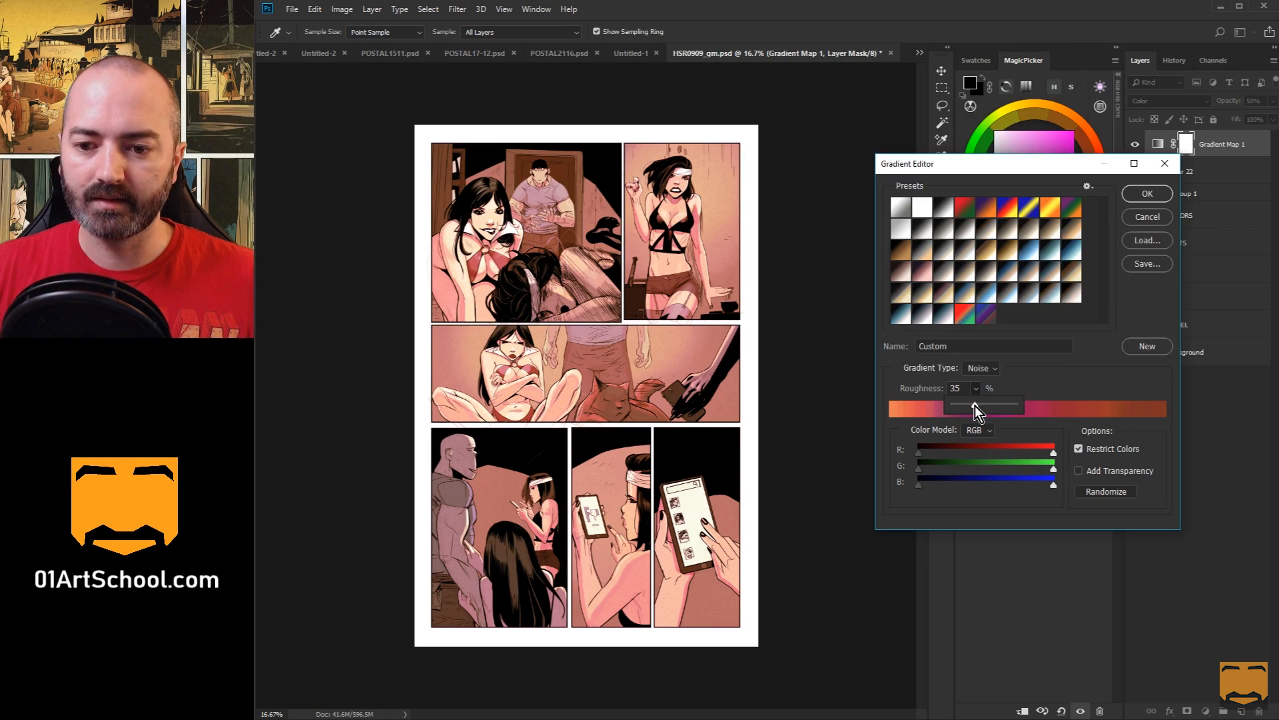
Step: Sweep the roughness up to 100 and back down to 38
drag(977, 406, 991, 405)
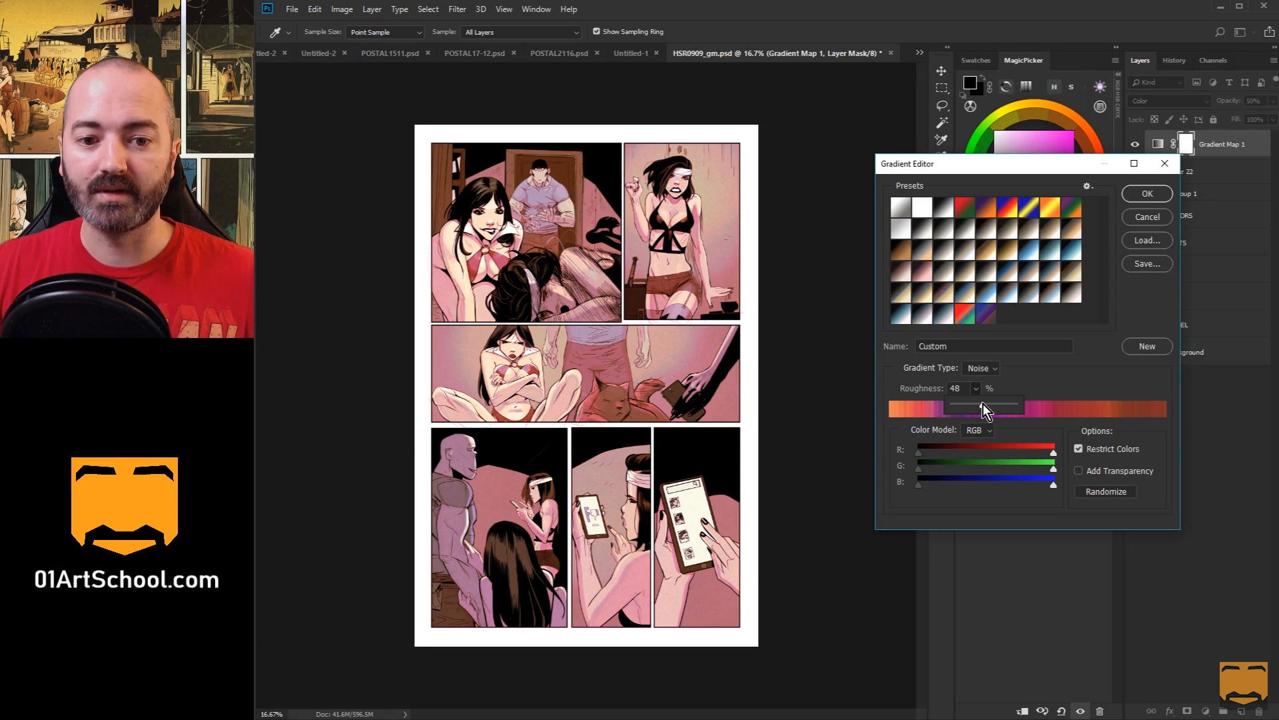
drag(983, 407, 996, 408)
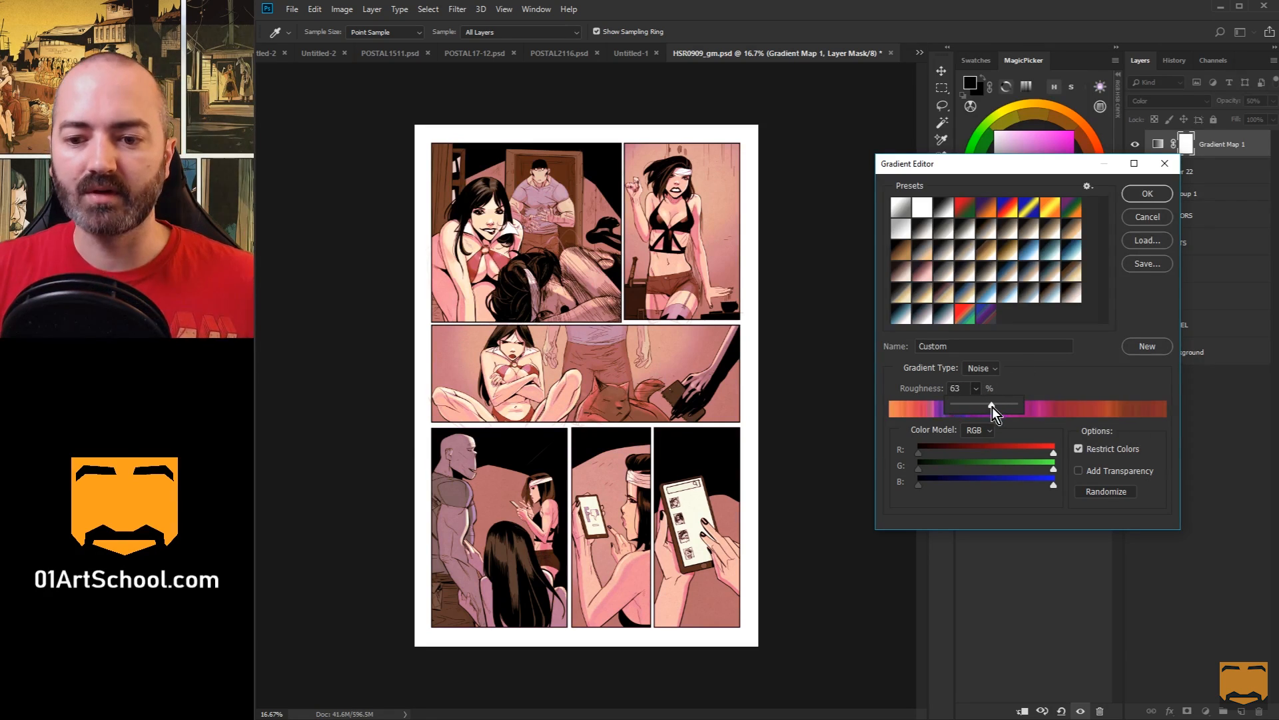
drag(990, 406, 1010, 406)
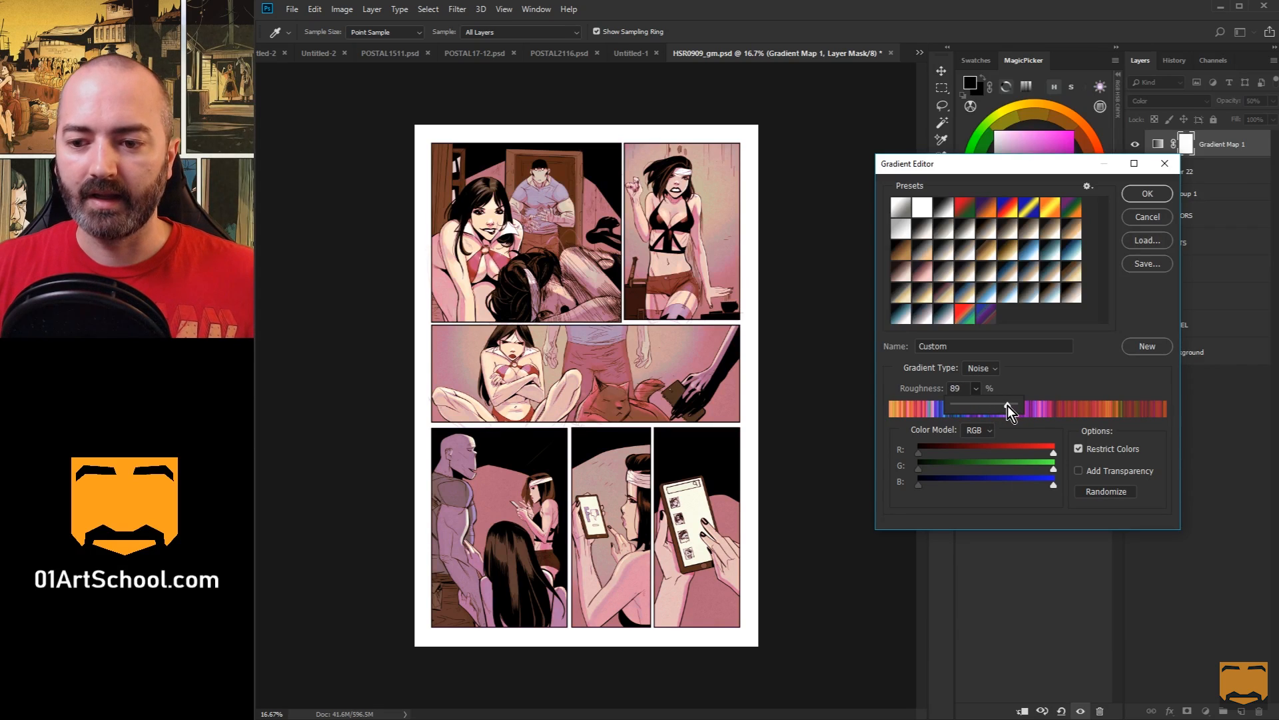
drag(1008, 408, 1020, 408)
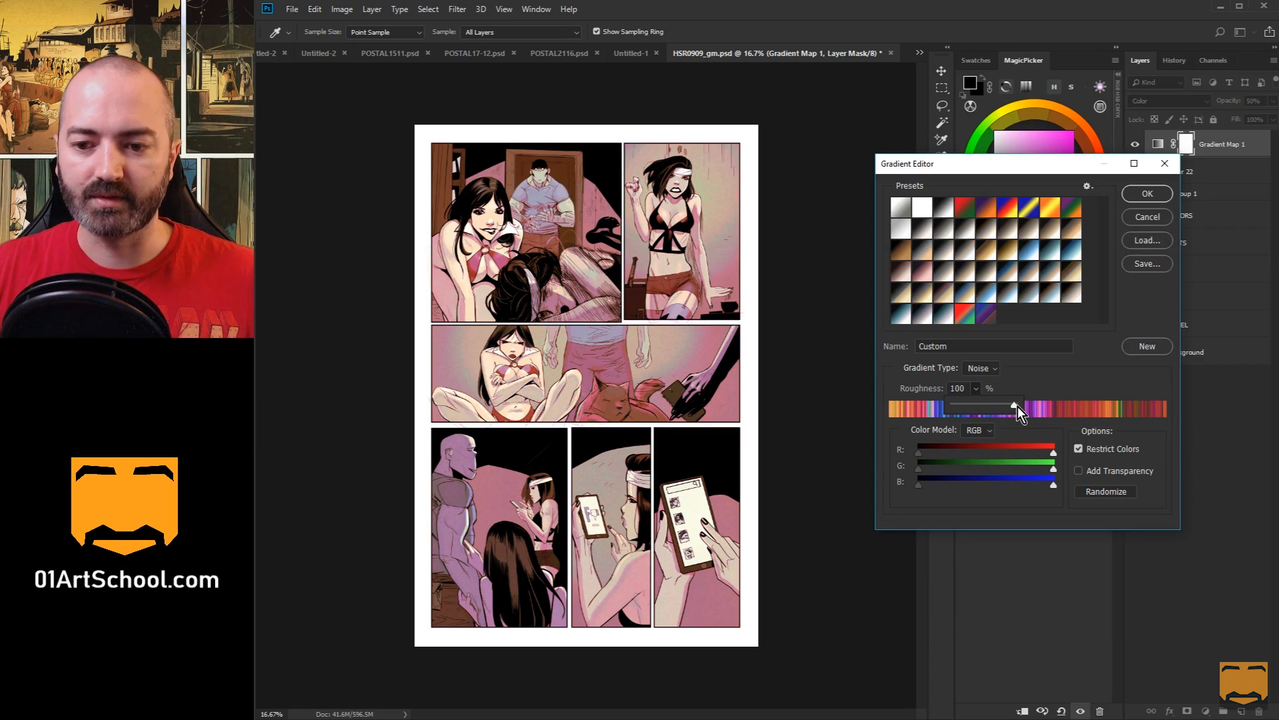
drag(1014, 407, 977, 408)
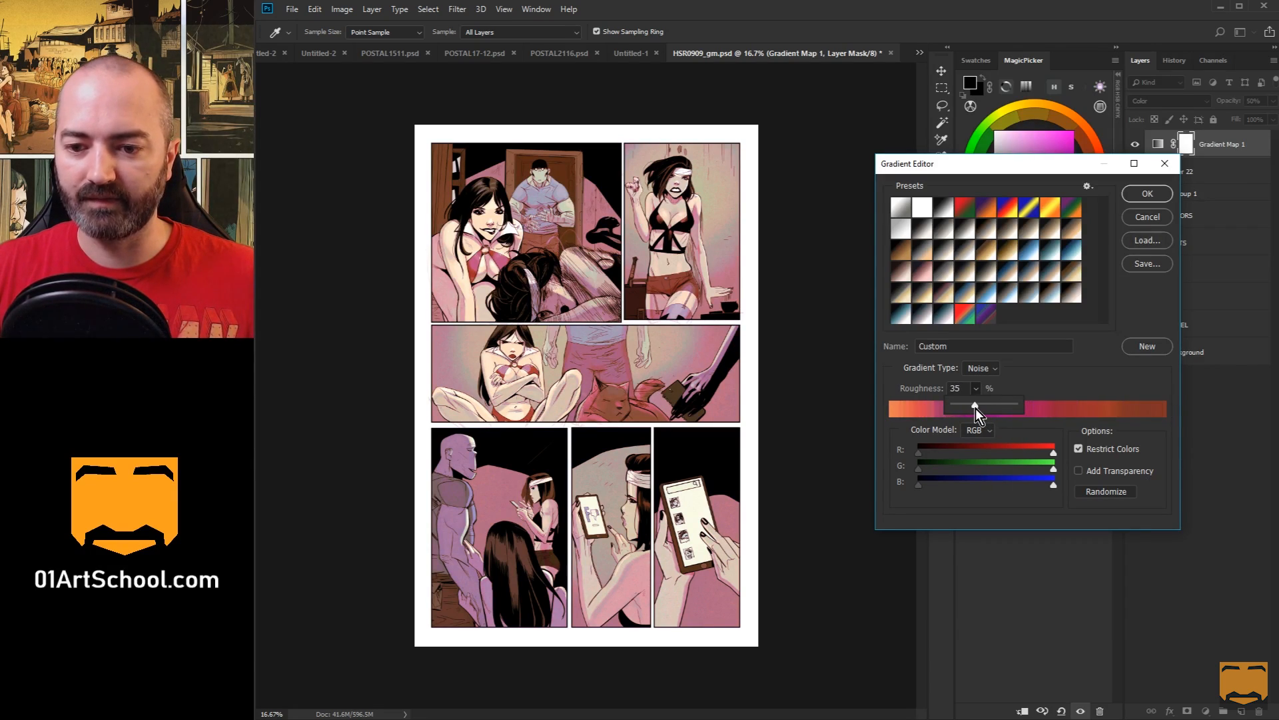
drag(974, 407, 979, 407)
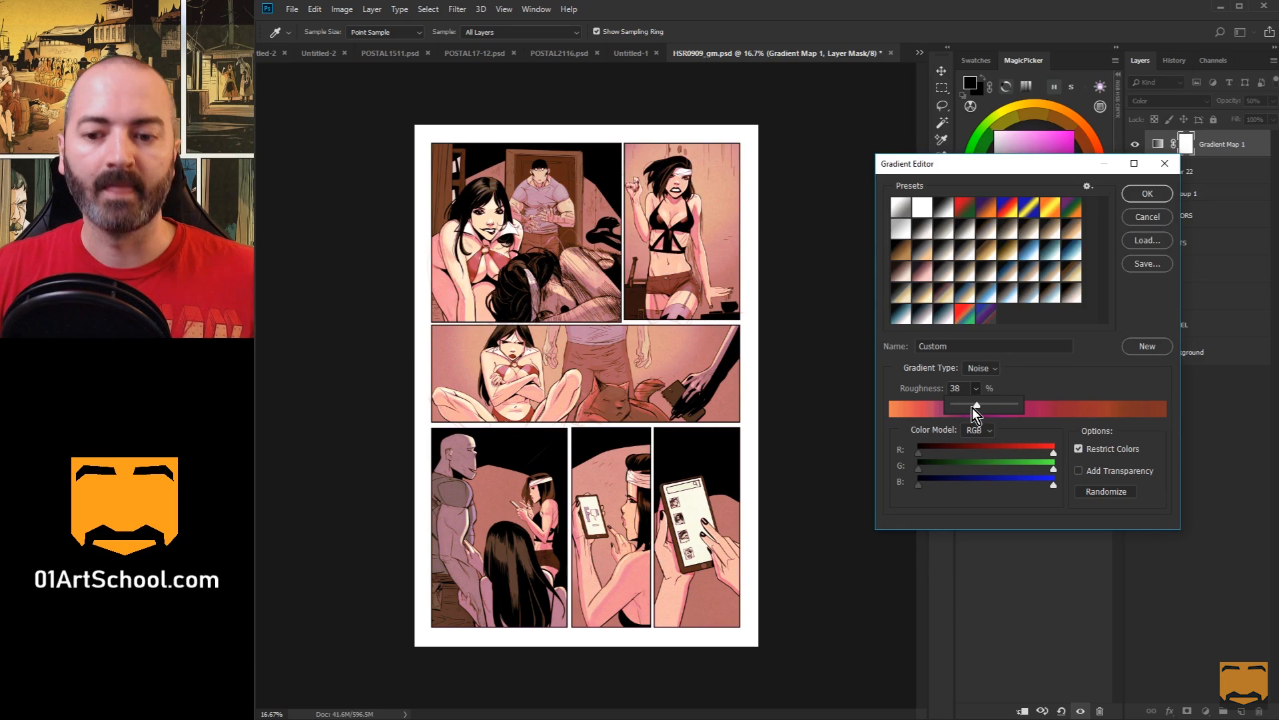
Step: Randomize the noise gradient into a warm orange-brown recolour of the page
click(1106, 490)
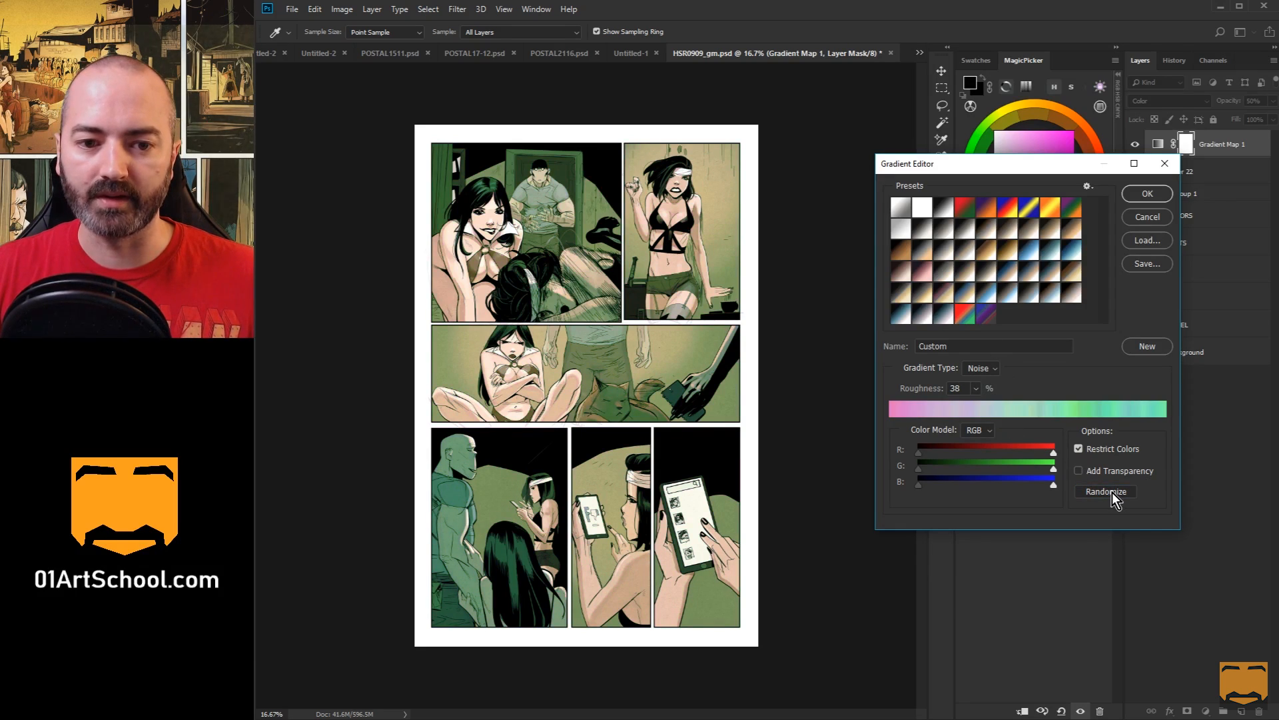
click(1105, 491)
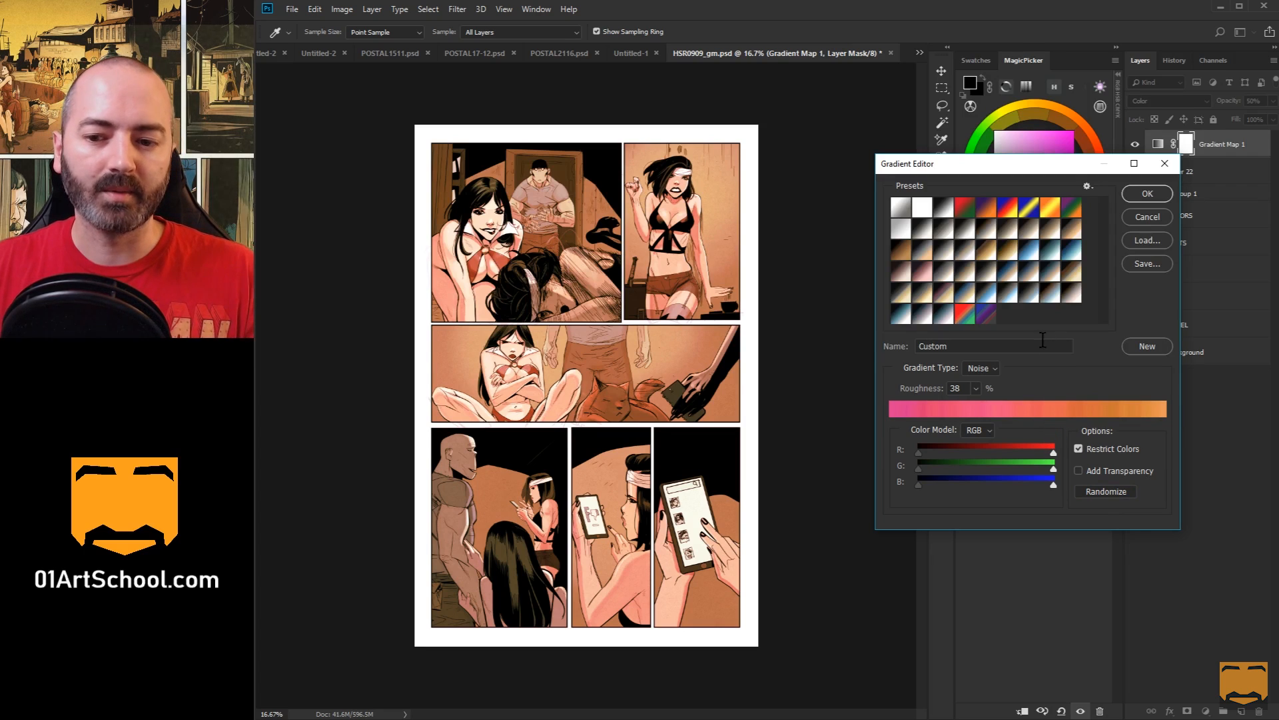
mouse_move(976, 391)
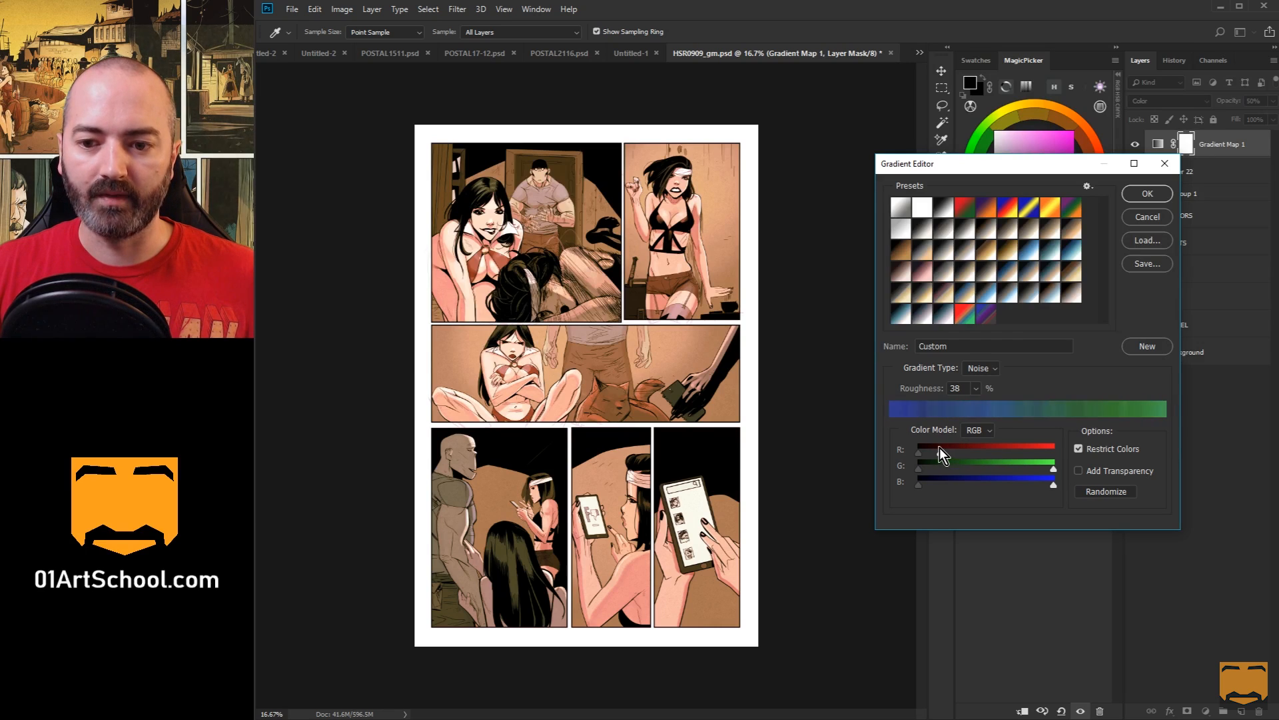
Step: Raise the lower R limit of the noise colour model so the gradient shifts to purple-pink tones
drag(938, 449, 1049, 449)
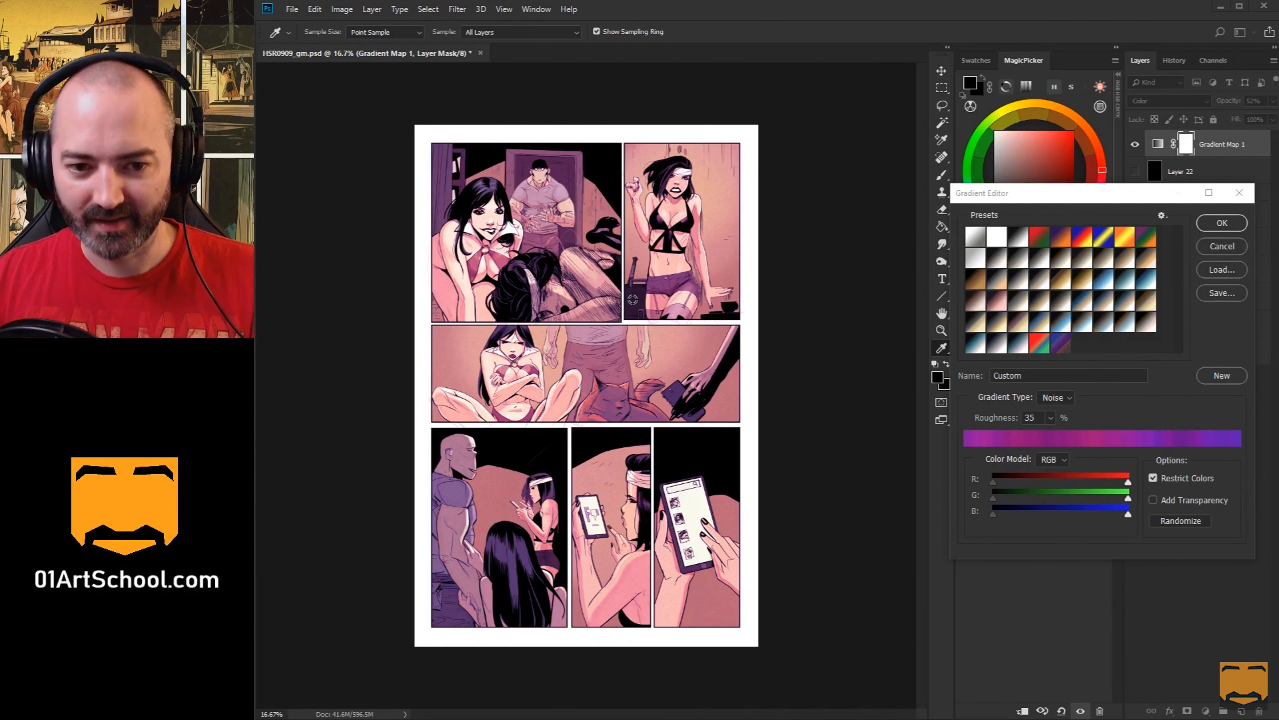
mouse_move(724, 301)
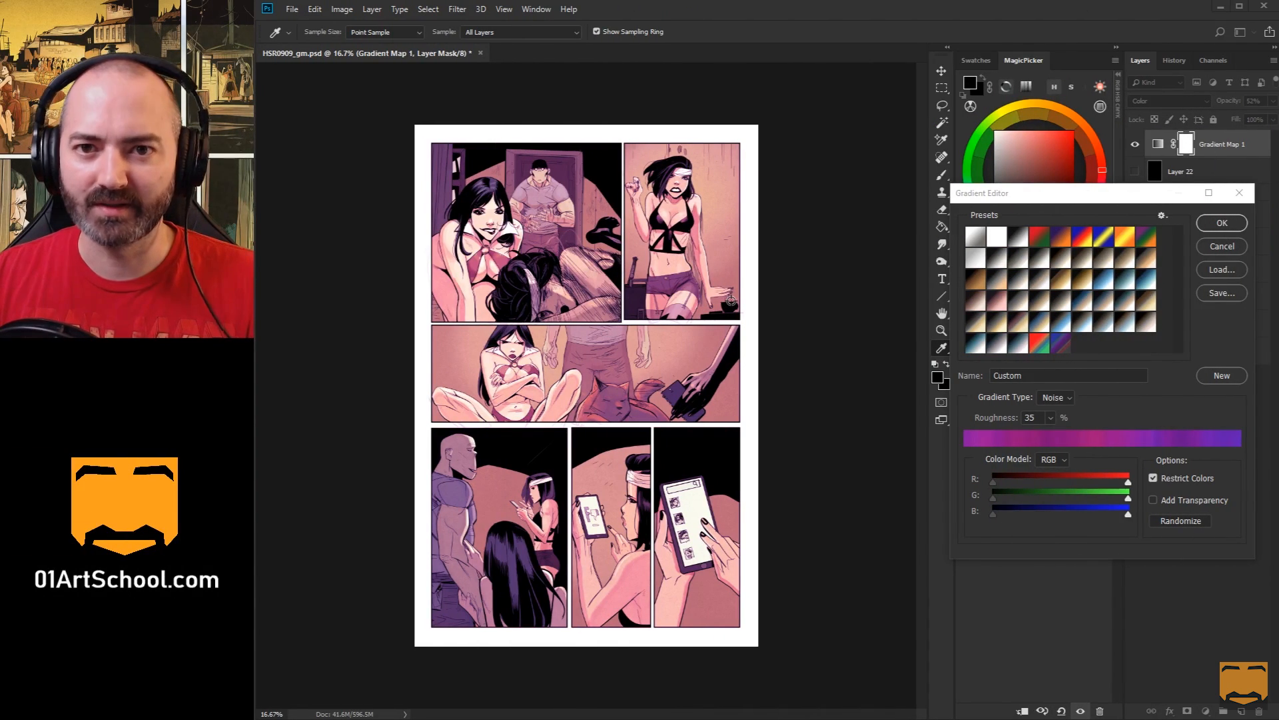
mouse_move(1013, 216)
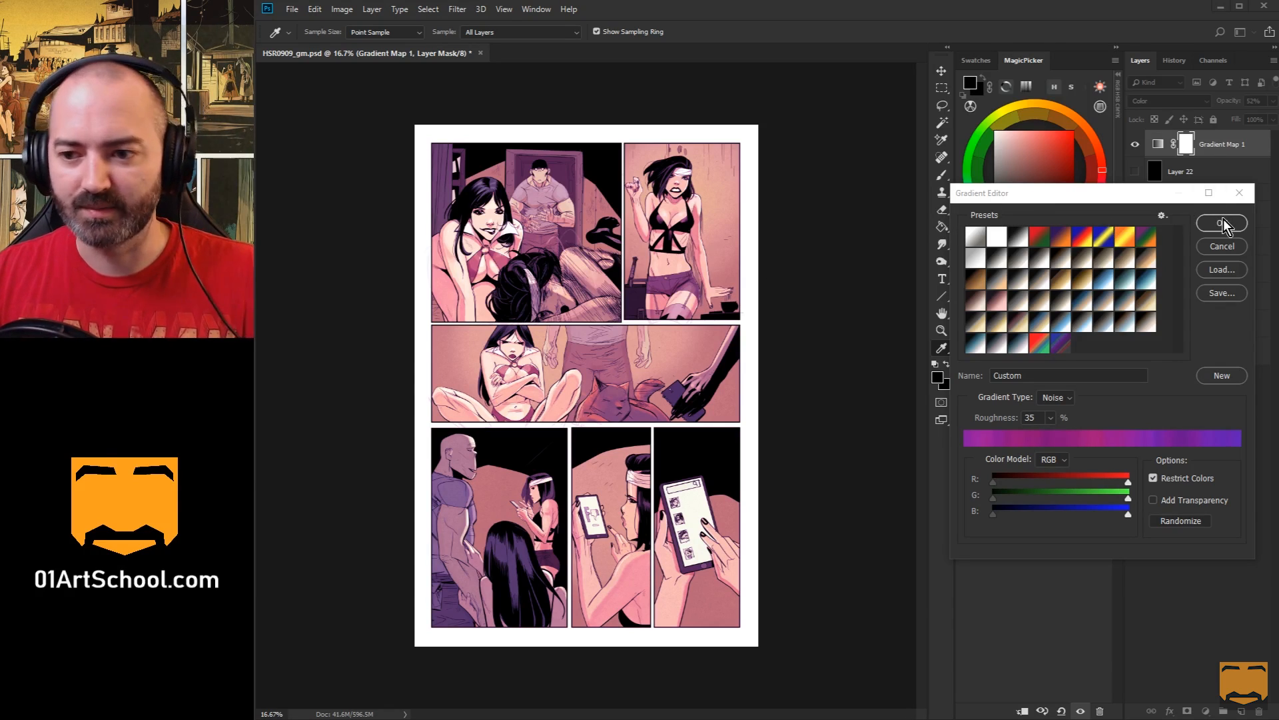
Step: Confirm the purple noise gradient, leaving the page tinted violet and pink
click(1221, 224)
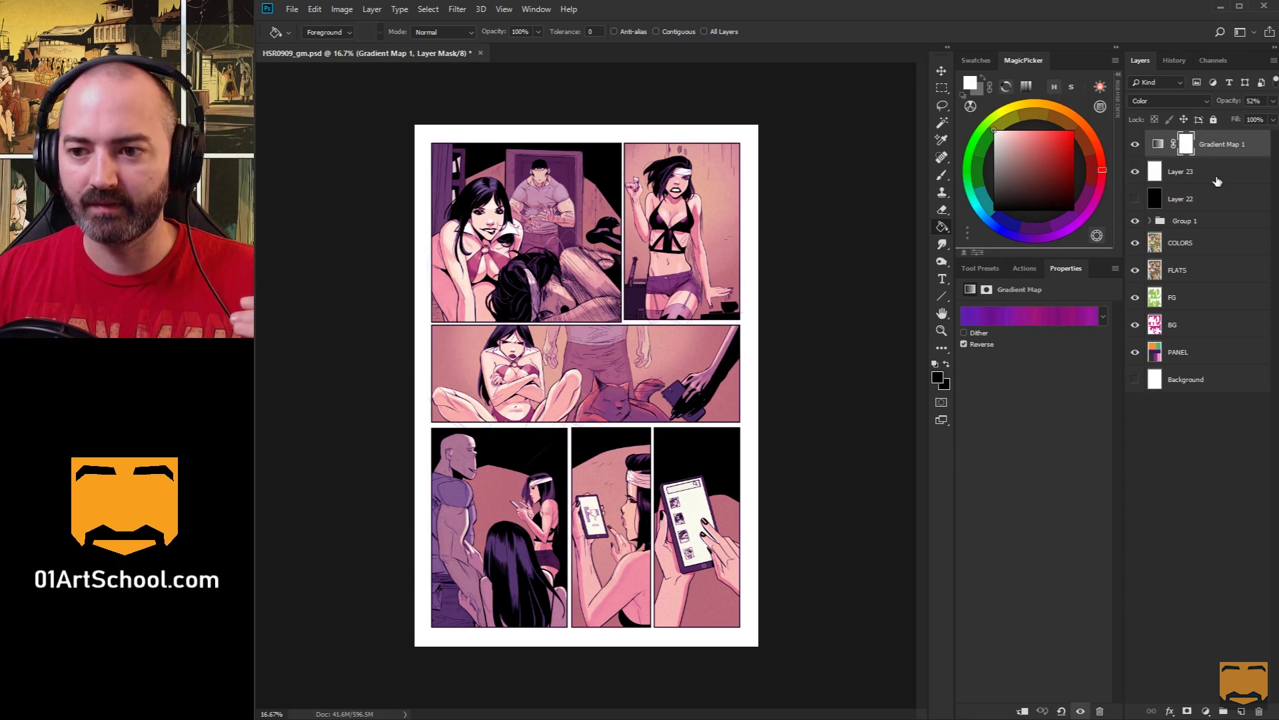
mouse_move(1210, 148)
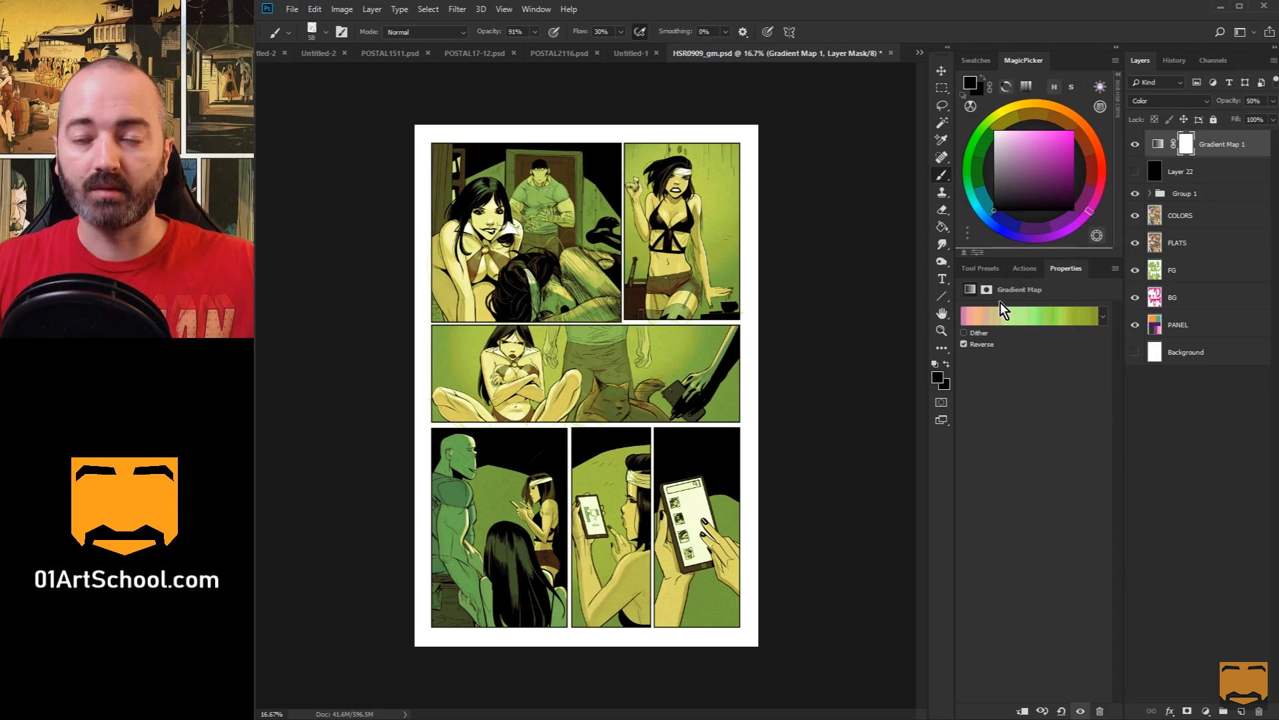
mouse_move(984, 309)
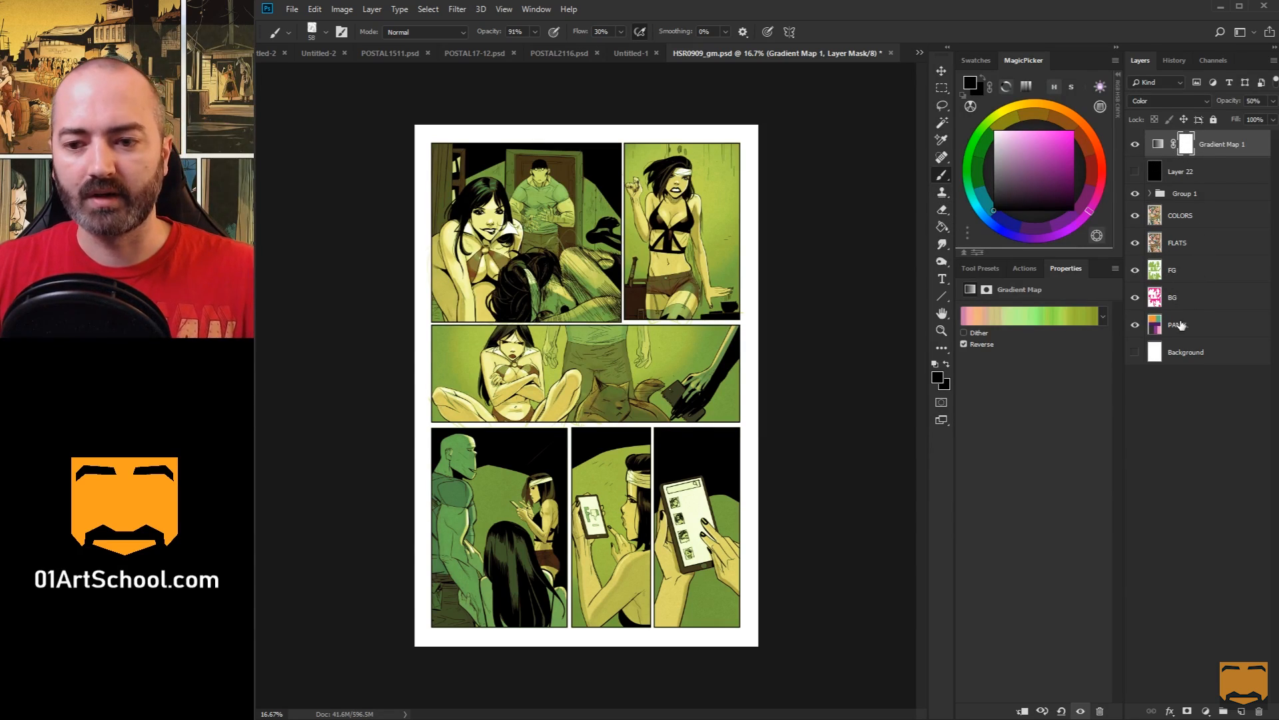
Step: Switch the gradient map to a pink-to-green noise gradient giving the page an olive-green cast
click(1178, 323)
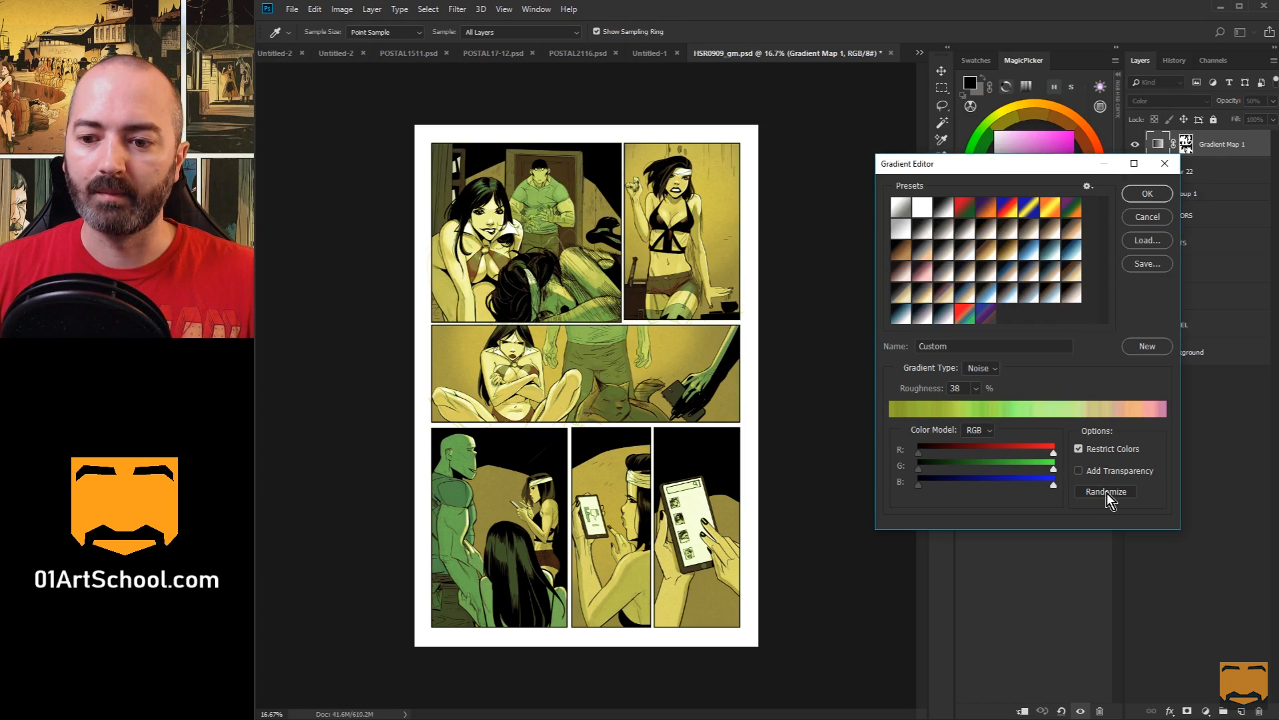
Step: Randomize until characters turn purple-blue against yellow backgrounds, then confirm the gradient
click(1106, 490)
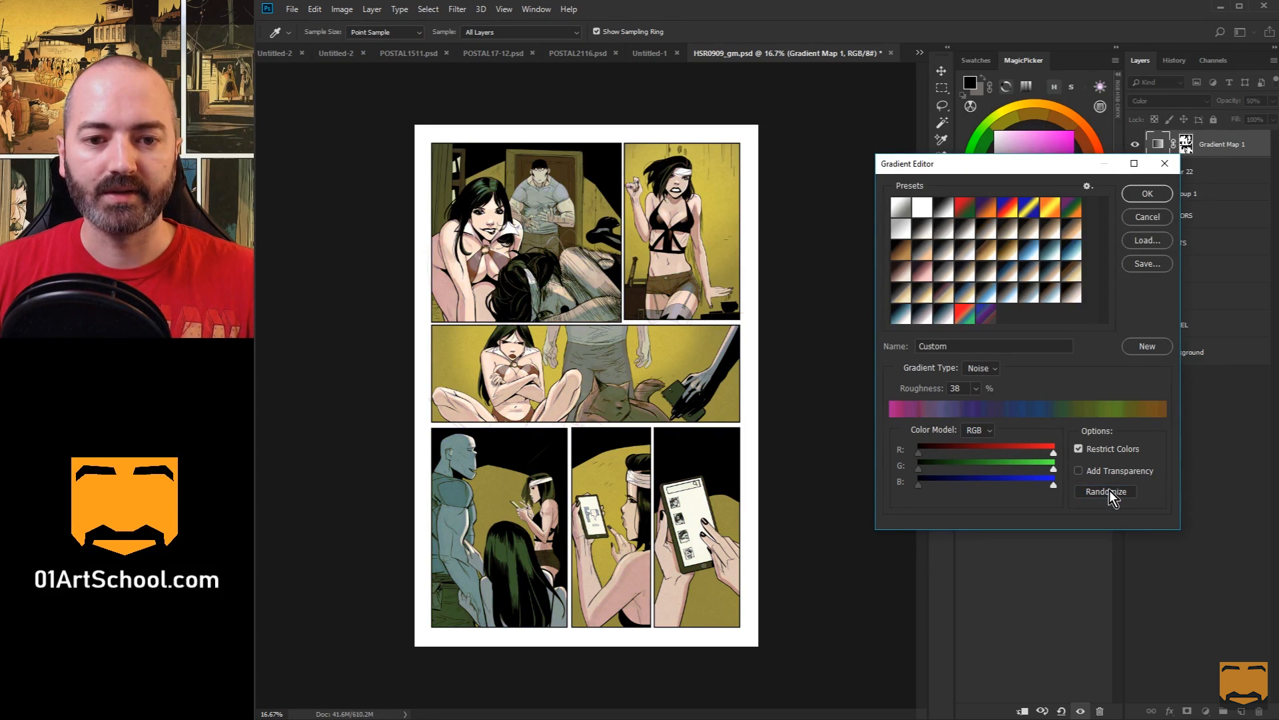
click(1104, 490)
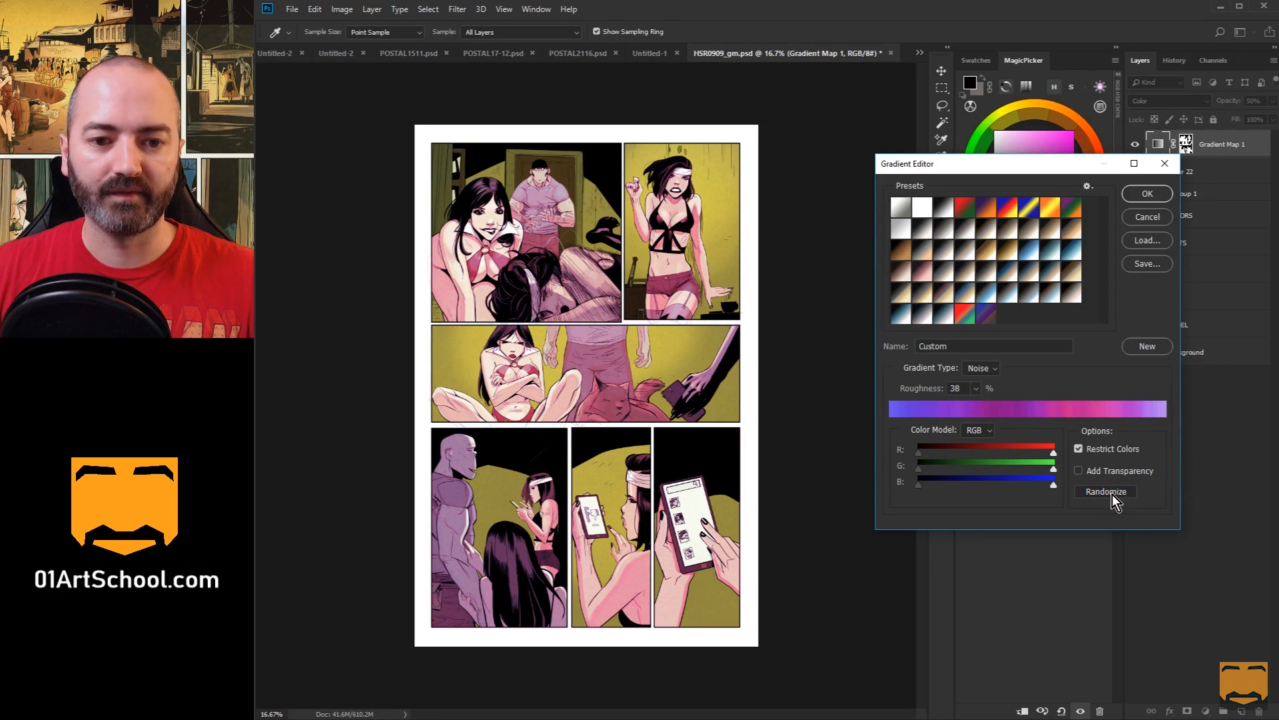
click(1105, 490)
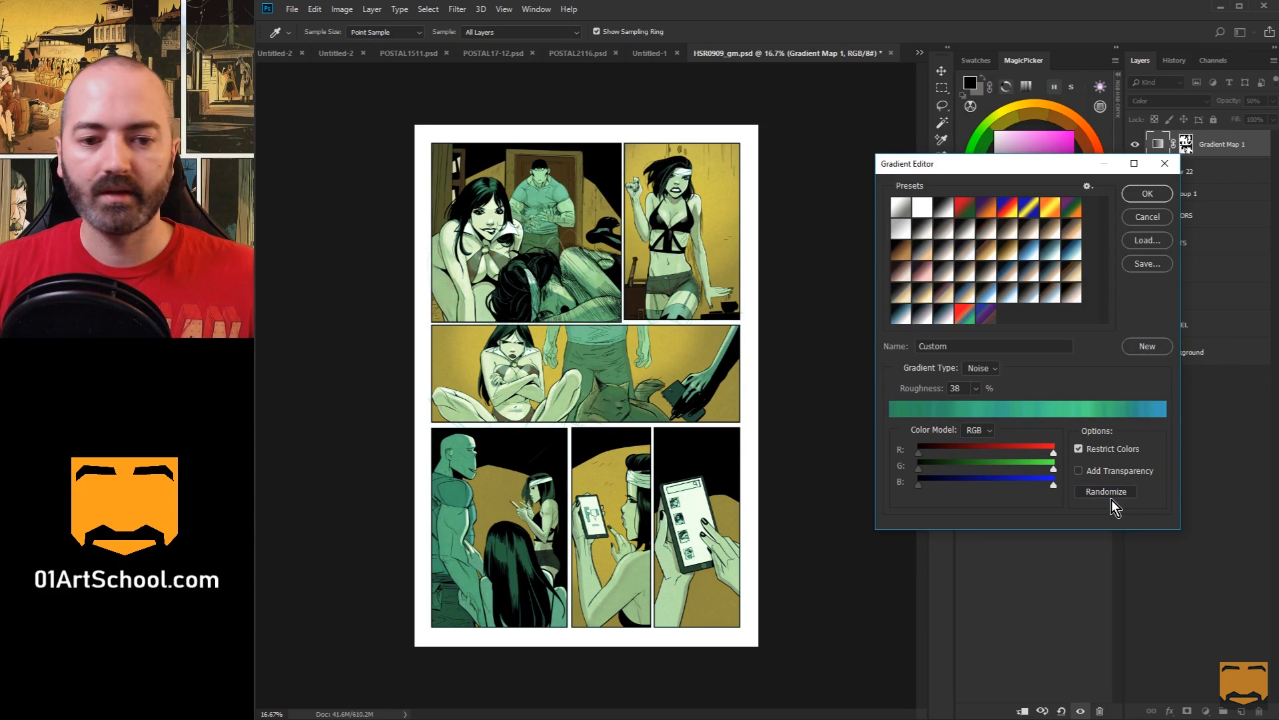
click(1105, 490)
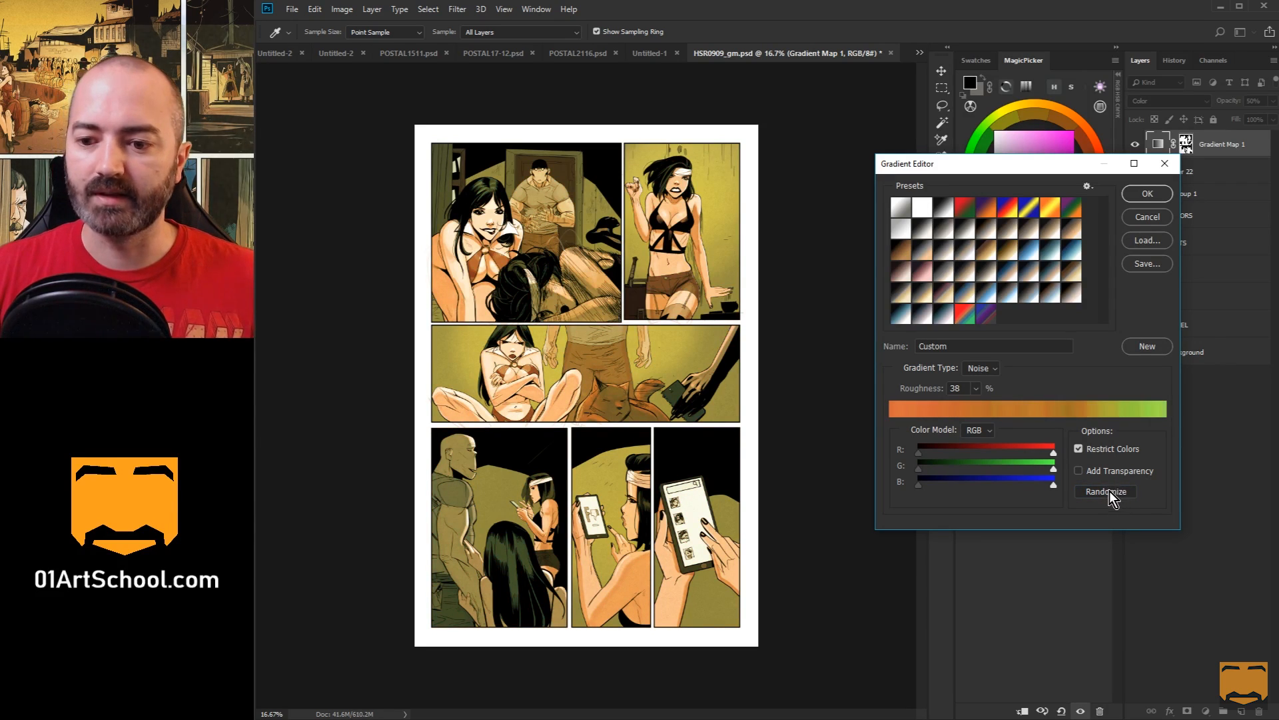
click(1105, 491)
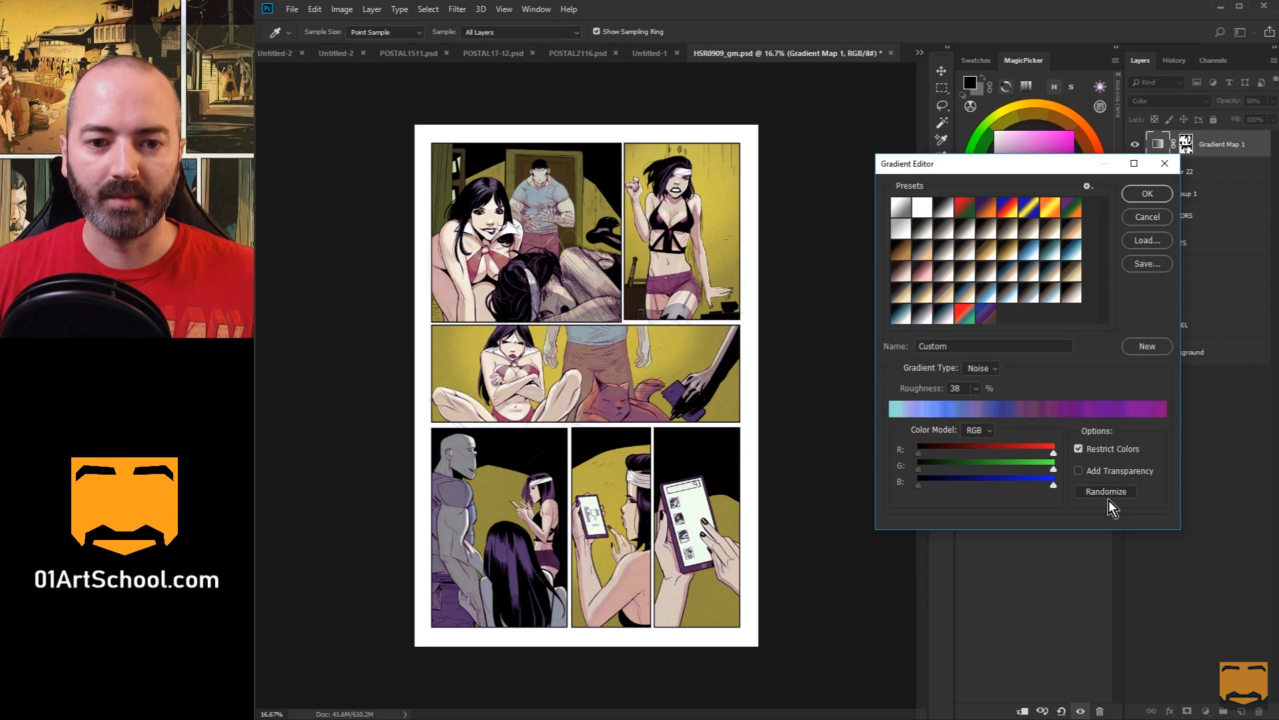
click(1106, 491)
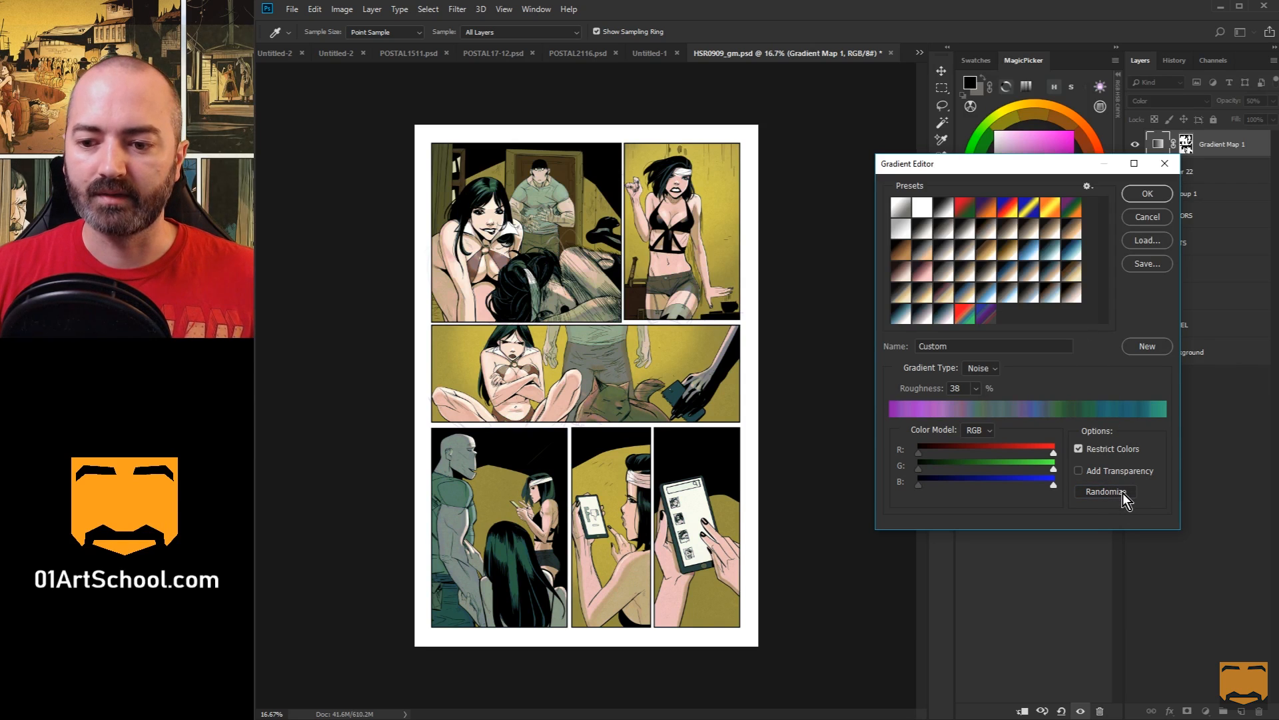
click(1104, 490)
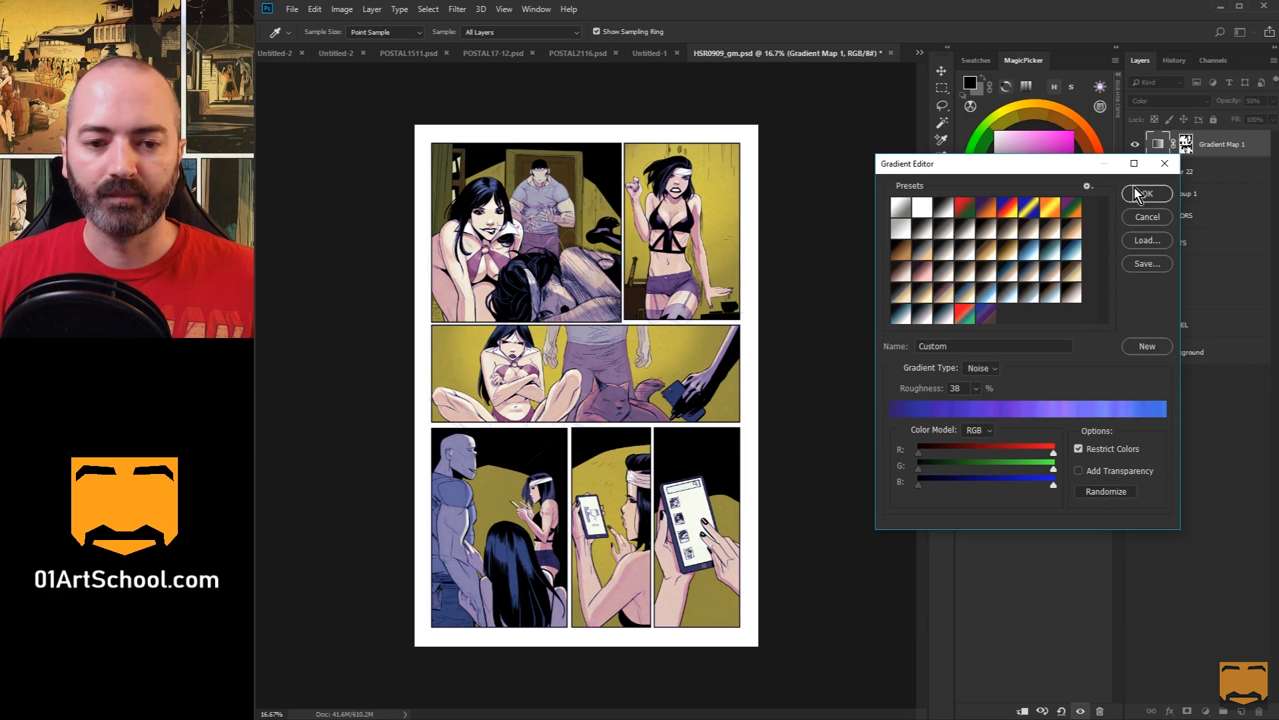
mouse_move(1120, 235)
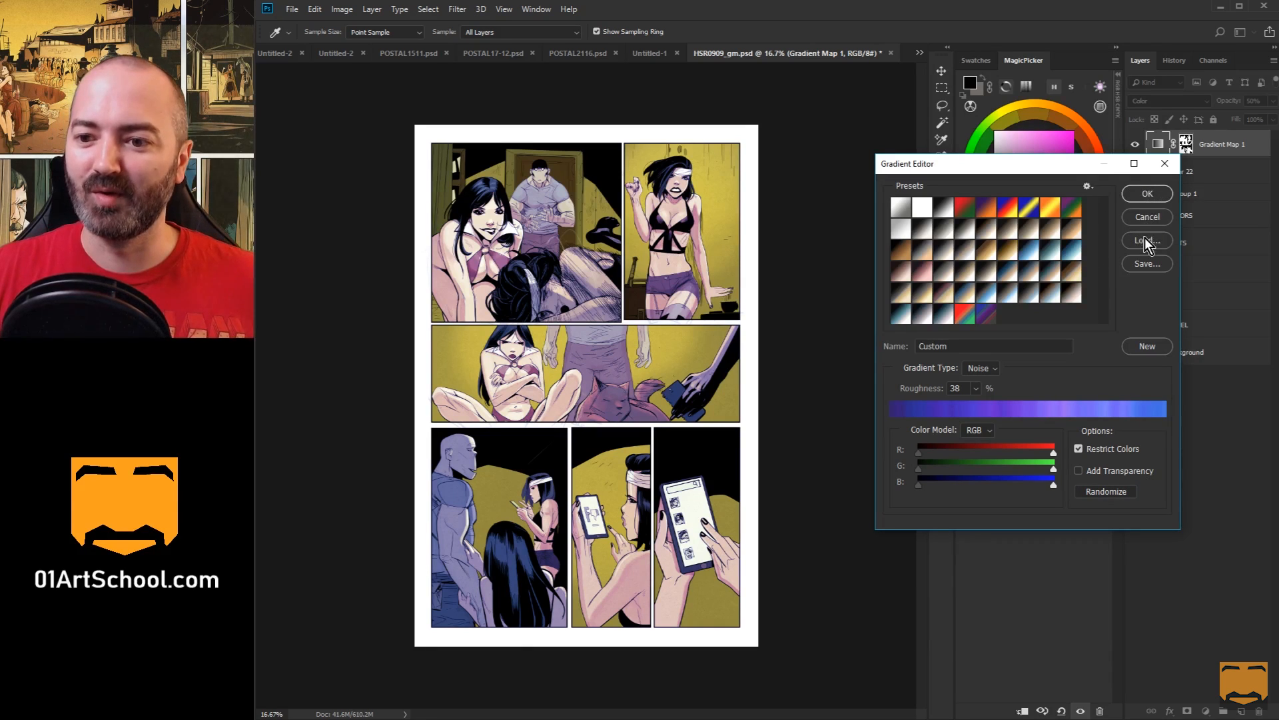
click(1146, 193)
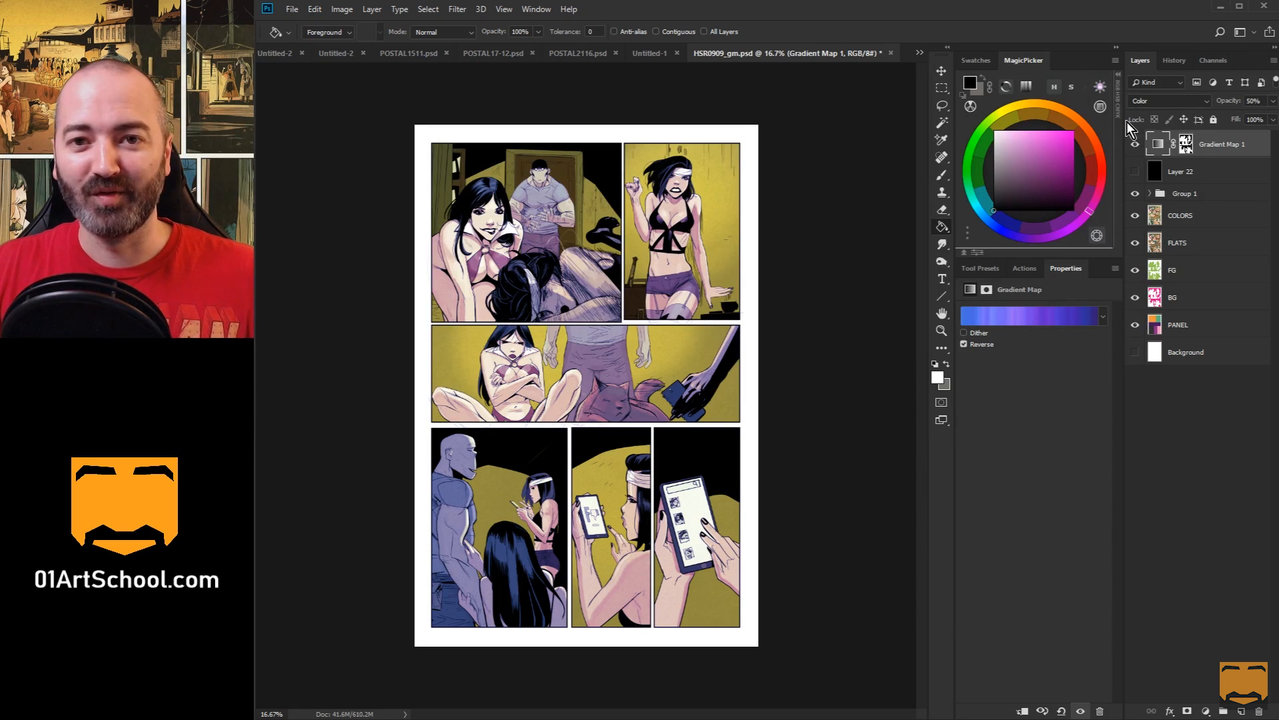
mouse_move(1125, 120)
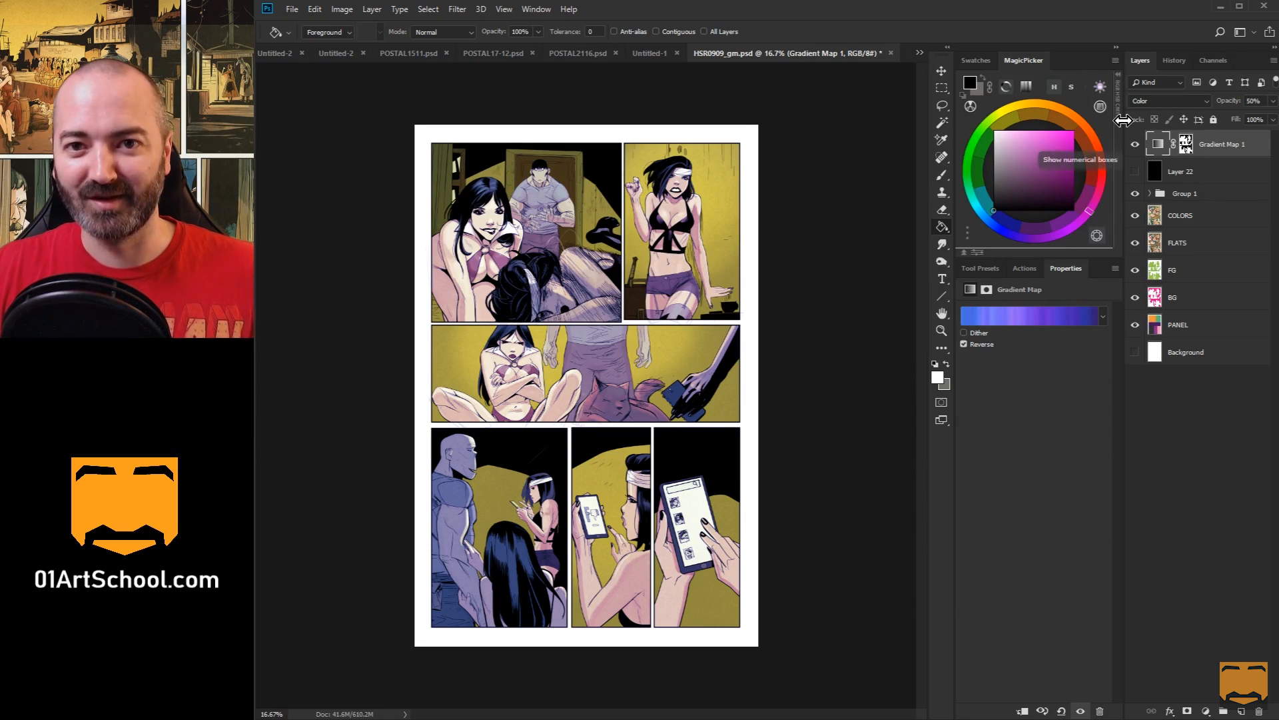